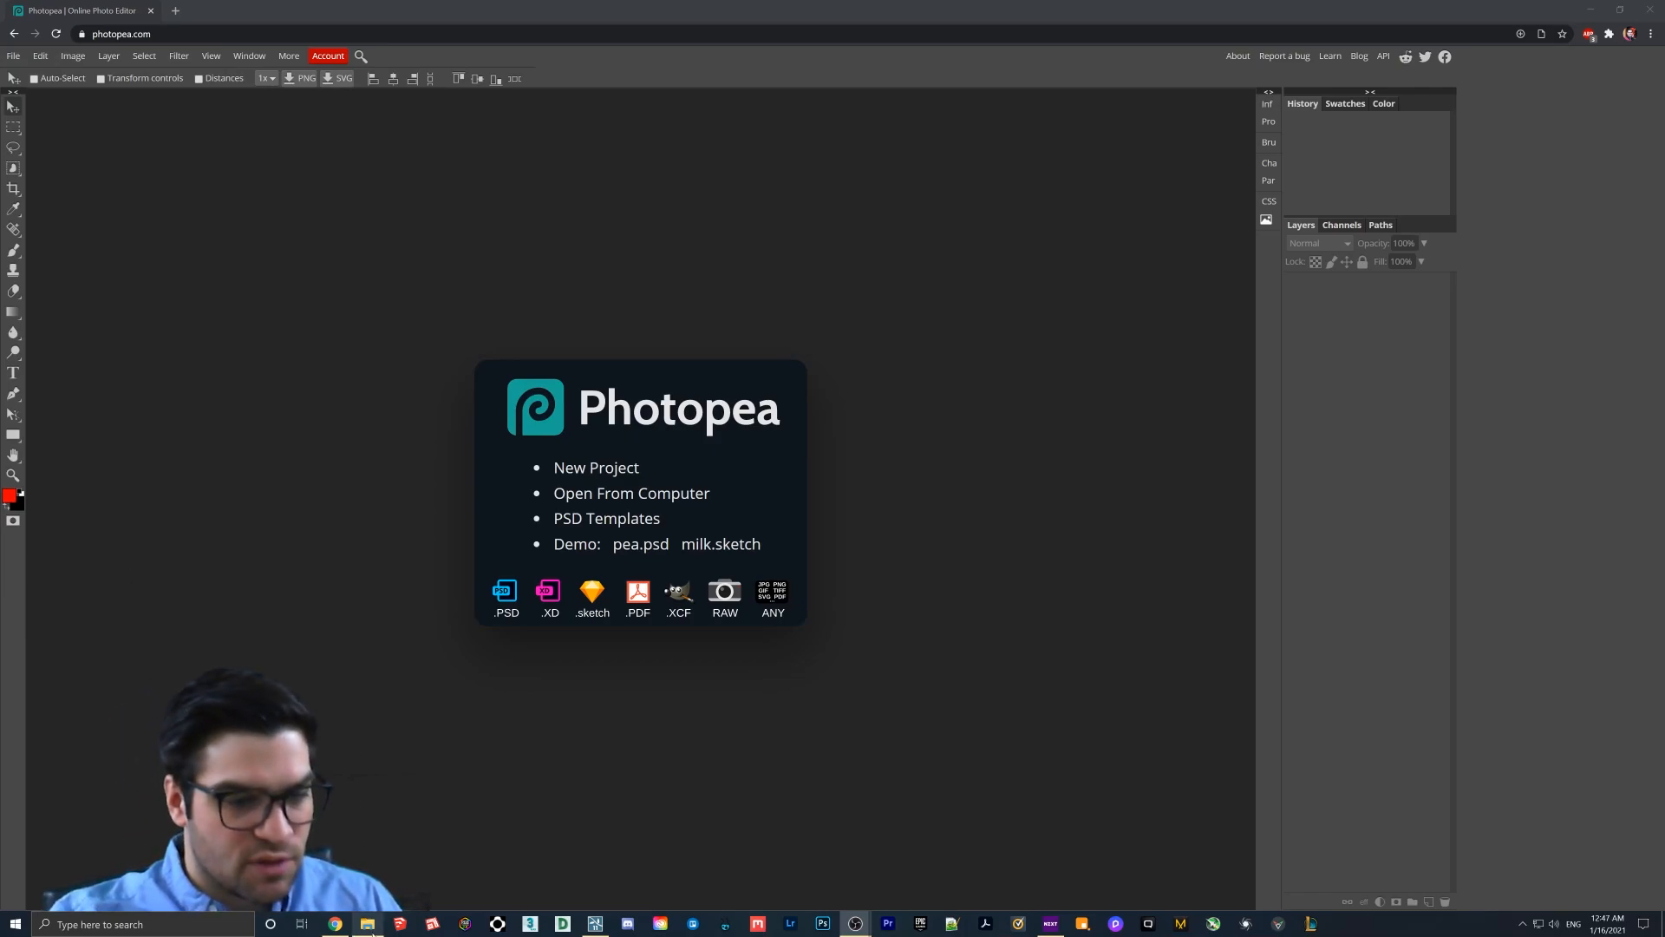
Open the Bedroom0001 render from the project folder as a background layer in Photopea.
{"action": "left_click", "coordinate": [631, 492]}
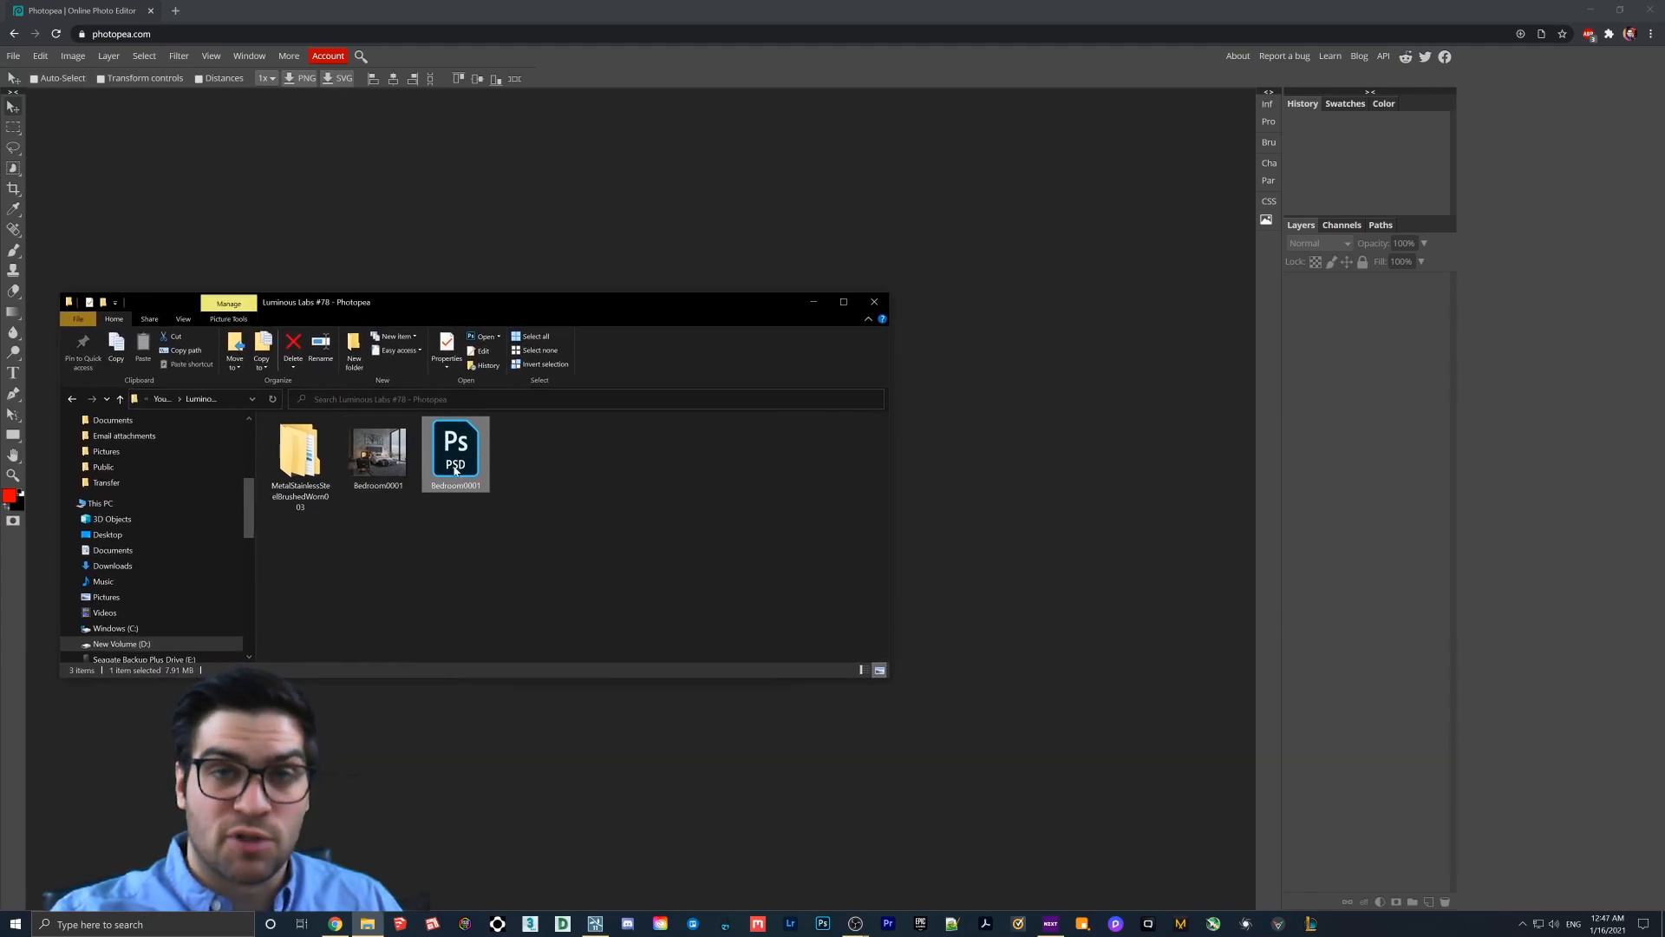
{"action": "double_click", "coordinate": [456, 446]}
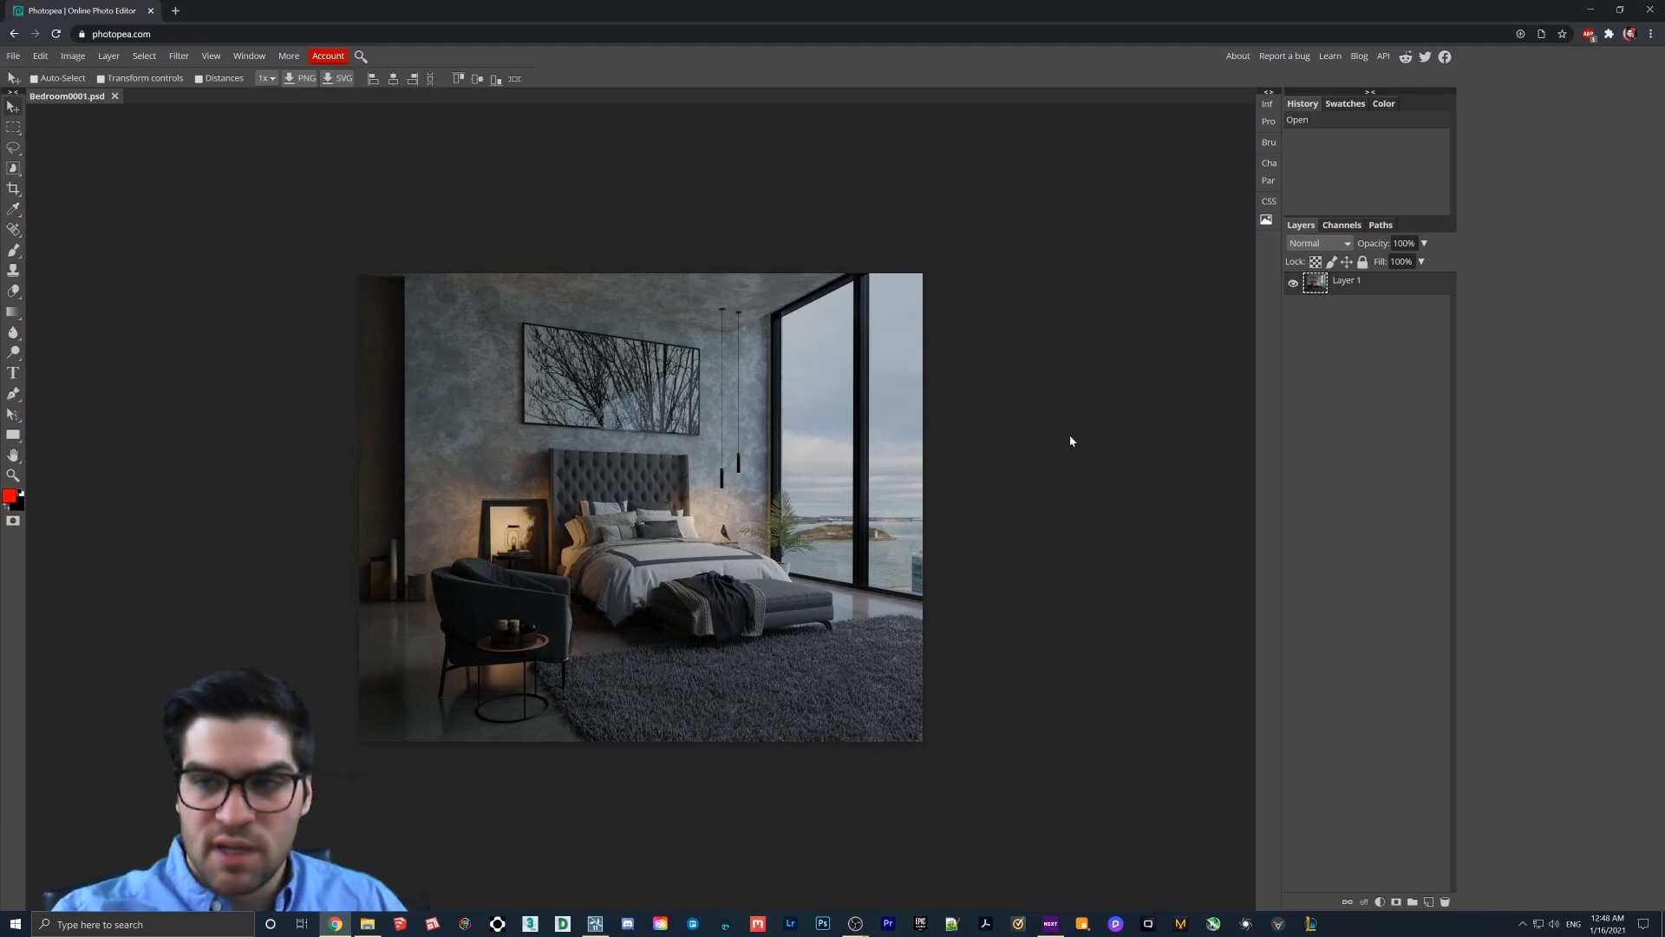
{"action": "mouse_move", "coordinate": [803, 510]}
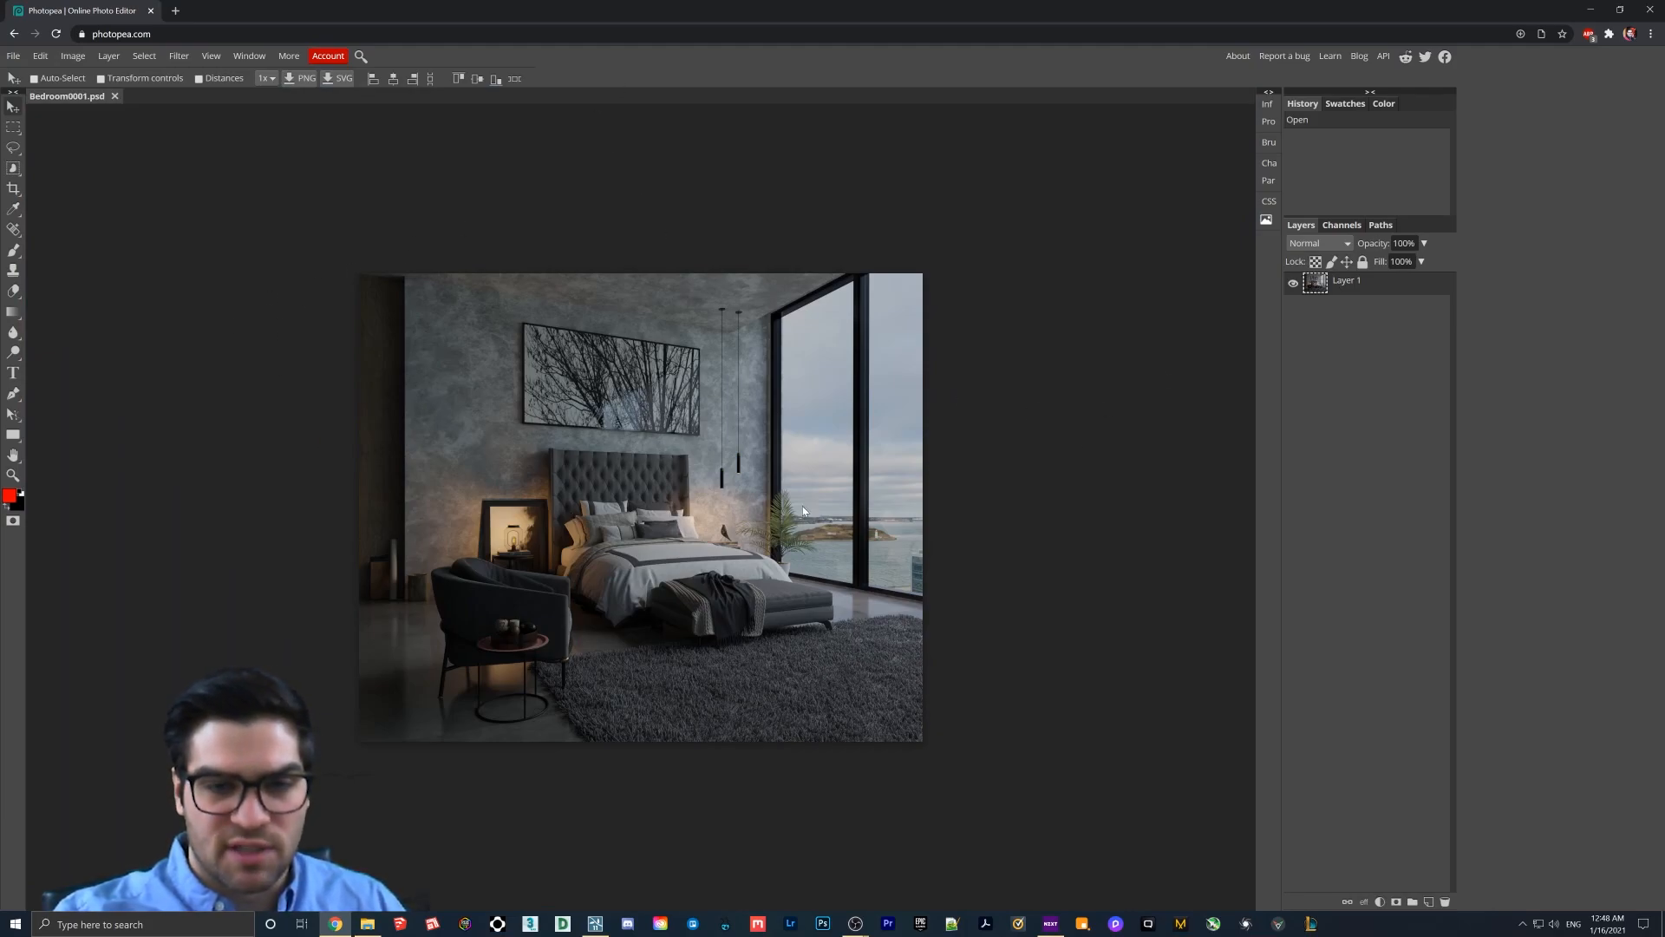
{"action": "mouse_move", "coordinate": [122, 100]}
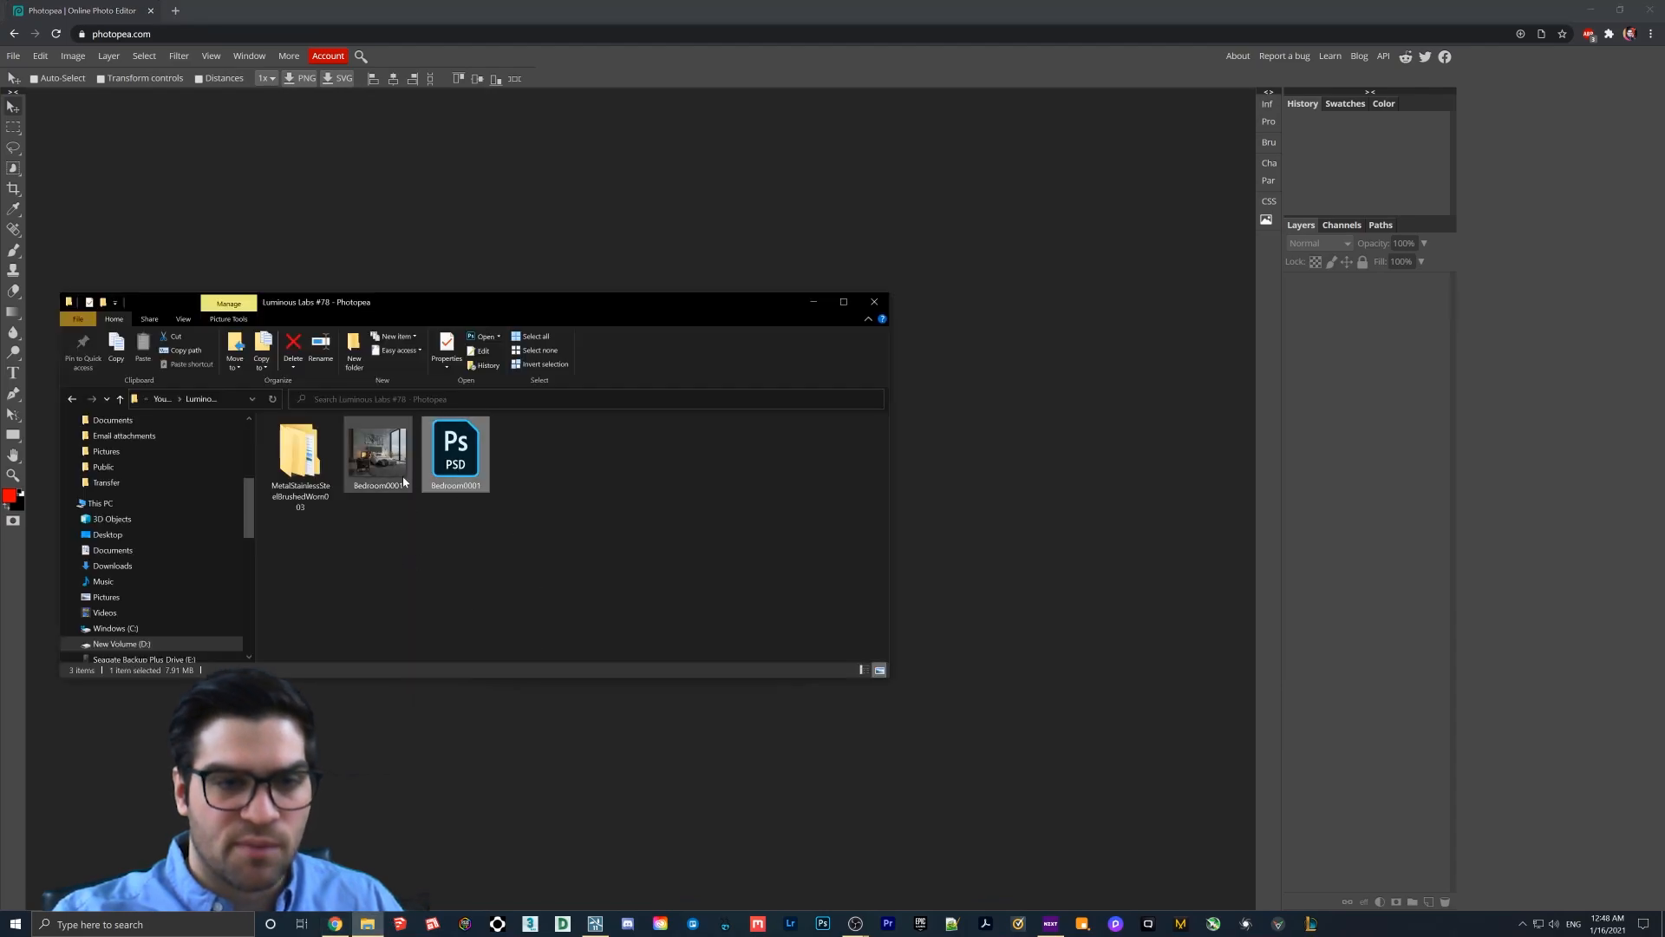
{"action": "double_click", "coordinate": [456, 446]}
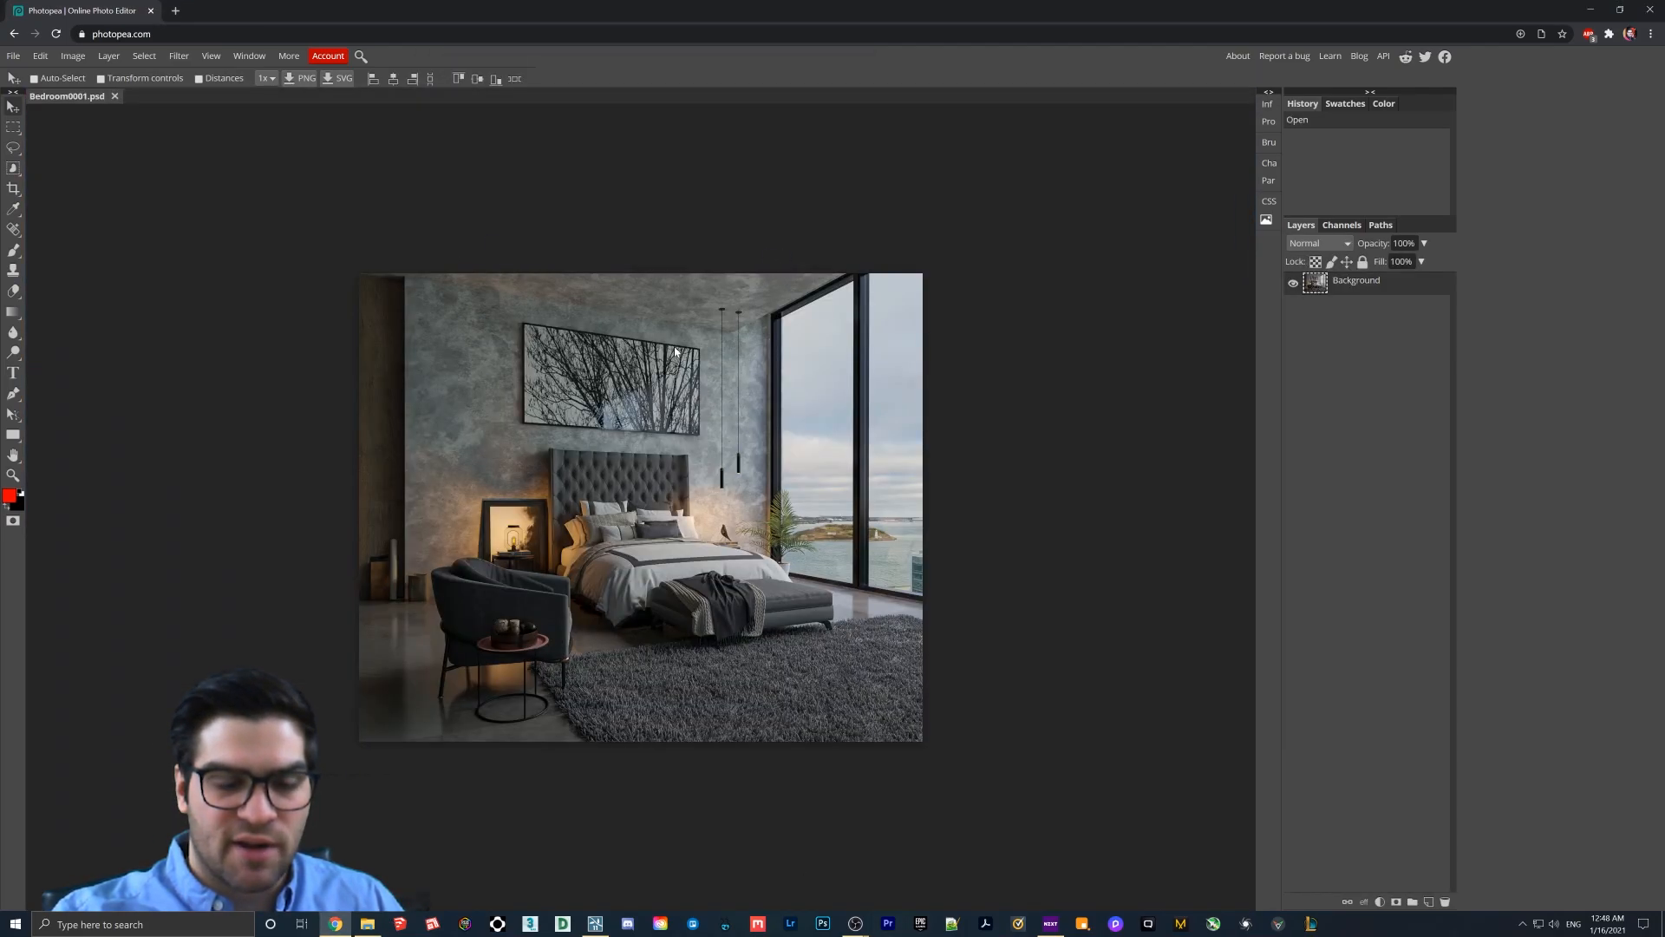
{"action": "mouse_move", "coordinate": [515, 342]}
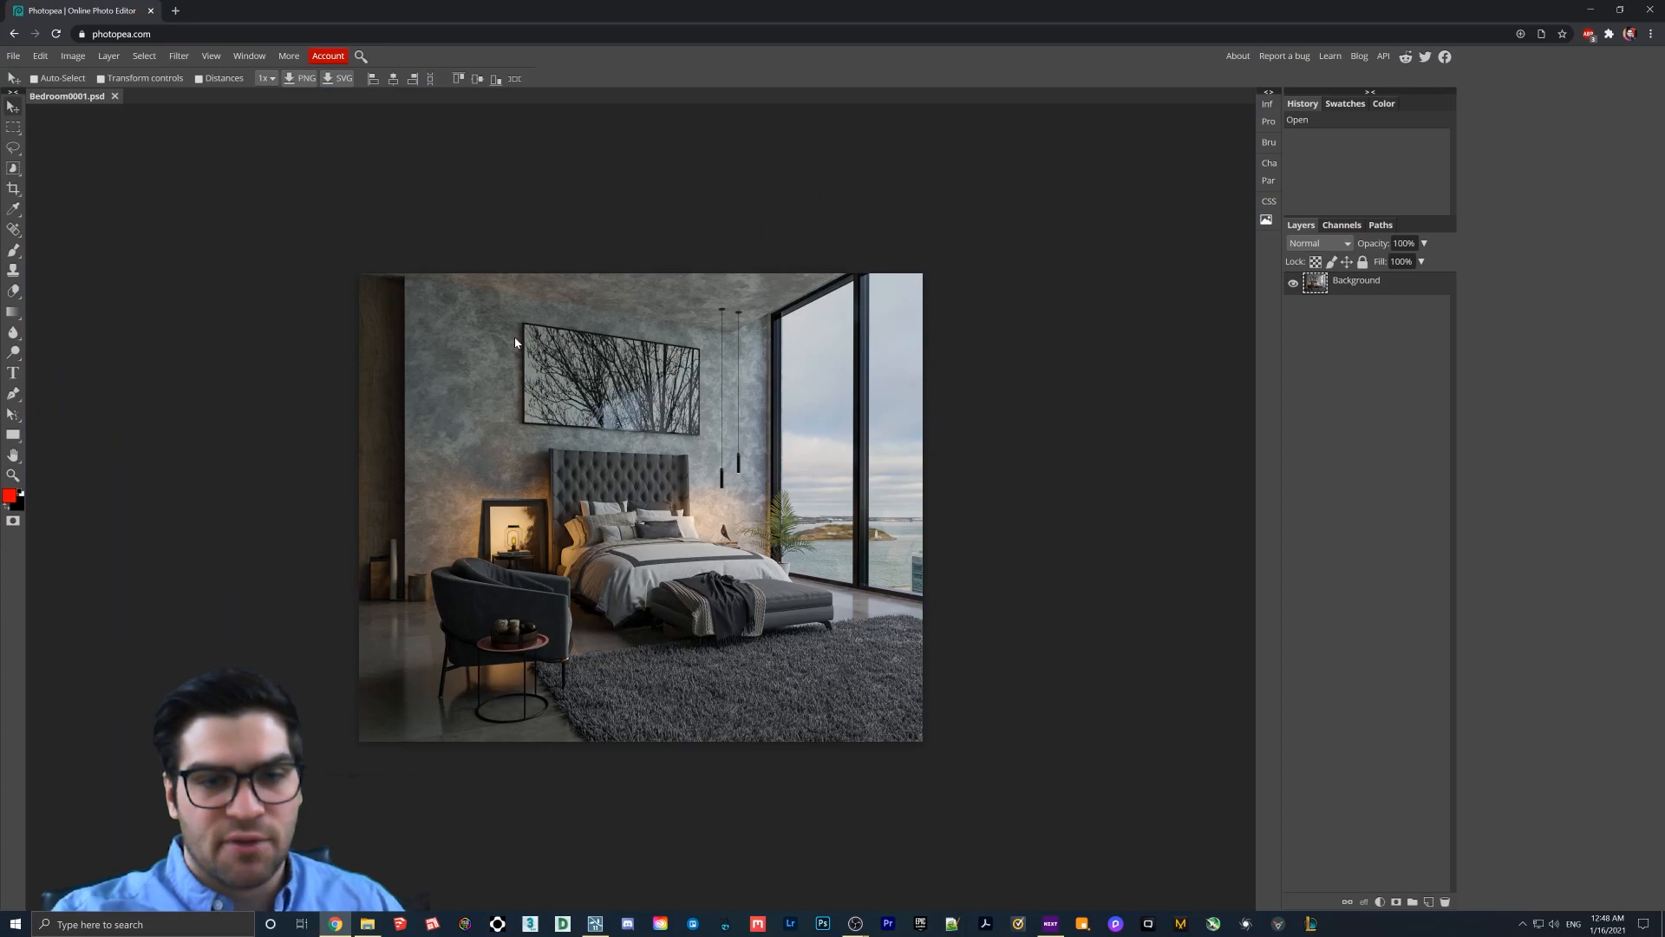
{"action": "mouse_move", "coordinate": [508, 345]}
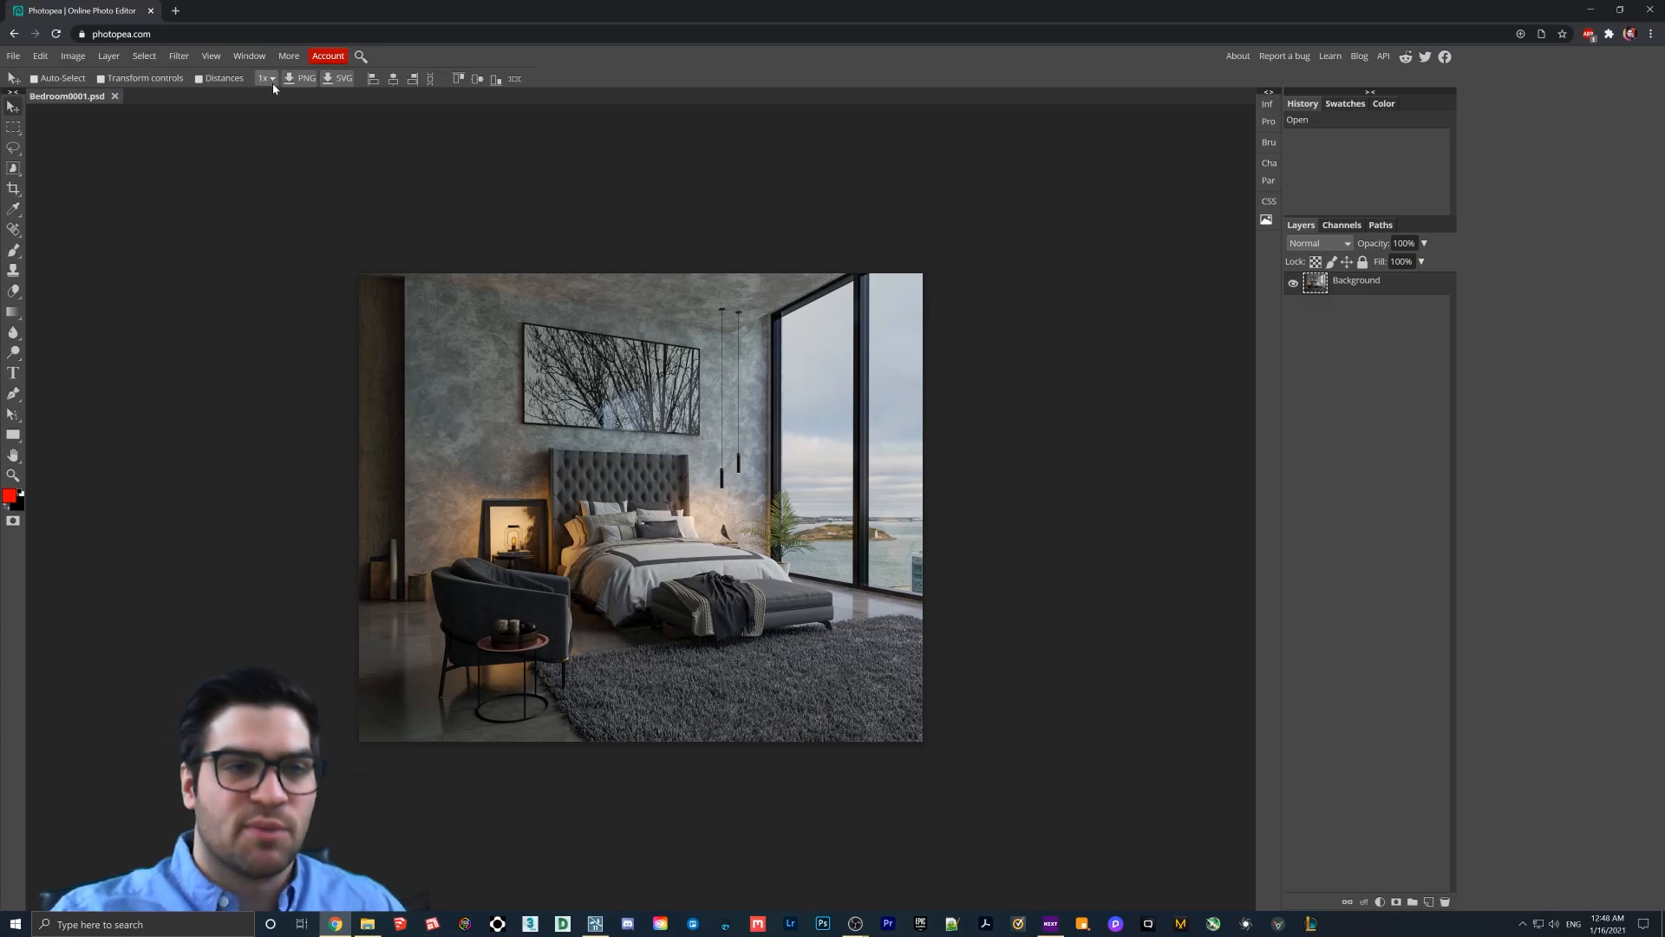
{"action": "mouse_move", "coordinate": [262, 78]}
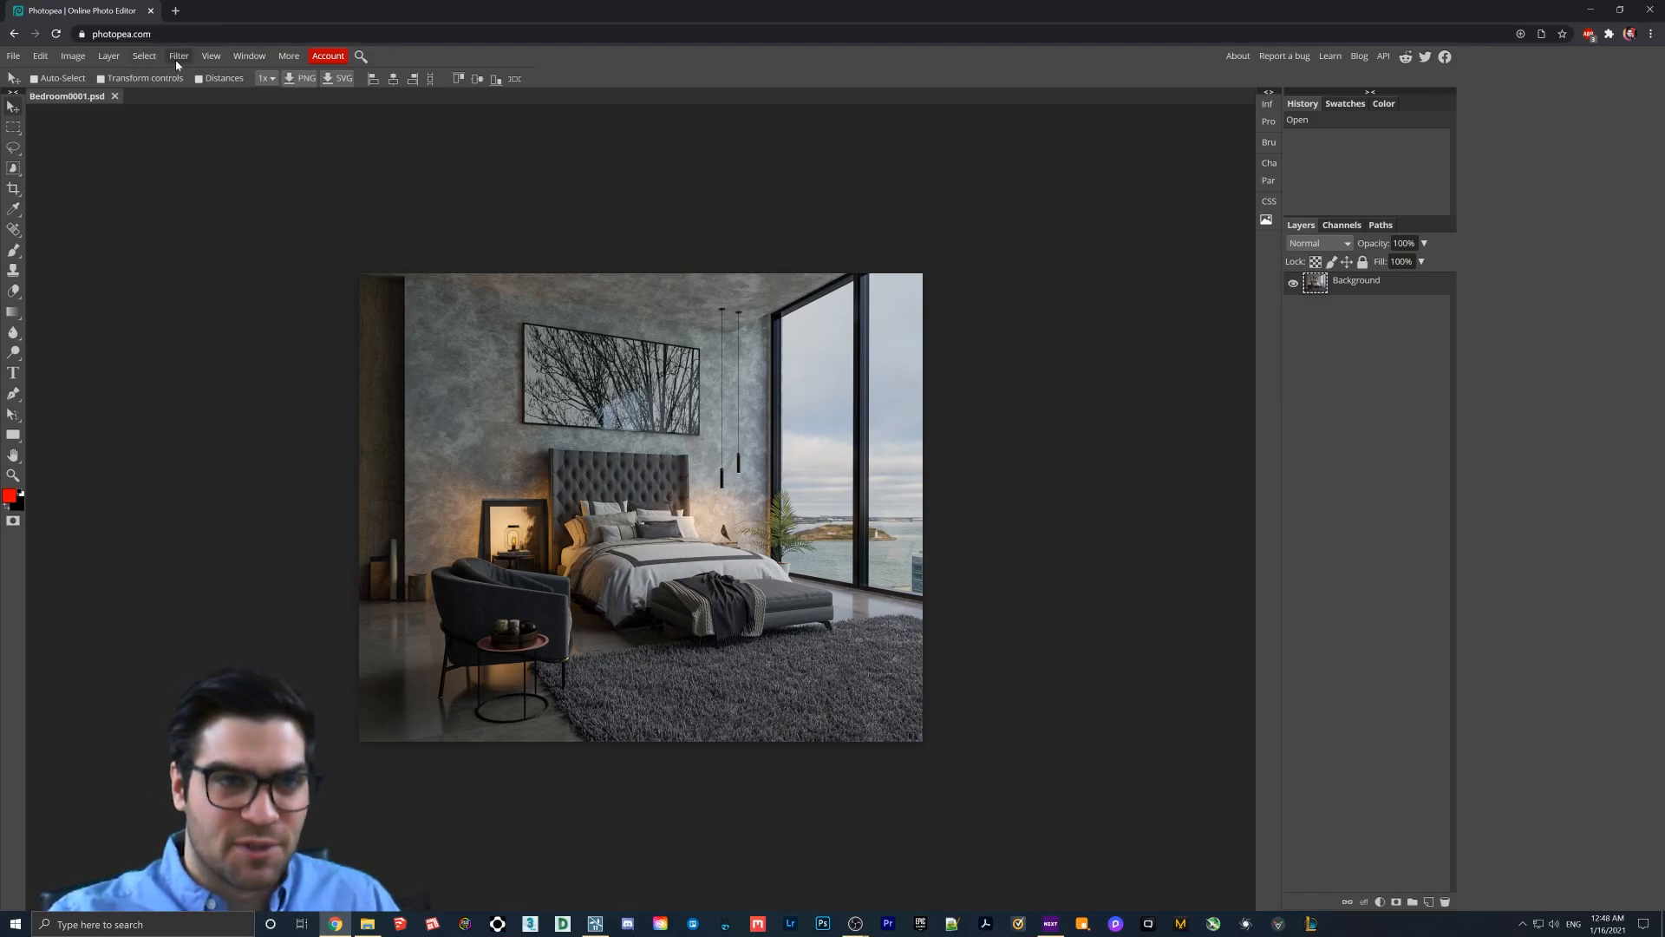
{"action": "mouse_move", "coordinate": [750, 548]}
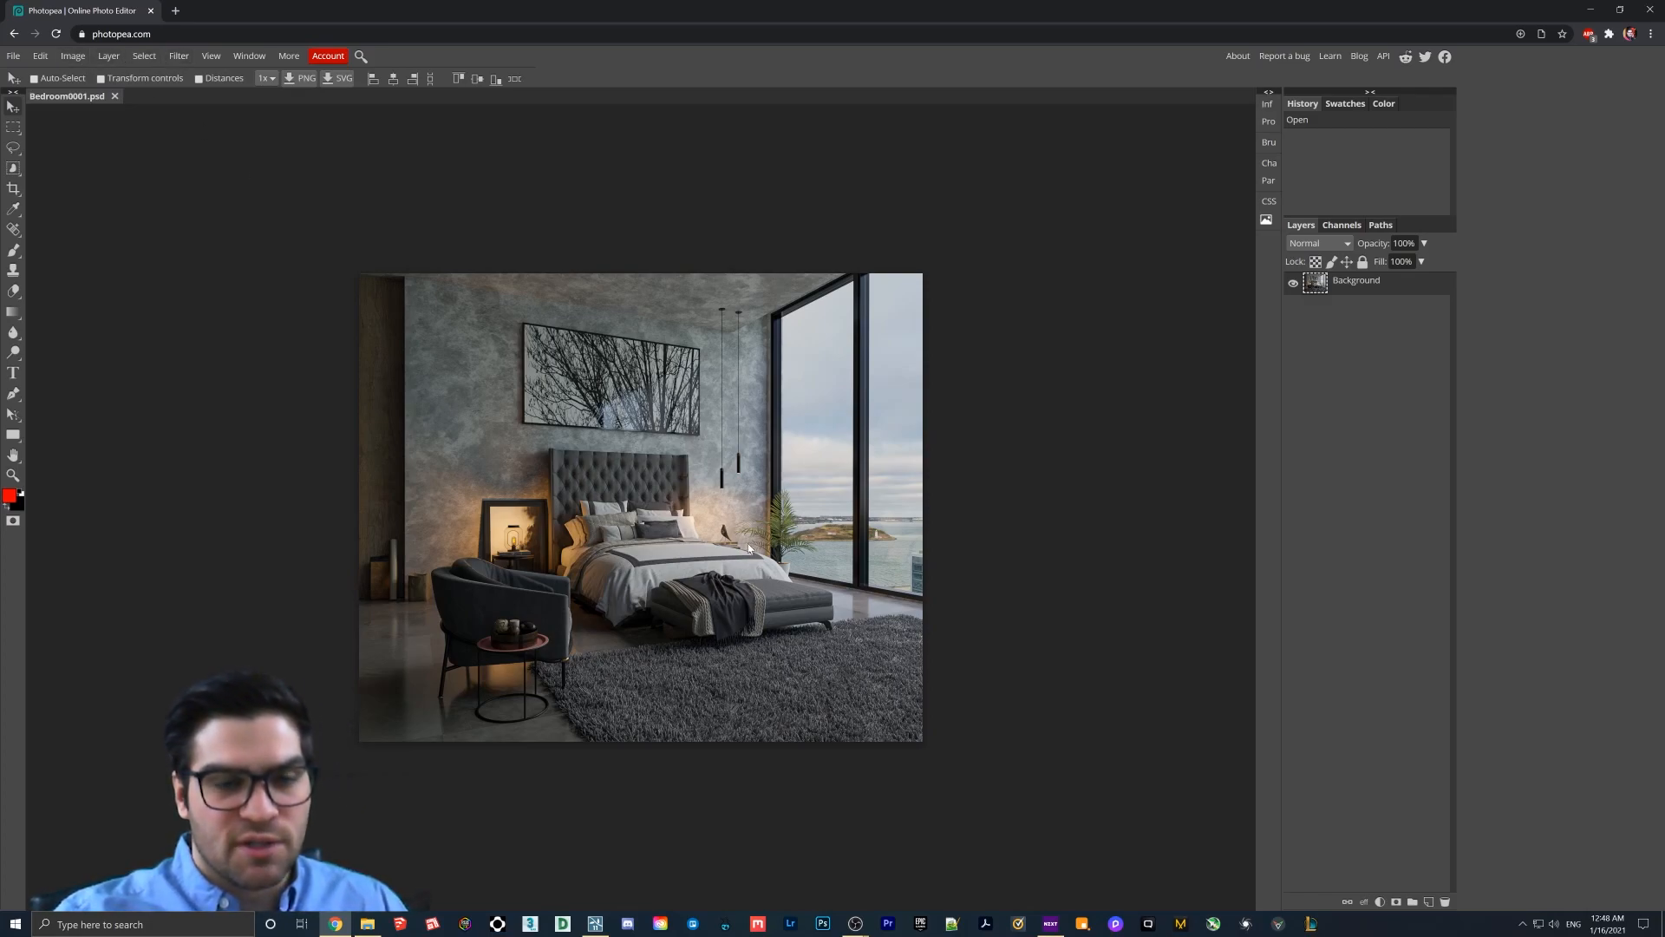
{"action": "mouse_move", "coordinate": [673, 546]}
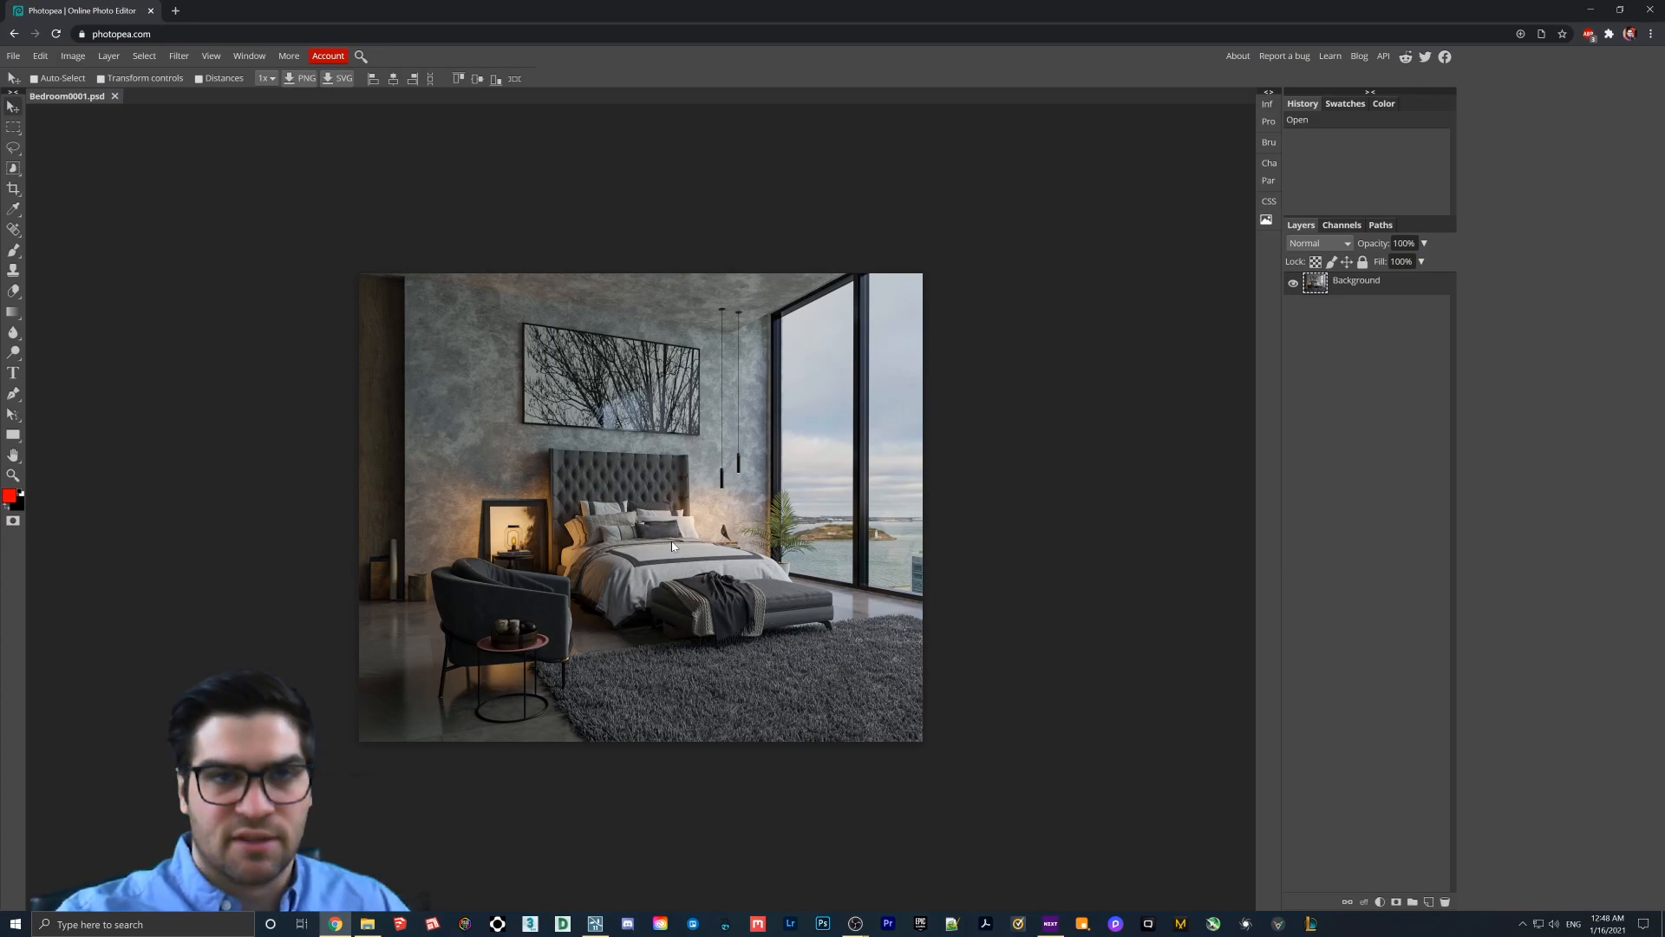
Apply automatic colour and contrast correction to the bedroom render via the Image menu.
{"action": "left_click", "coordinate": [73, 56]}
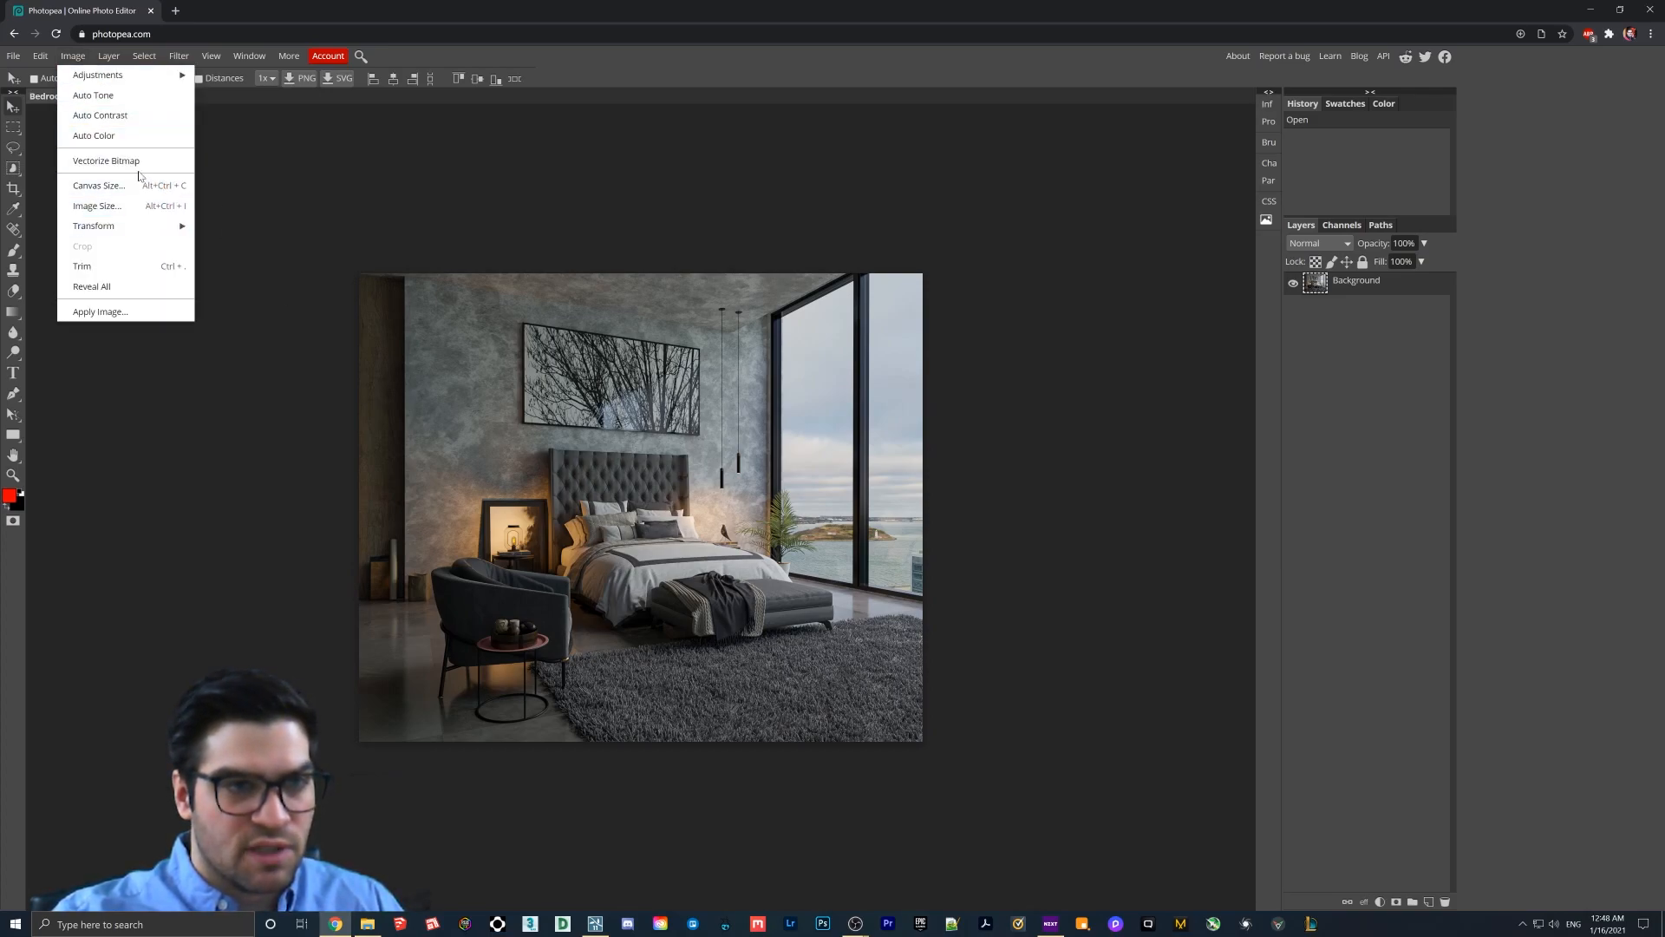
{"action": "left_click", "coordinate": [94, 136]}
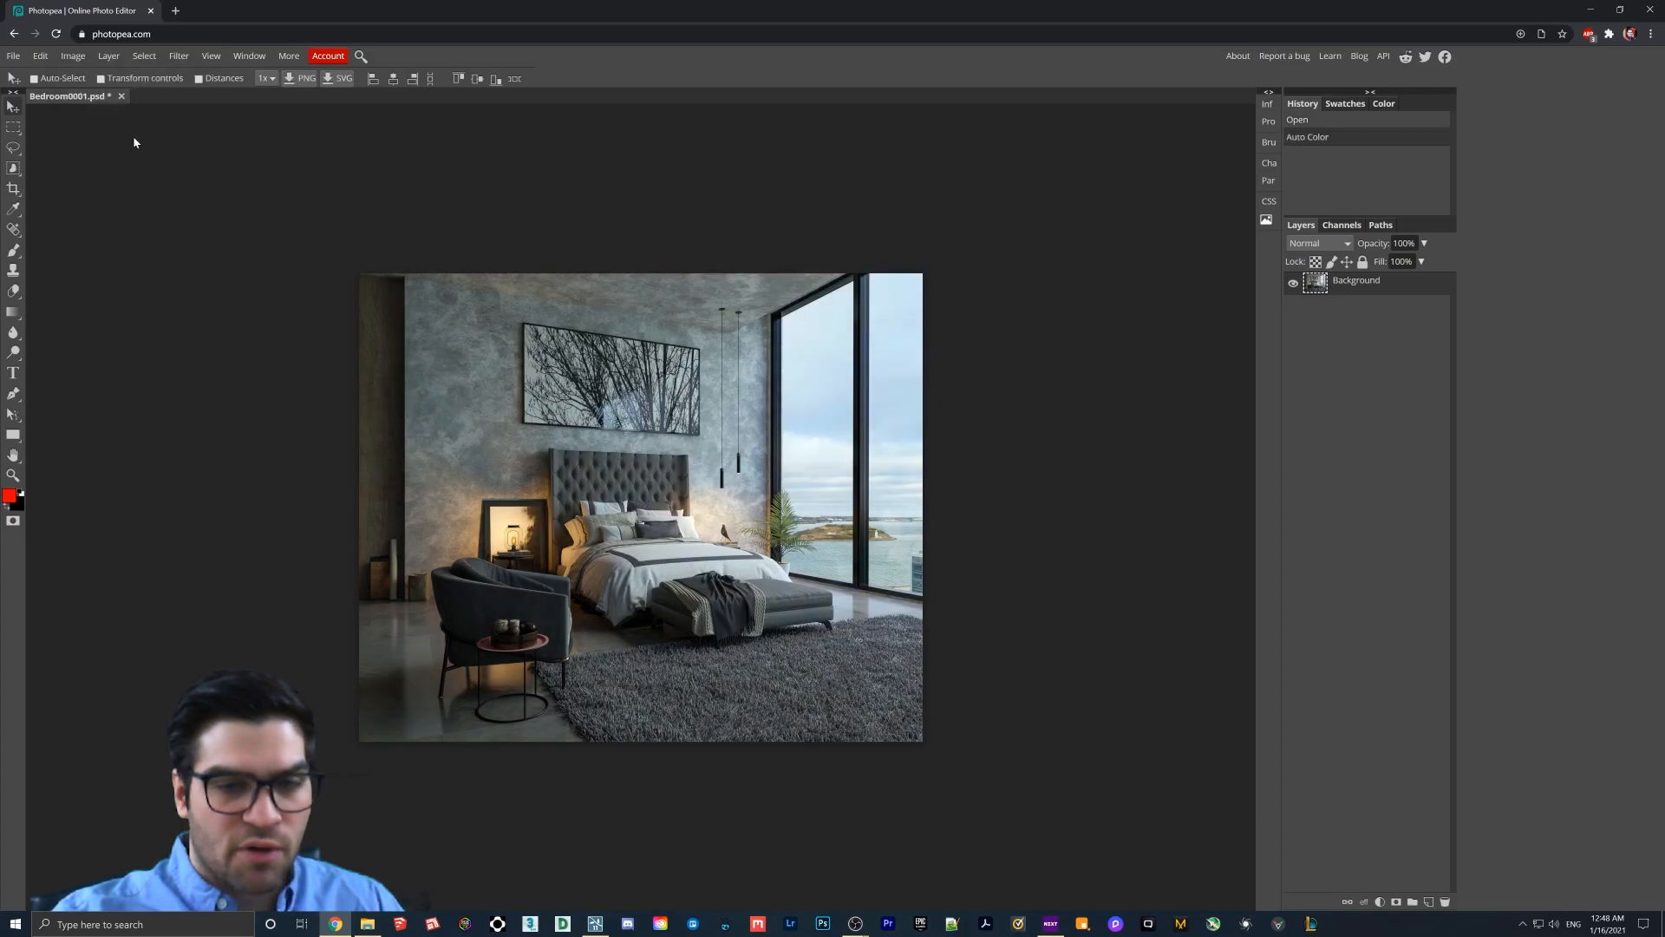
{"action": "mouse_move", "coordinate": [700, 604]}
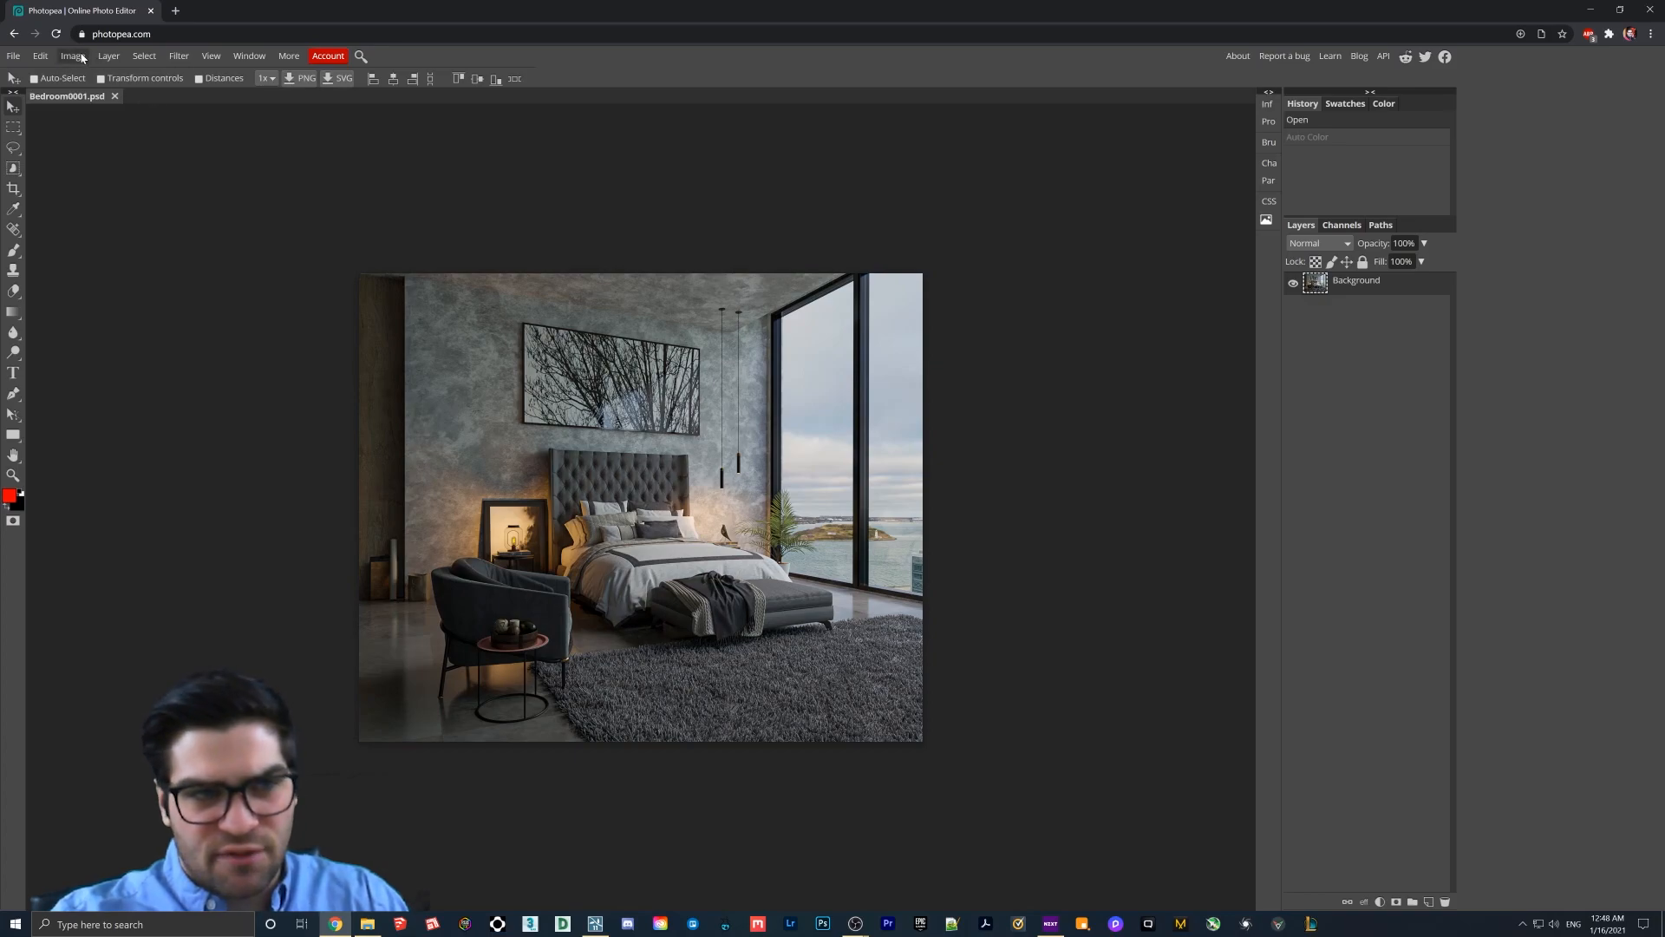
{"action": "left_click", "coordinate": [73, 56]}
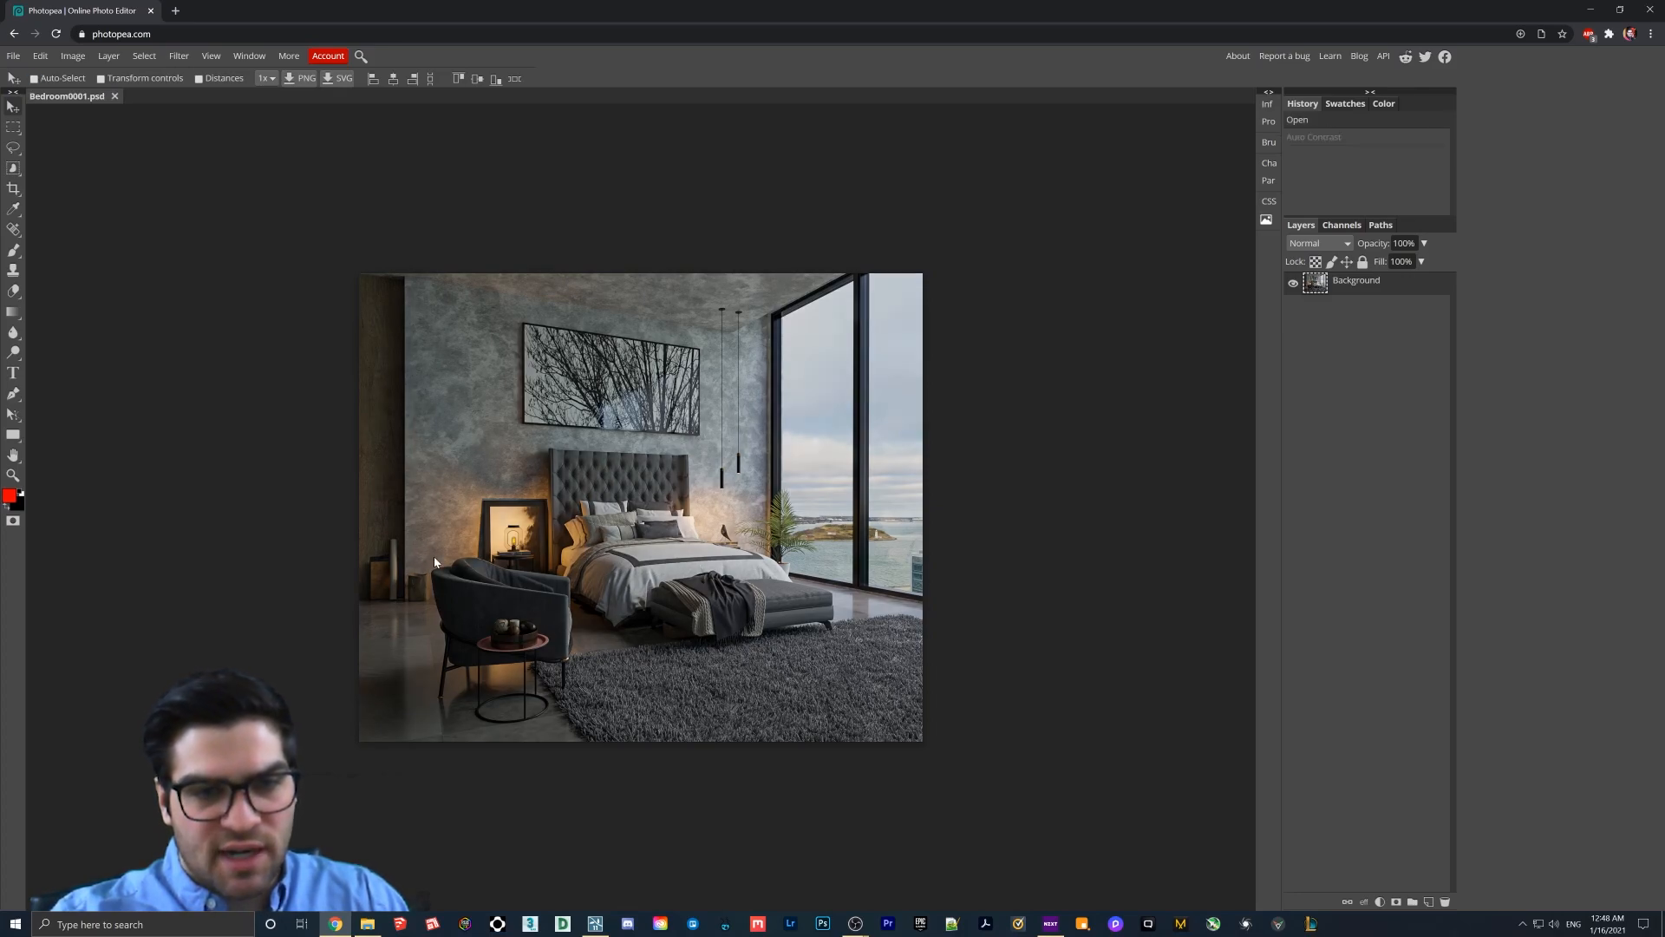
{"action": "left_click", "coordinate": [73, 55]}
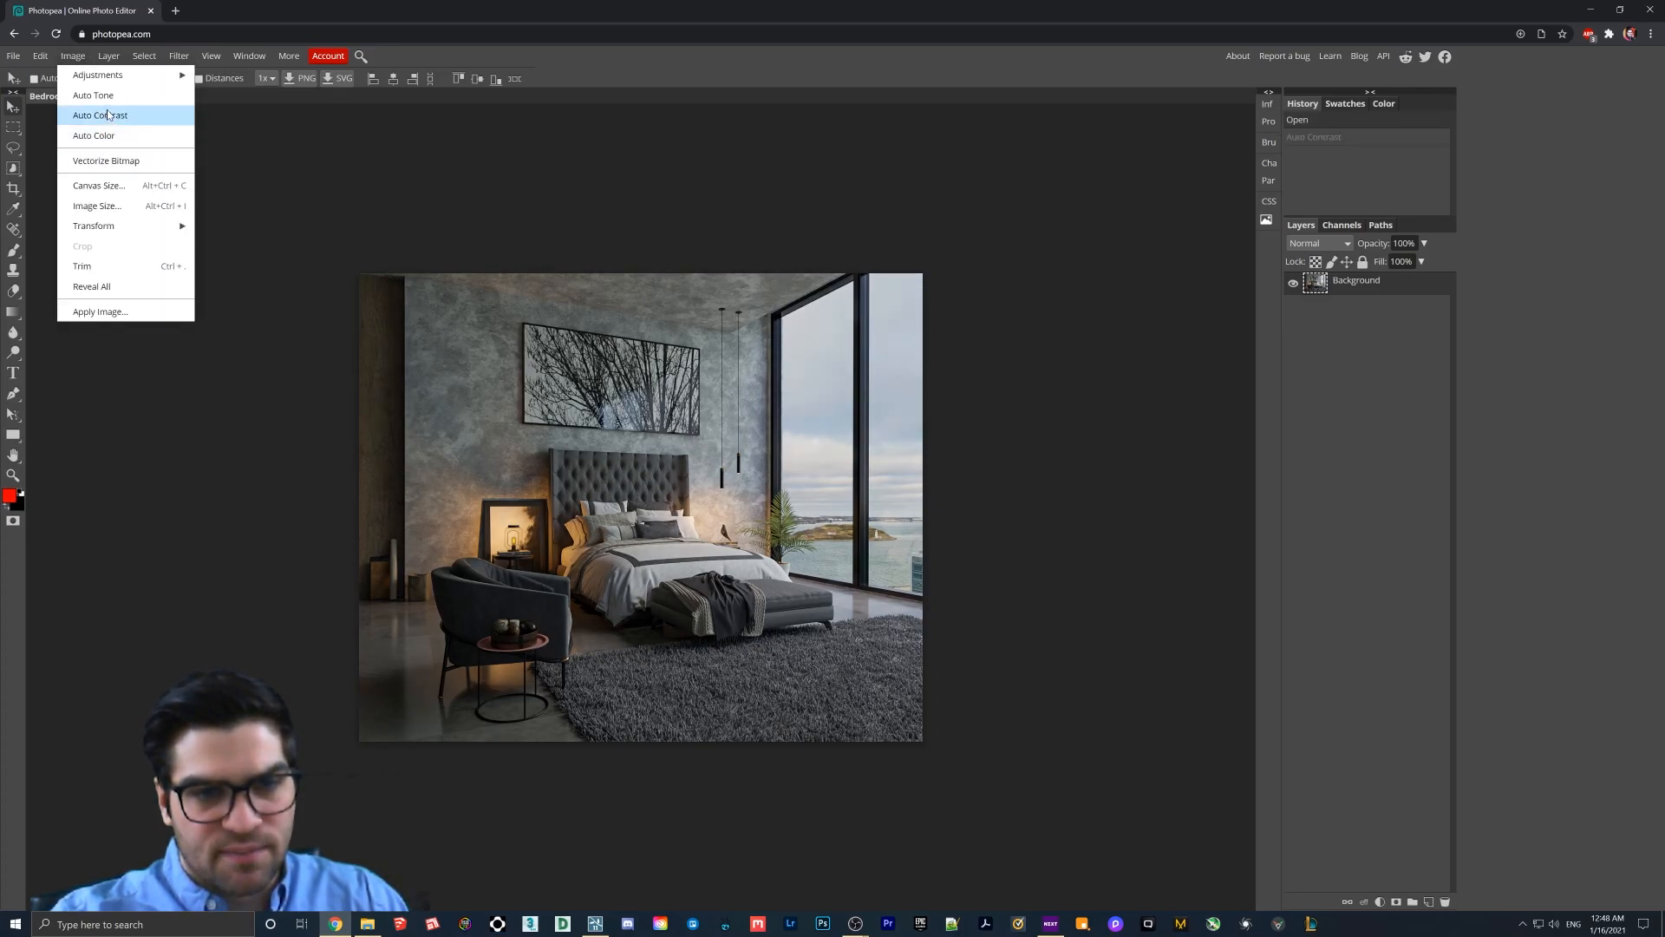
{"action": "left_click", "coordinate": [100, 114]}
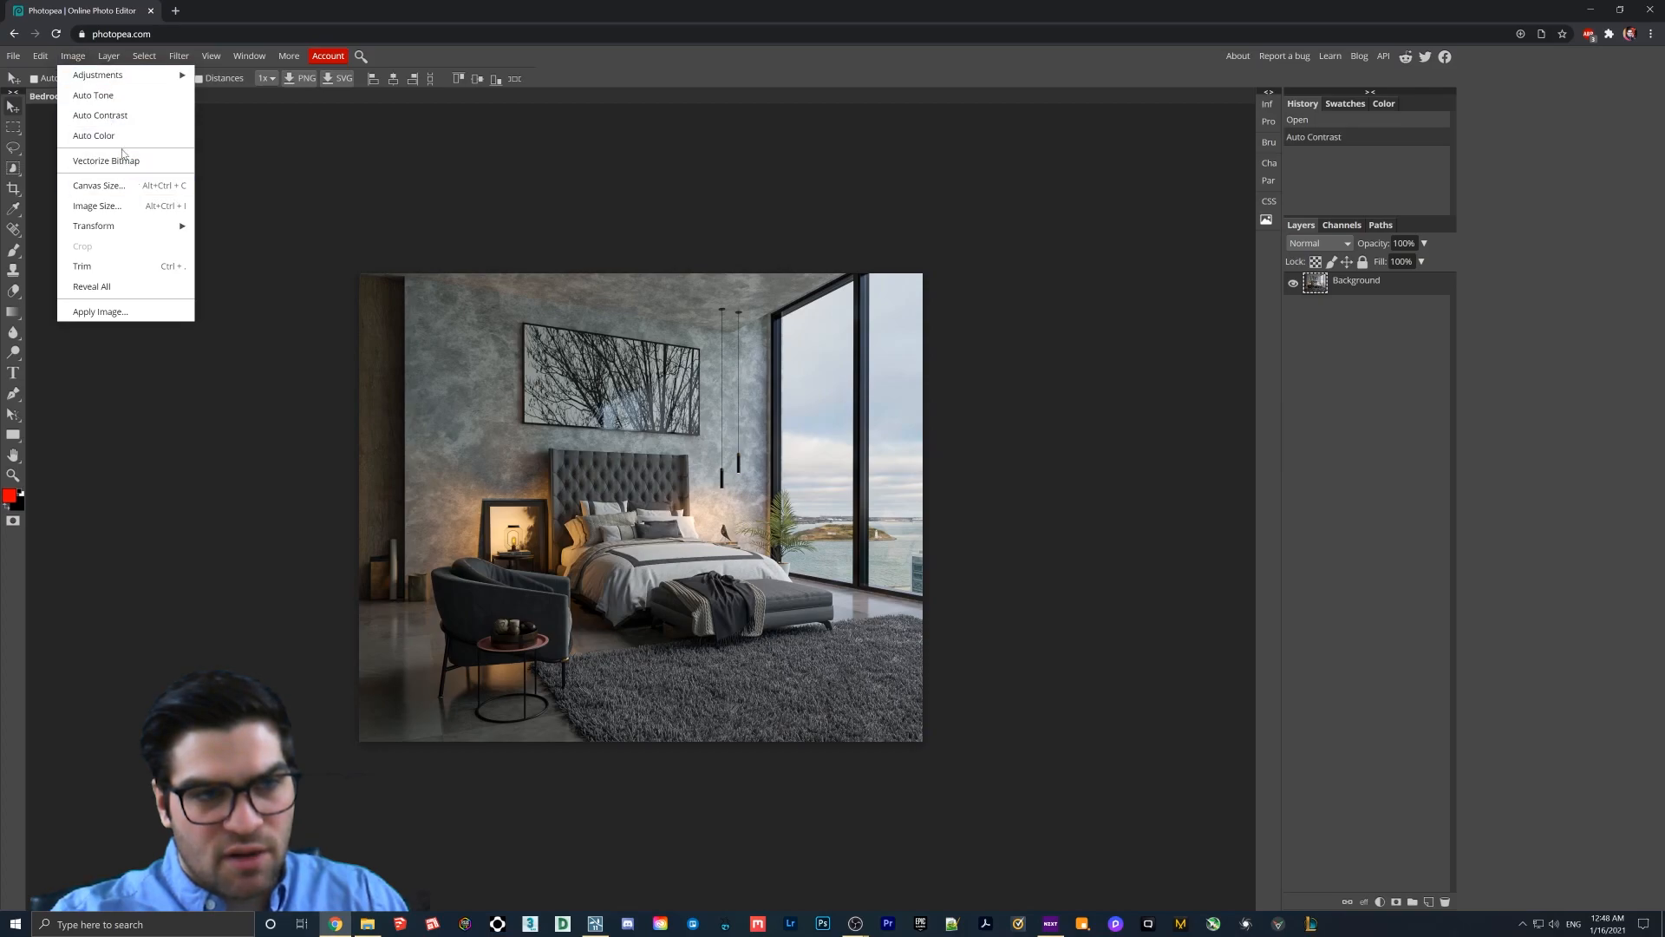
Run a Sharpen filter pass on the bedroom render.
{"action": "left_click", "coordinate": [177, 56]}
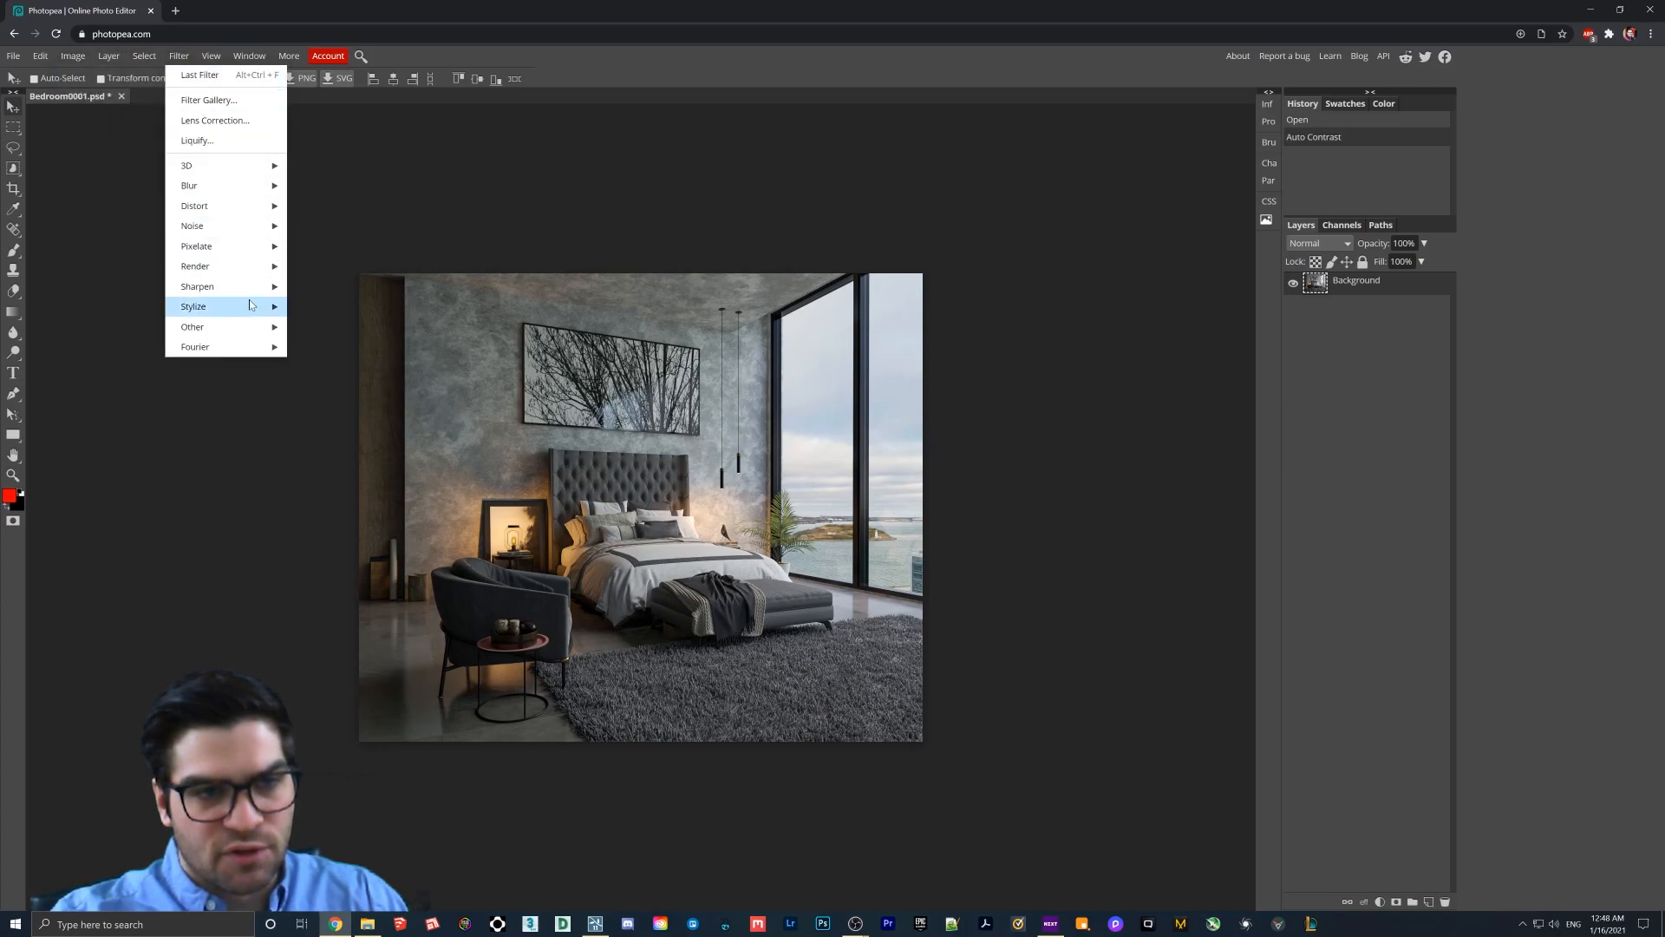
{"action": "left_click", "coordinate": [196, 286]}
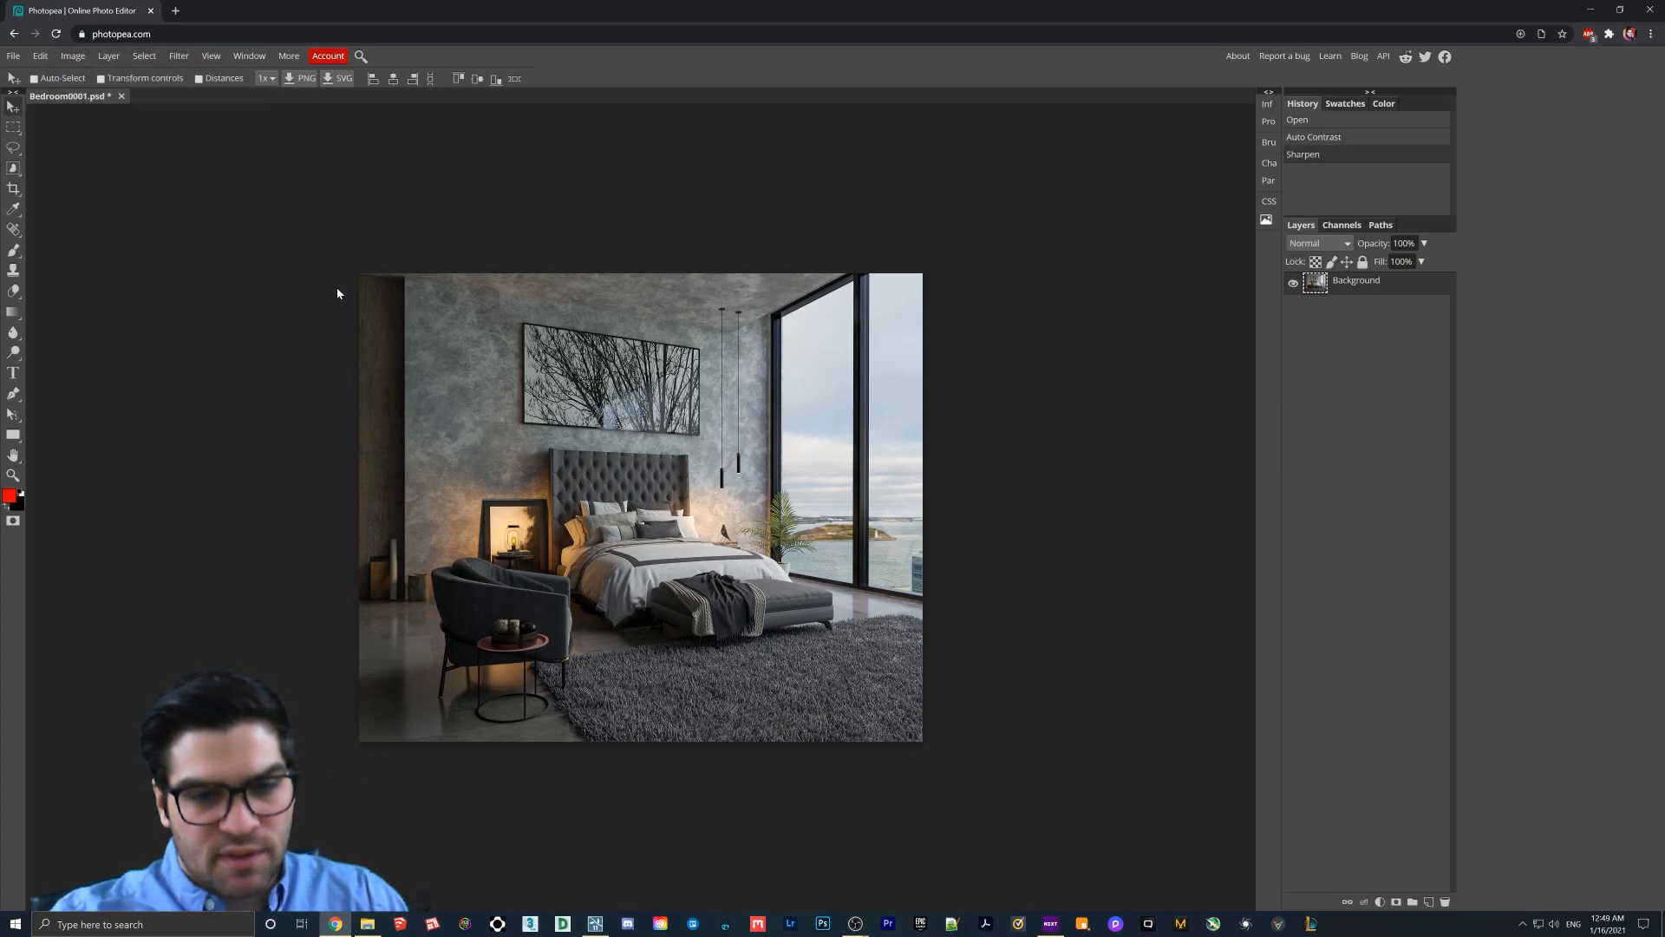
{"action": "mouse_move", "coordinate": [1078, 410]}
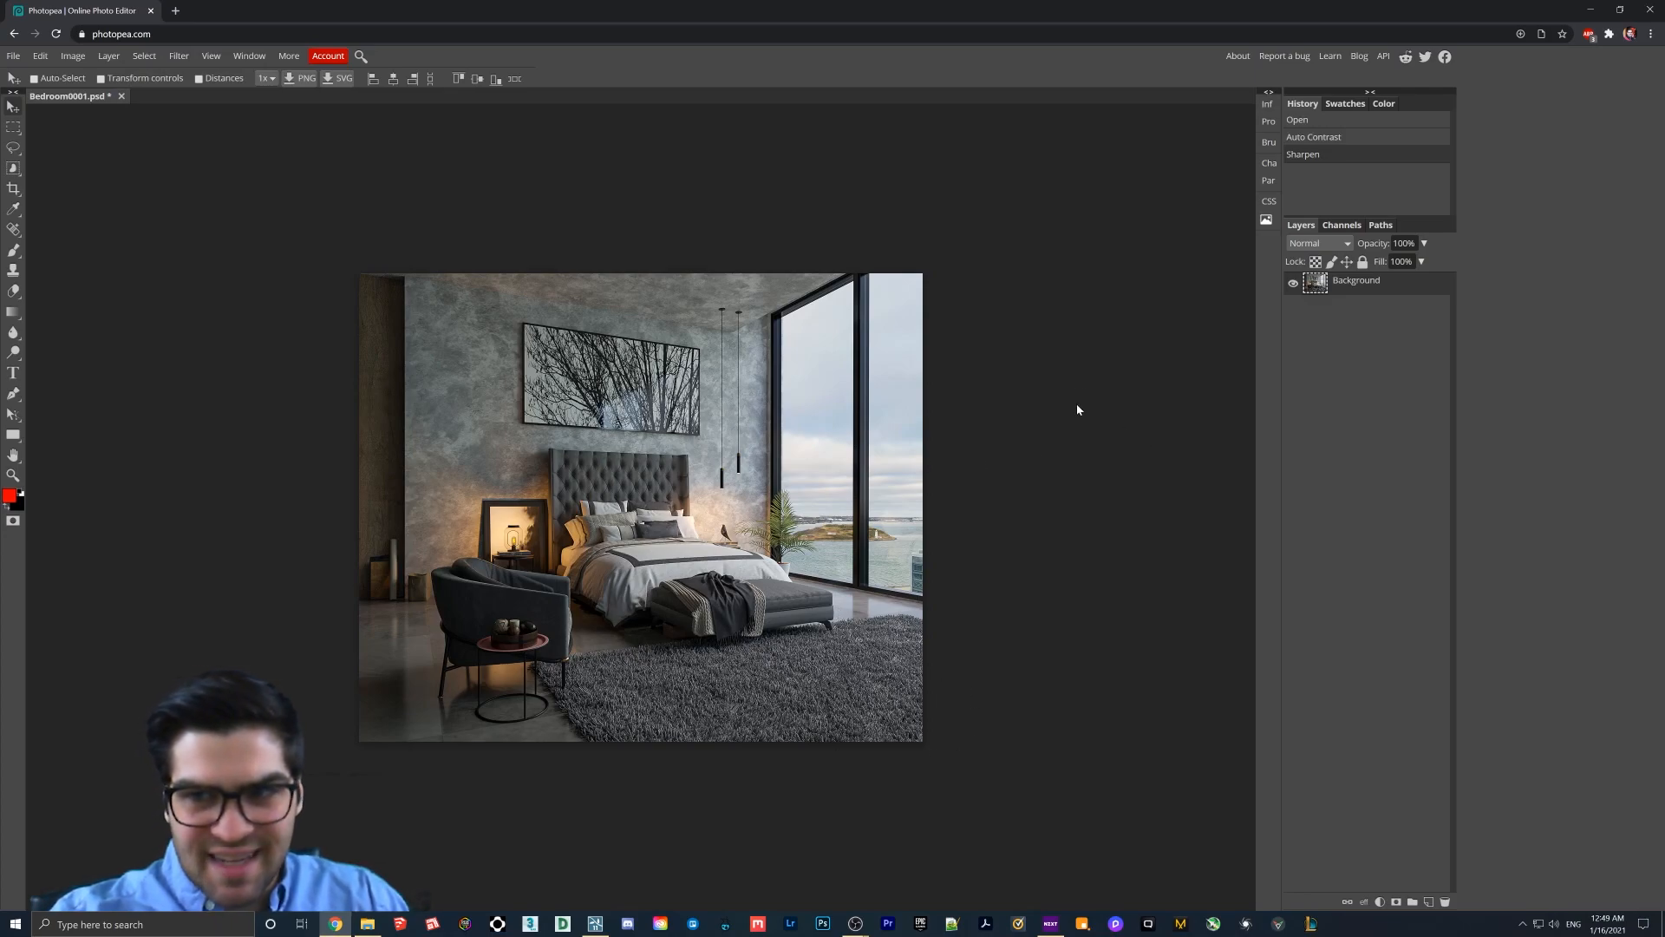
{"action": "mouse_move", "coordinate": [727, 617]}
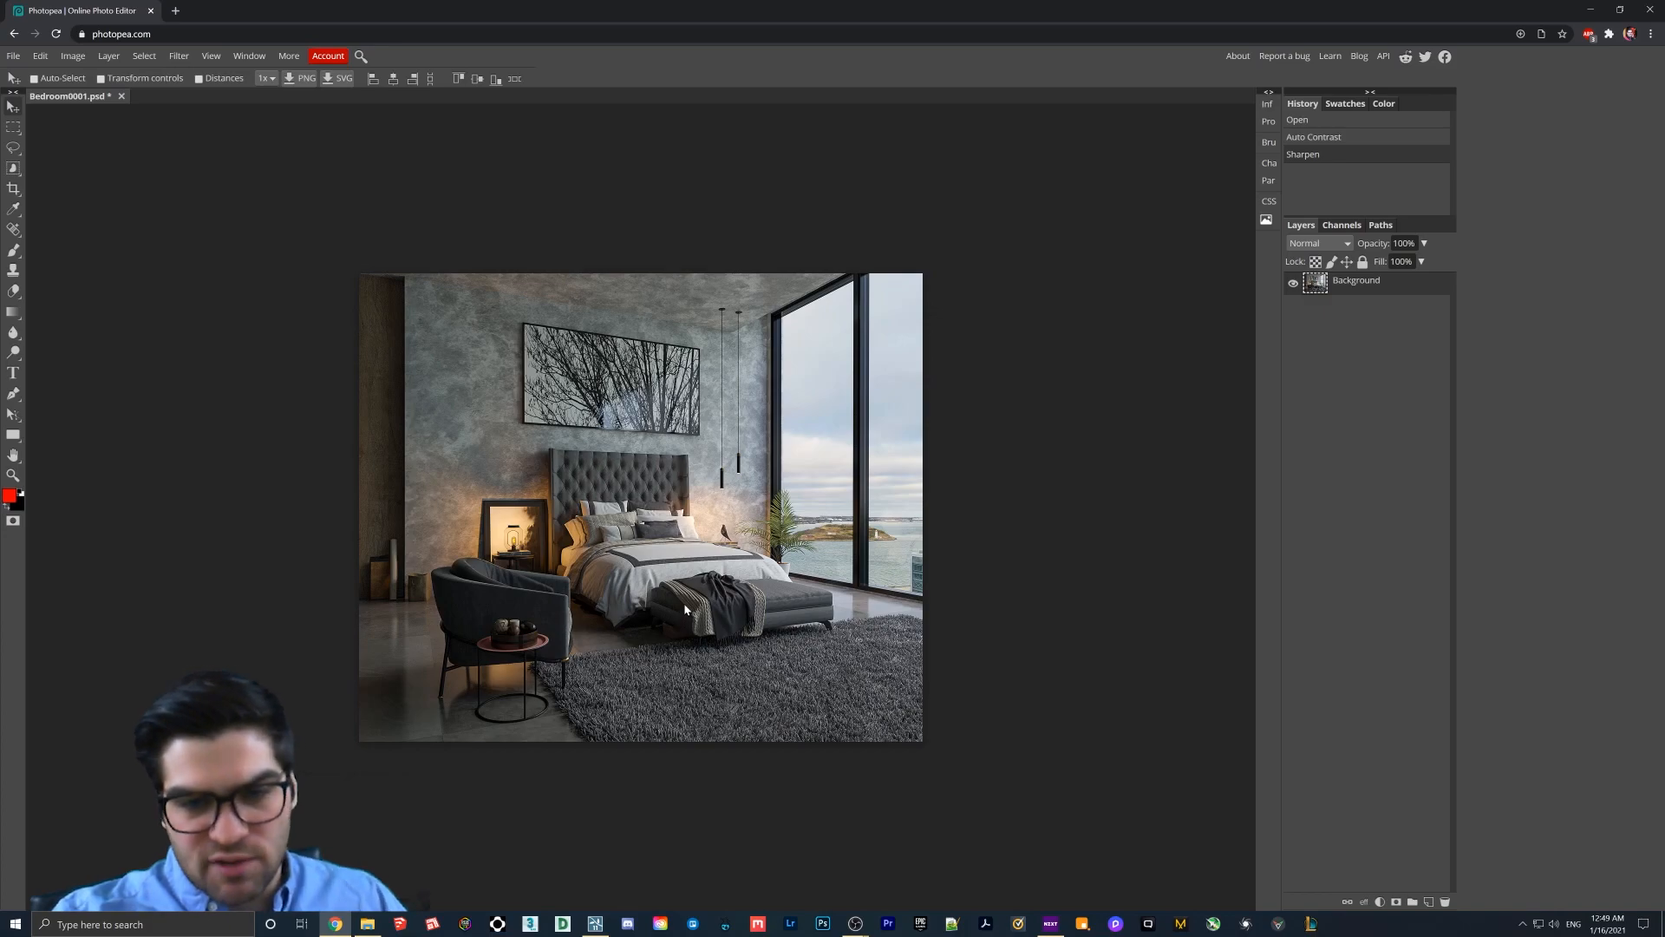
{"action": "mouse_move", "coordinate": [719, 737]}
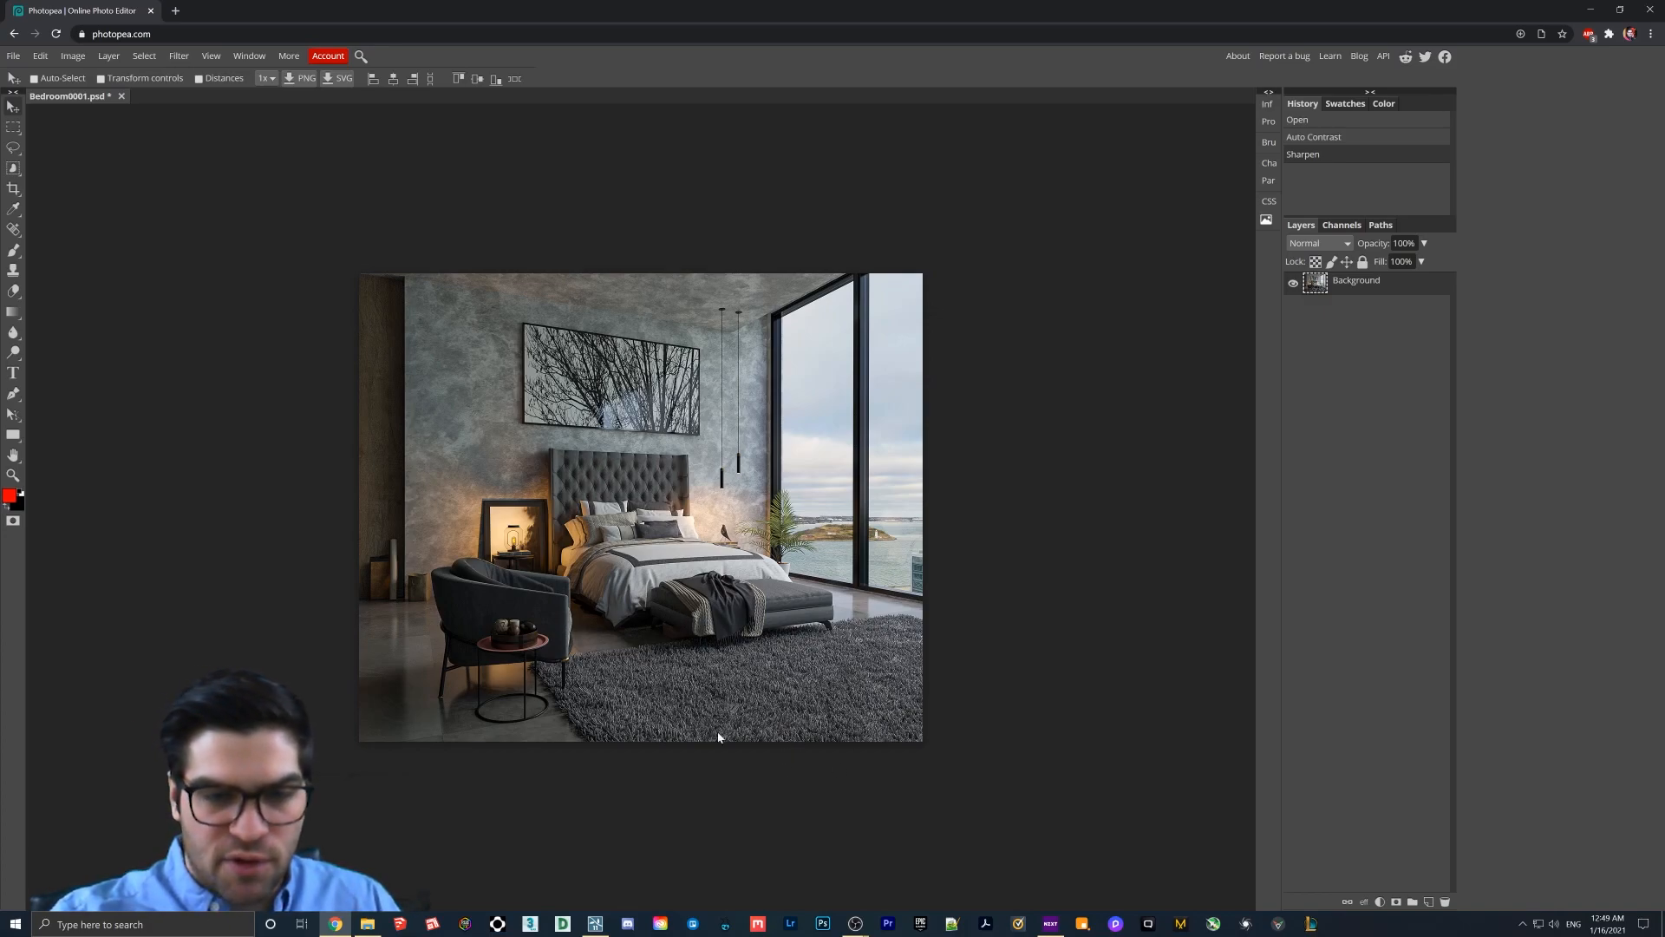
{"action": "mouse_move", "coordinate": [822, 750]}
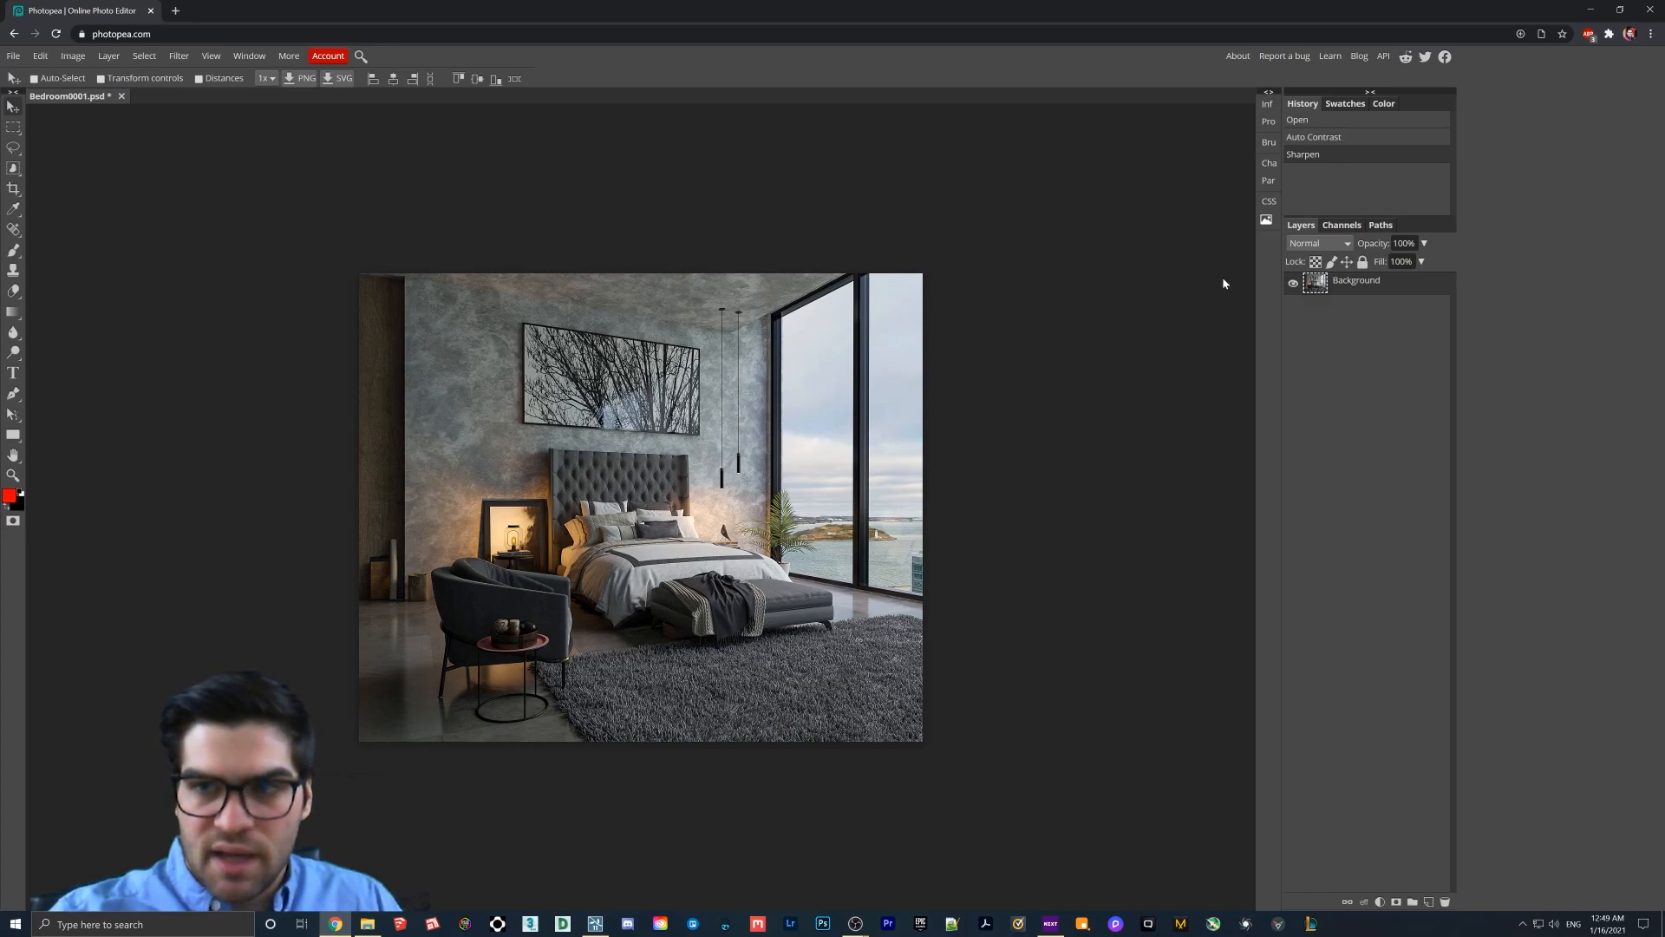
{"action": "mouse_move", "coordinate": [404, 269]}
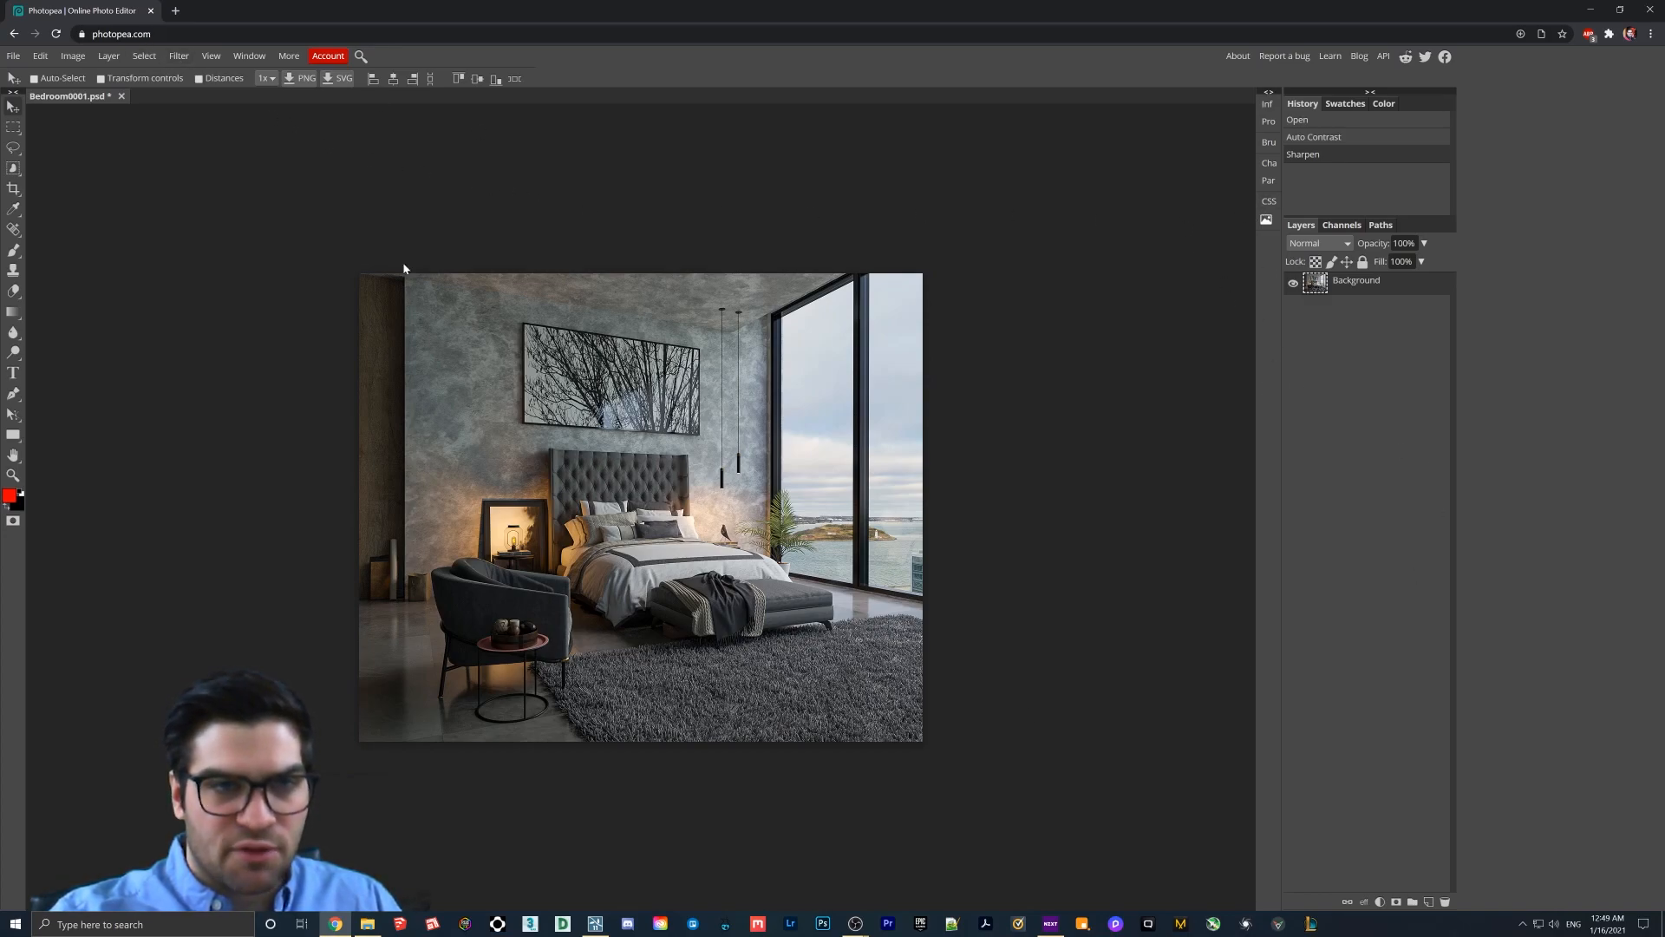
{"action": "mouse_move", "coordinate": [550, 390]}
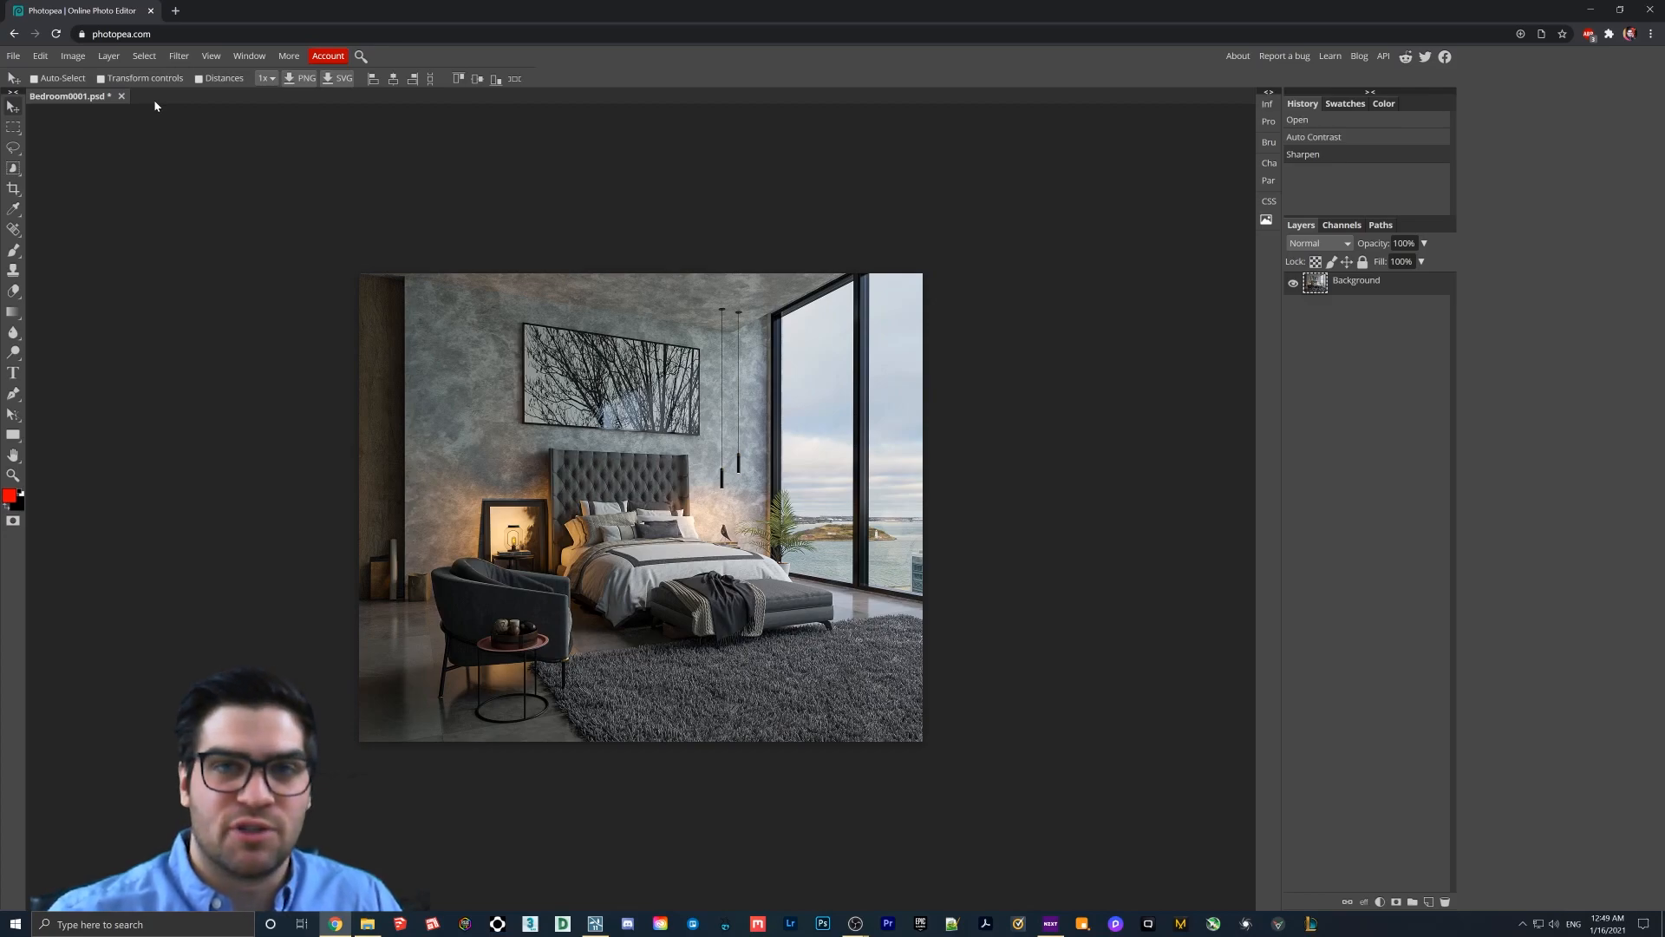
{"action": "mouse_move", "coordinate": [124, 64]}
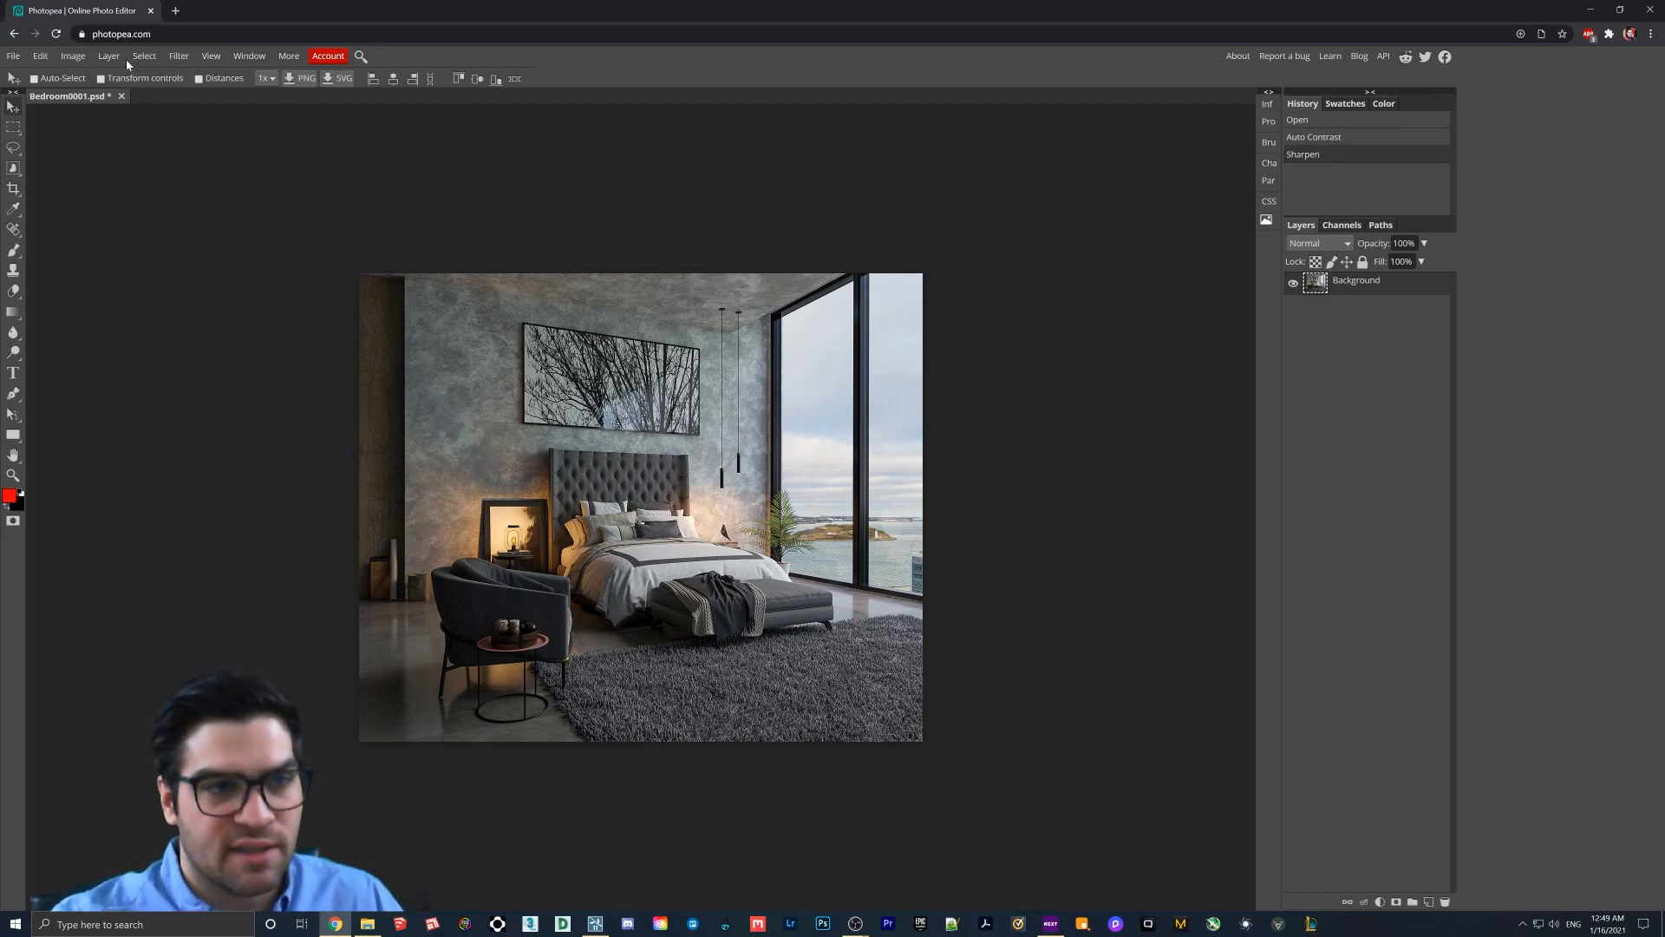
Close the bedroom document without saving, returning to Photopea's start screen.
{"action": "left_click", "coordinate": [122, 95]}
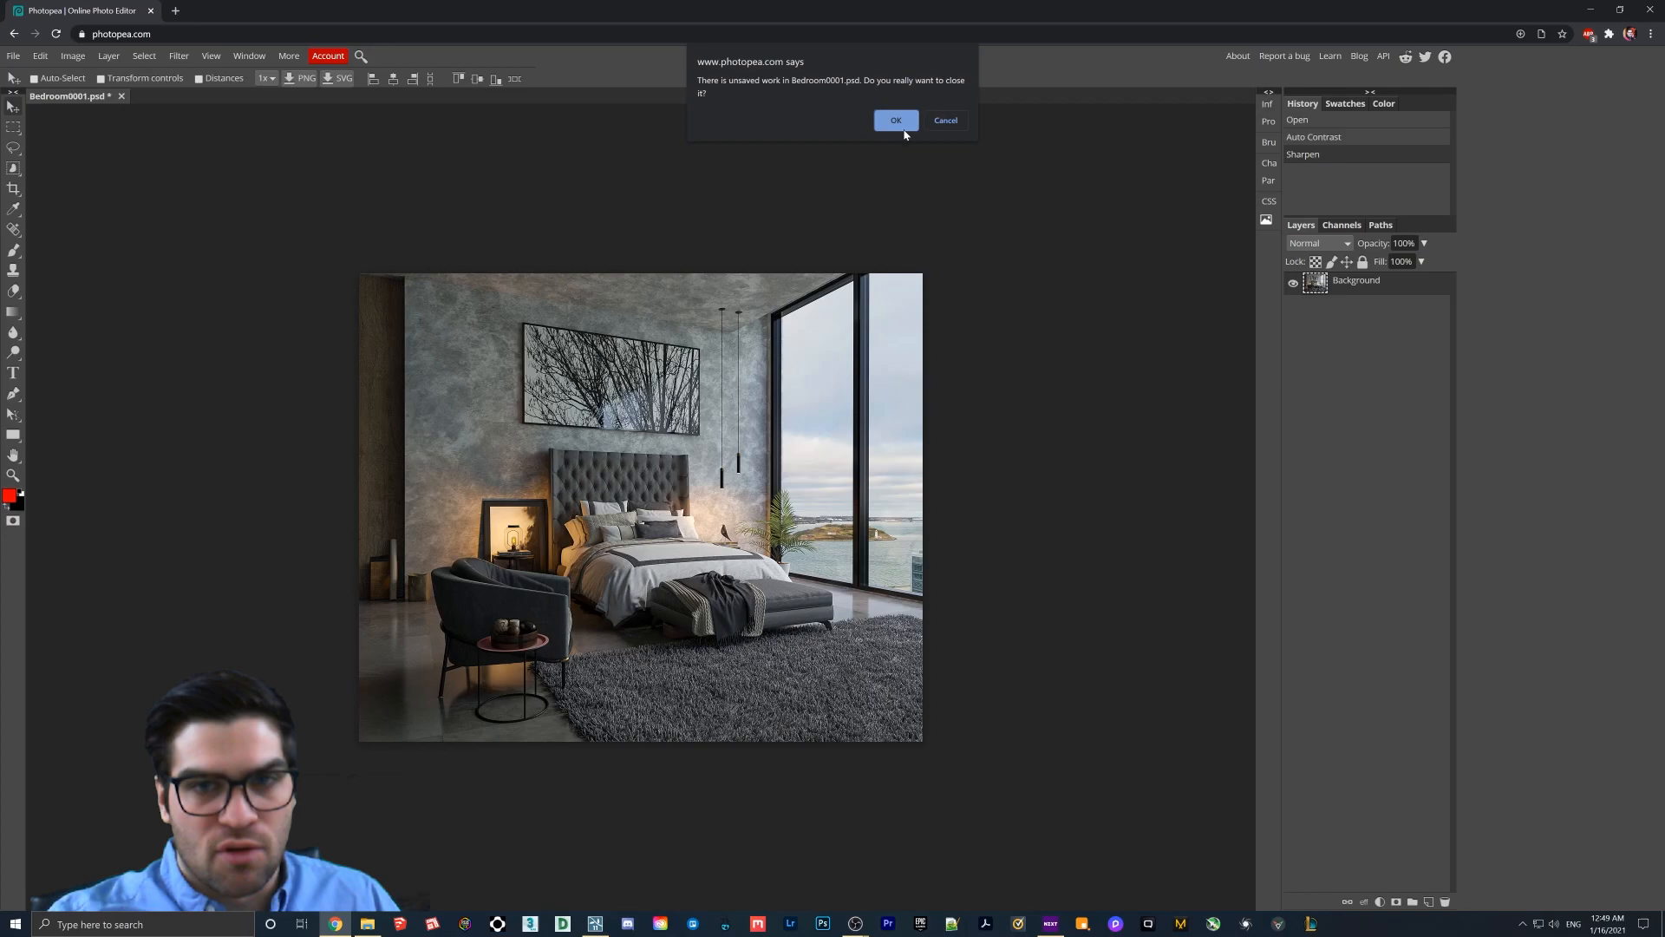
{"action": "left_click", "coordinate": [895, 119]}
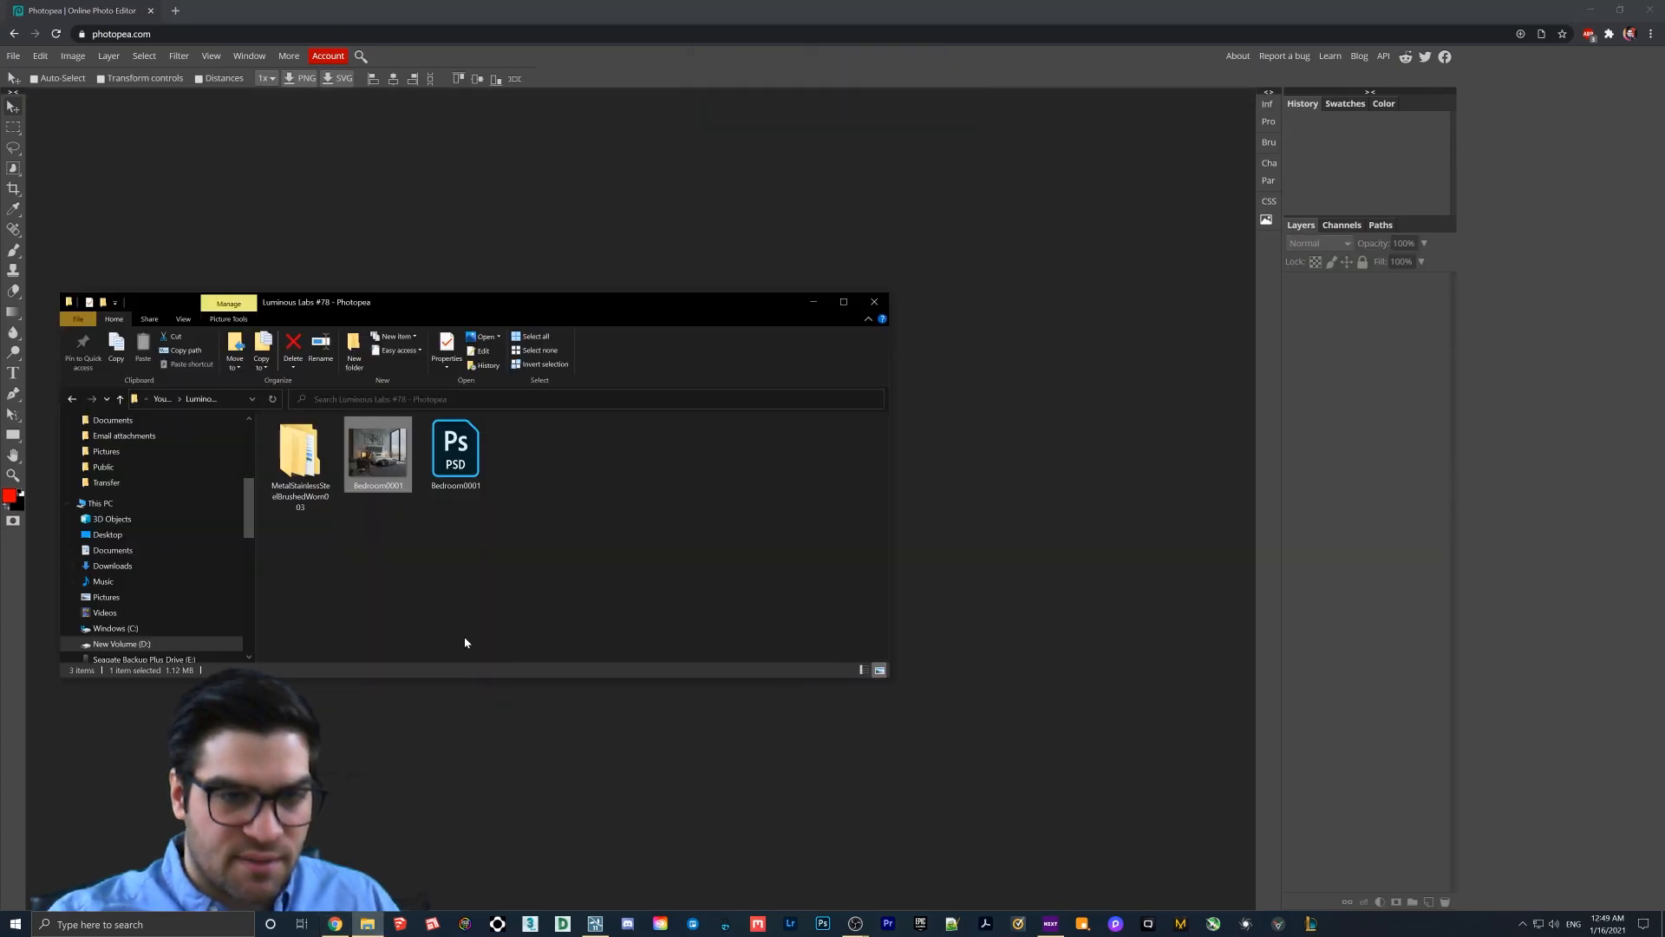
{"action": "left_click", "coordinate": [874, 302]}
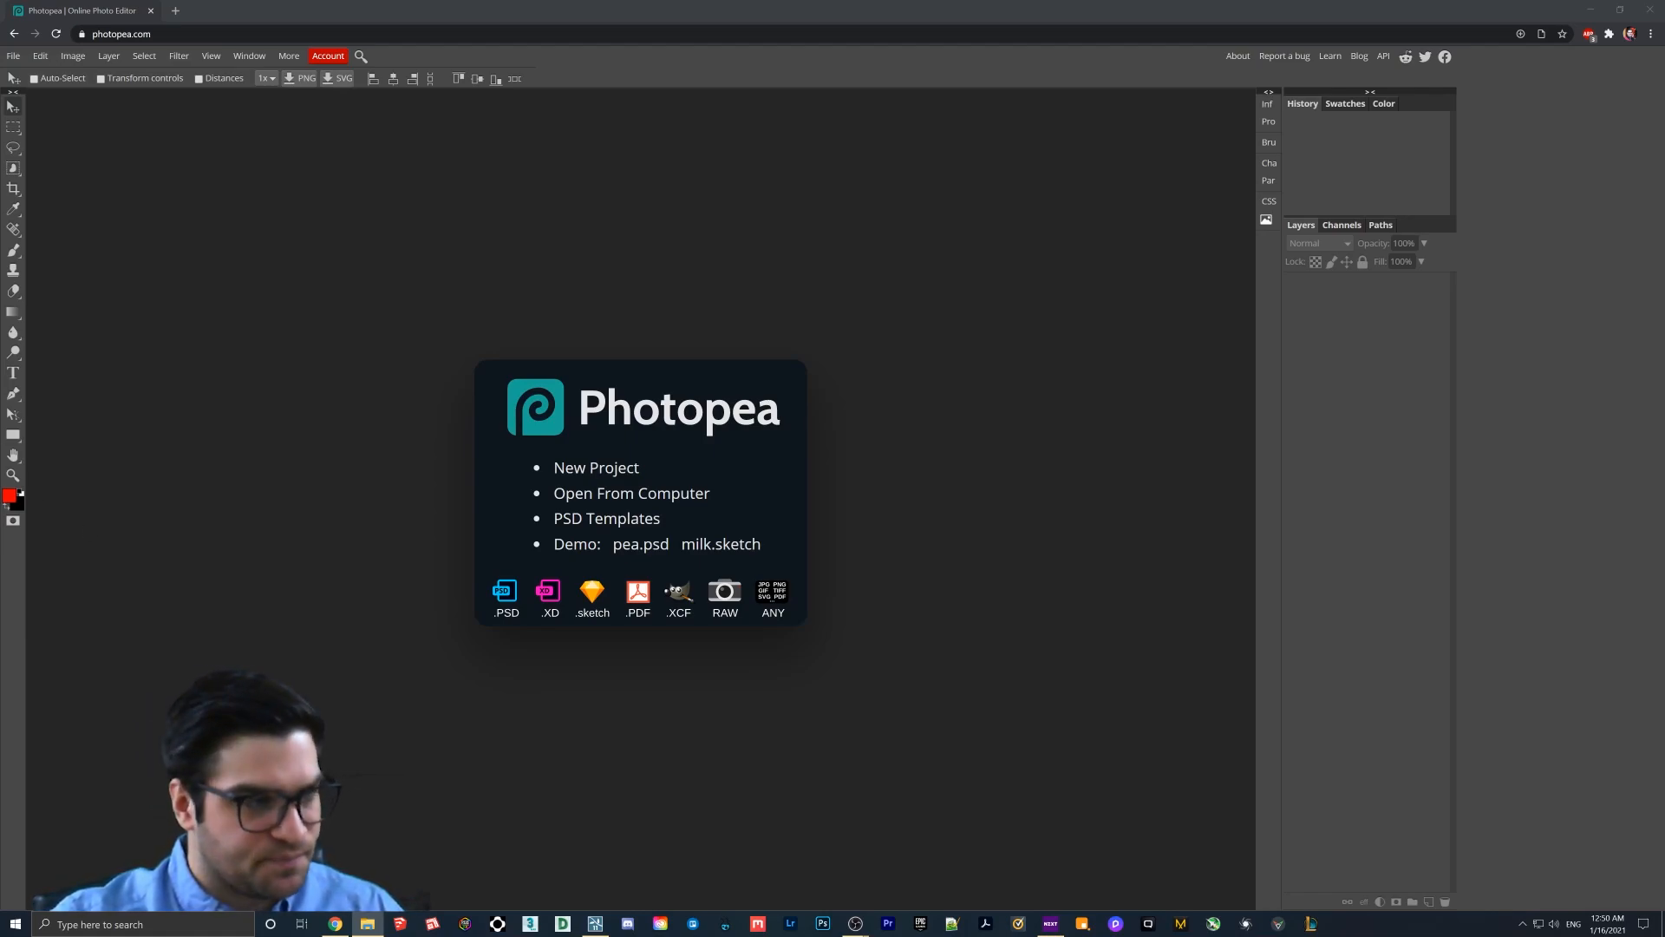
Open the NRM normal map and ROUGHNESS texture from the 3K metal folder into Photopea.
{"action": "left_click", "coordinate": [368, 923]}
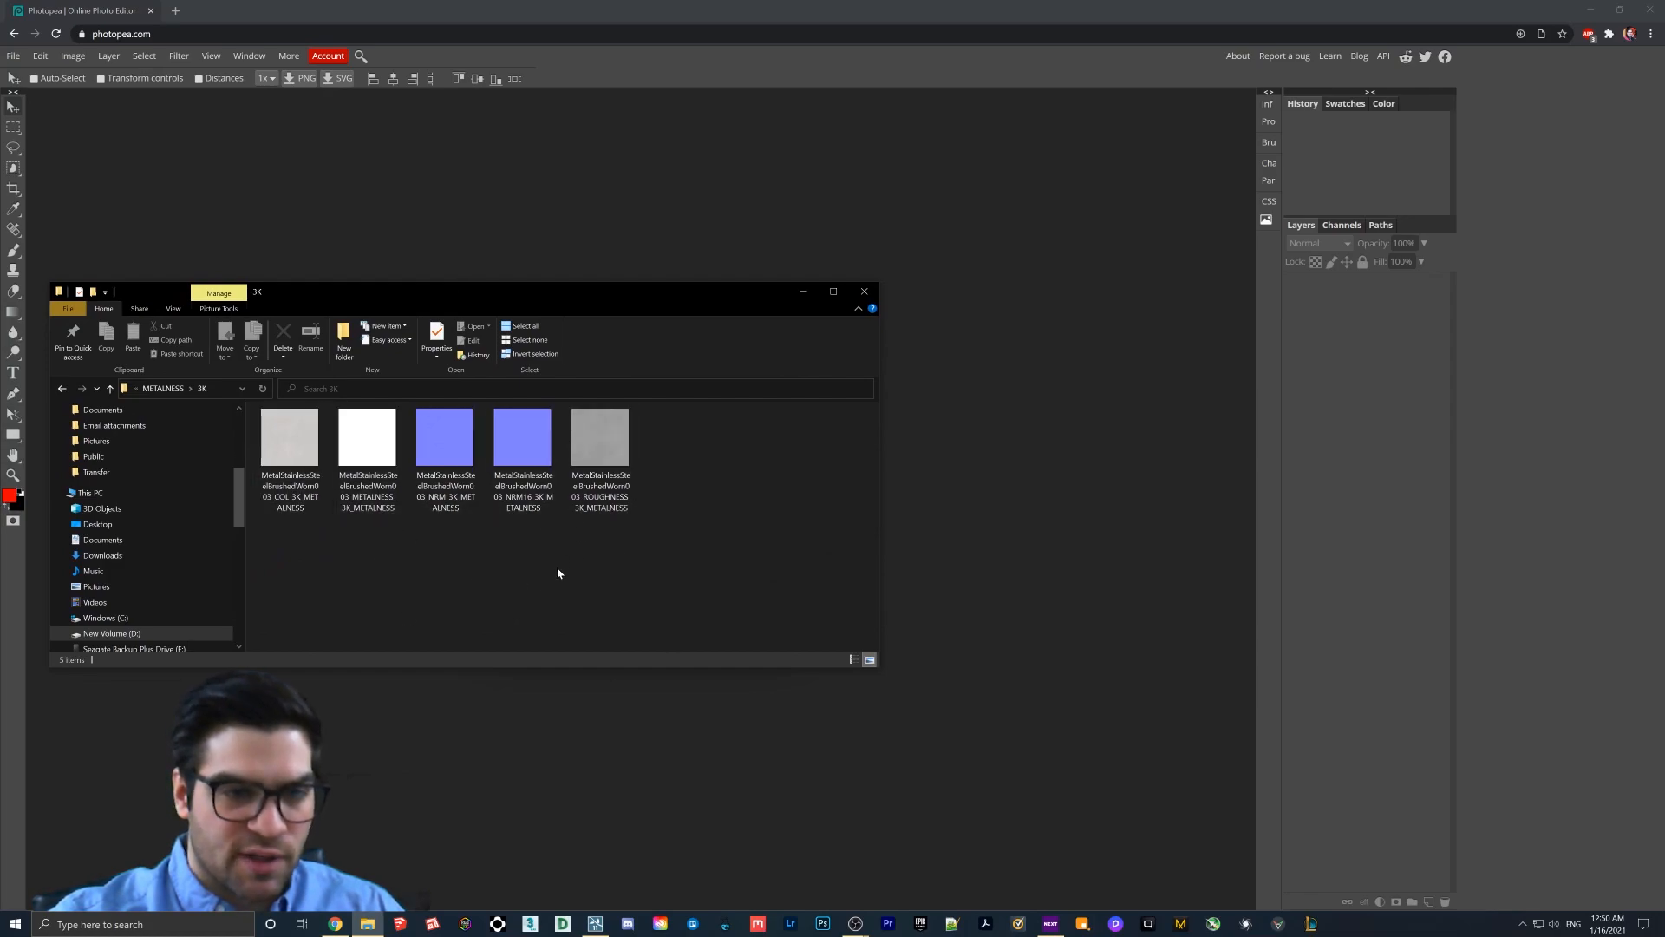
{"action": "left_click", "coordinate": [522, 437]}
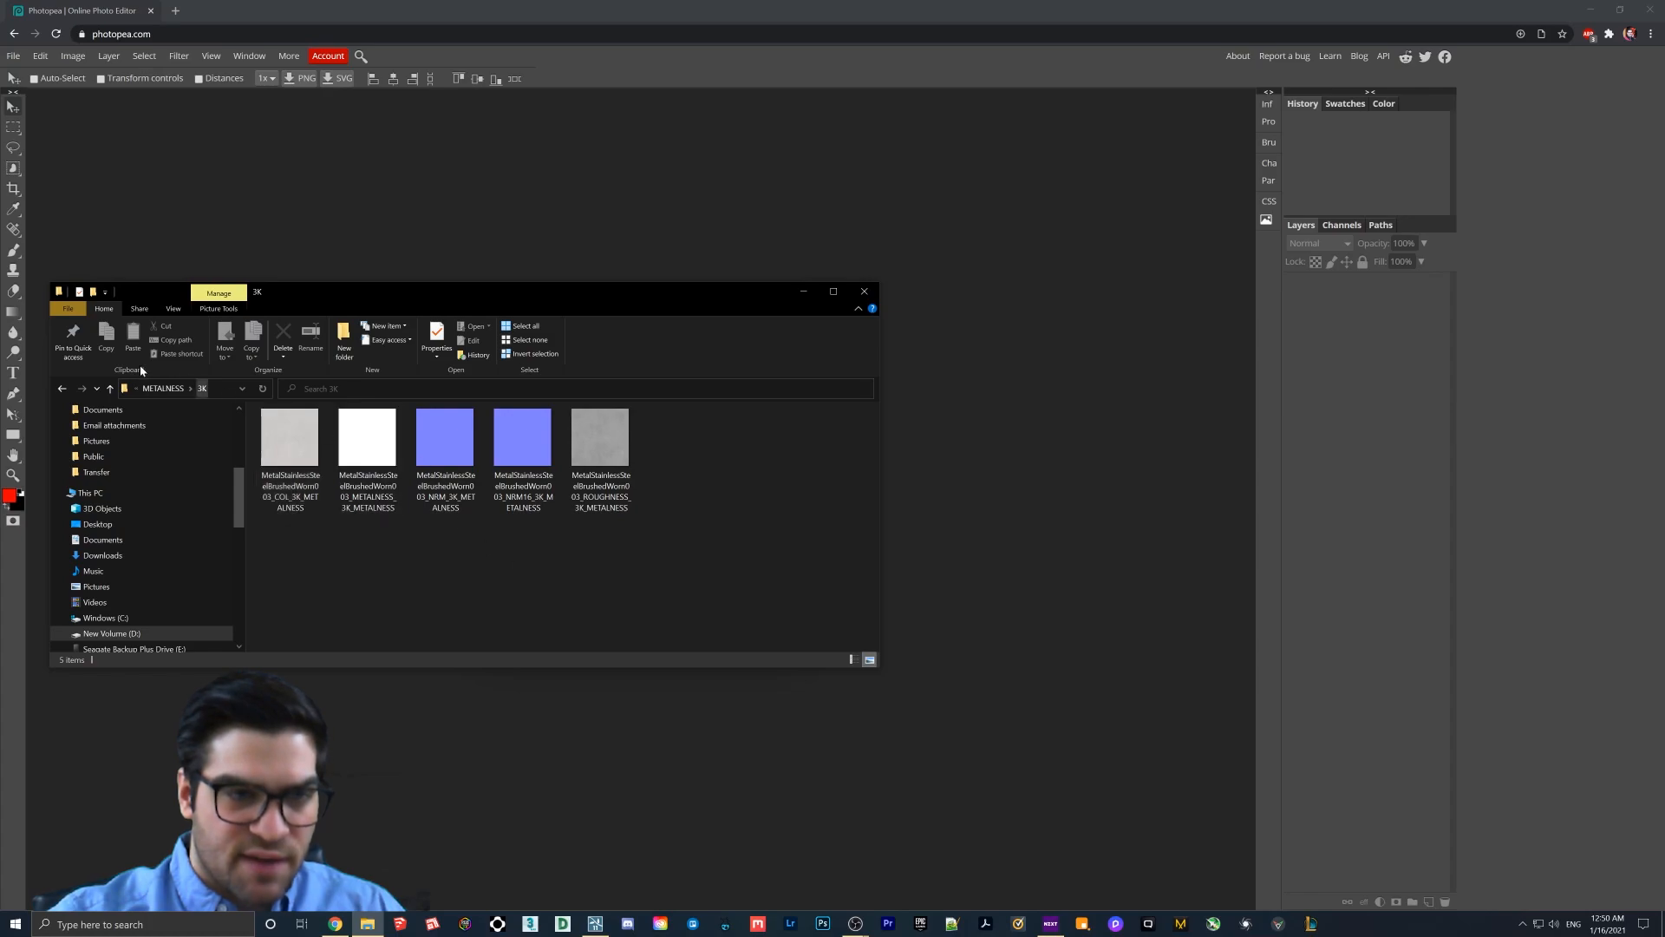
{"action": "left_click", "coordinate": [366, 440]}
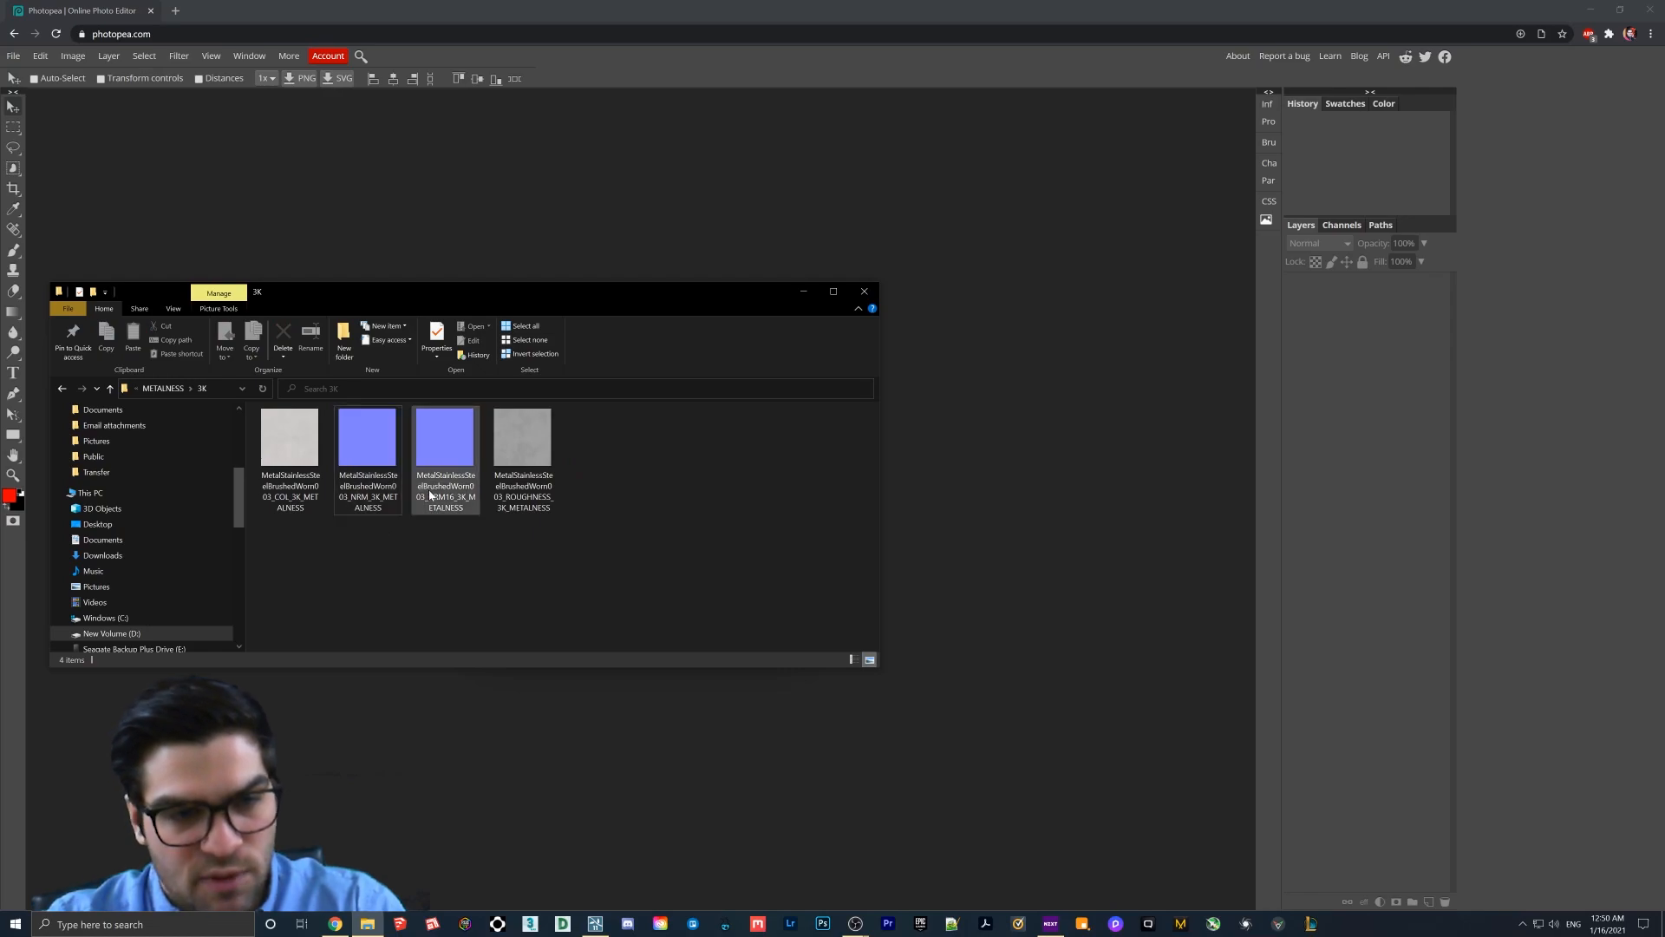
{"action": "left_click", "coordinate": [446, 441]}
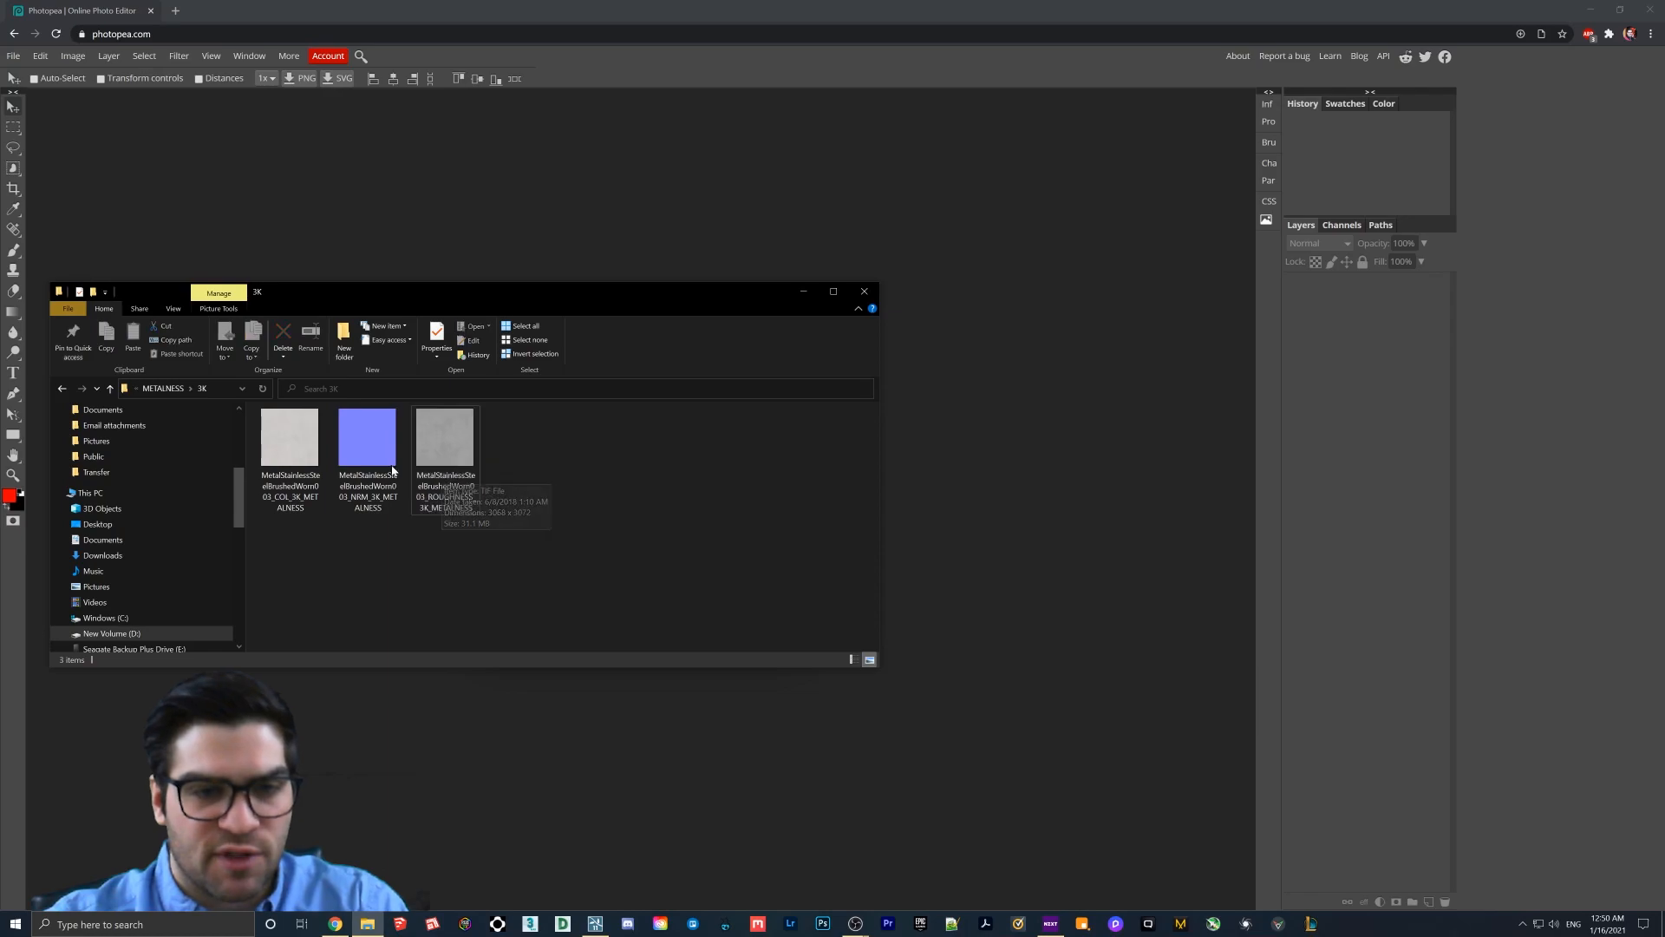
{"action": "left_click", "coordinate": [366, 437]}
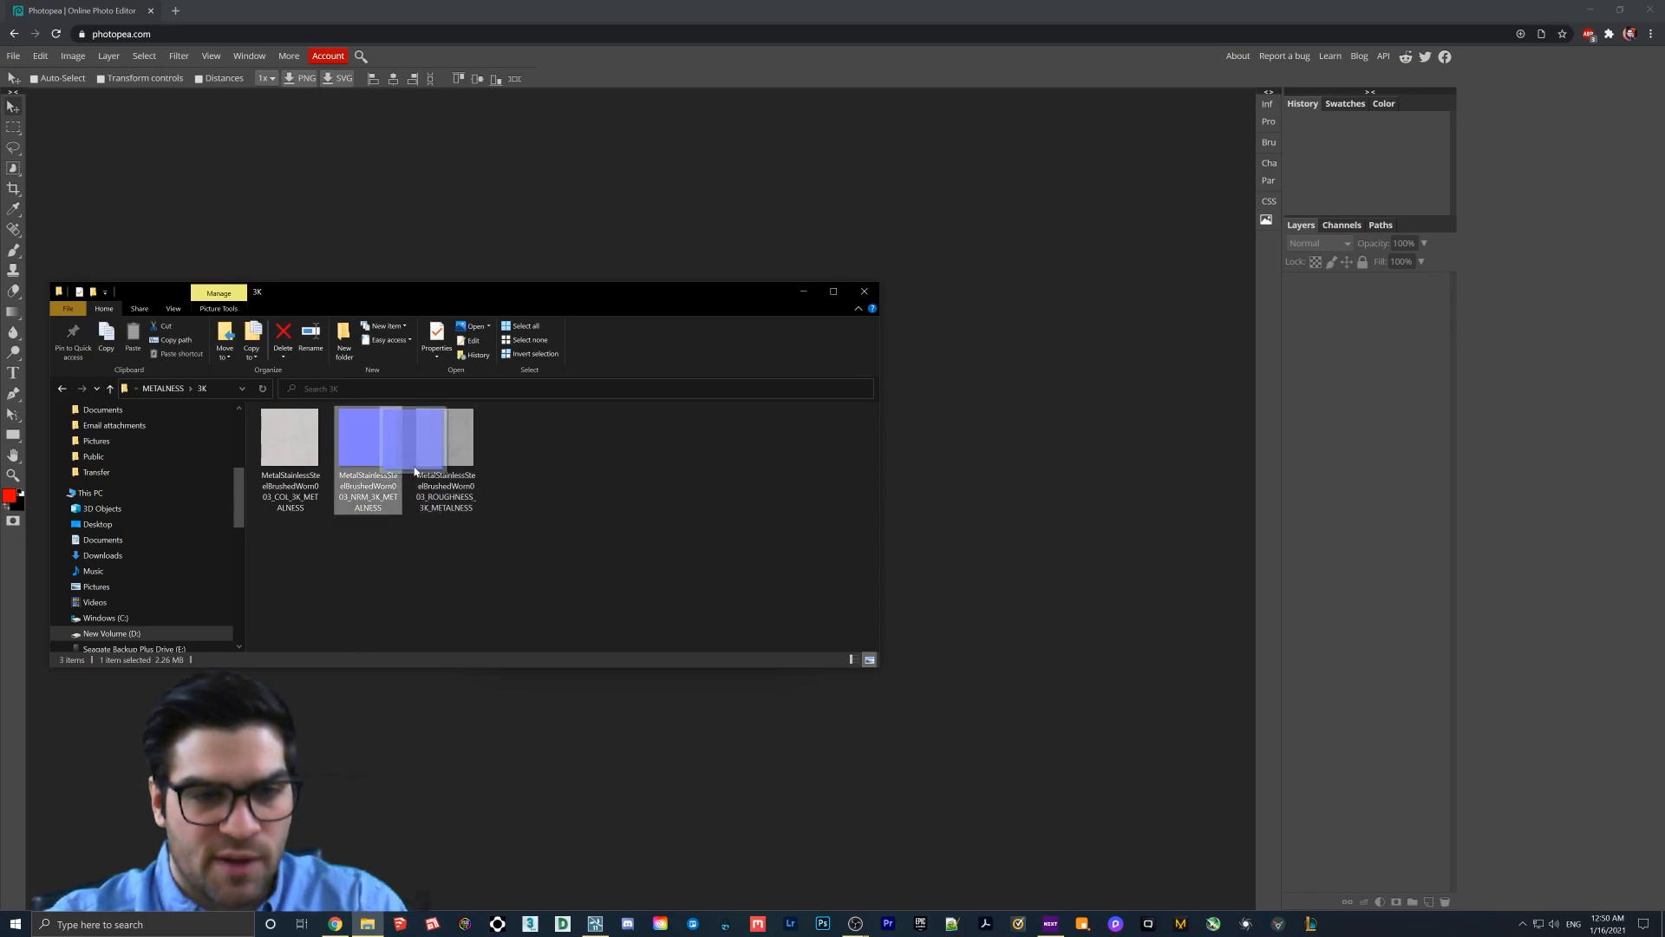
{"action": "double_click", "coordinate": [367, 438]}
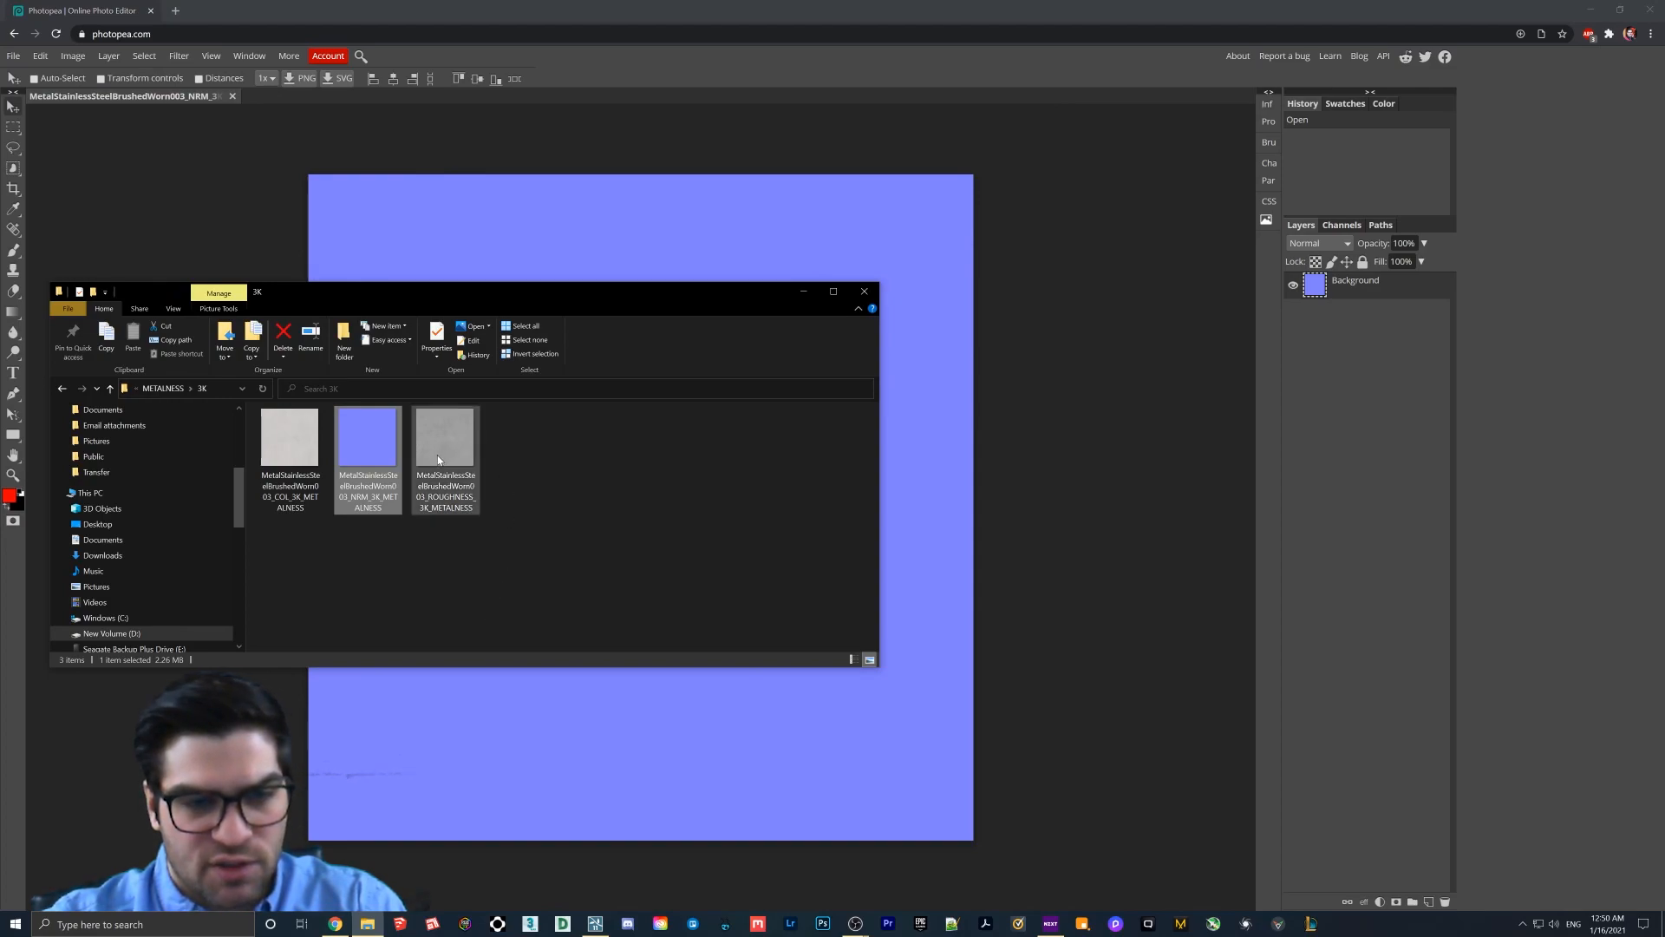
{"action": "left_click", "coordinate": [446, 436]}
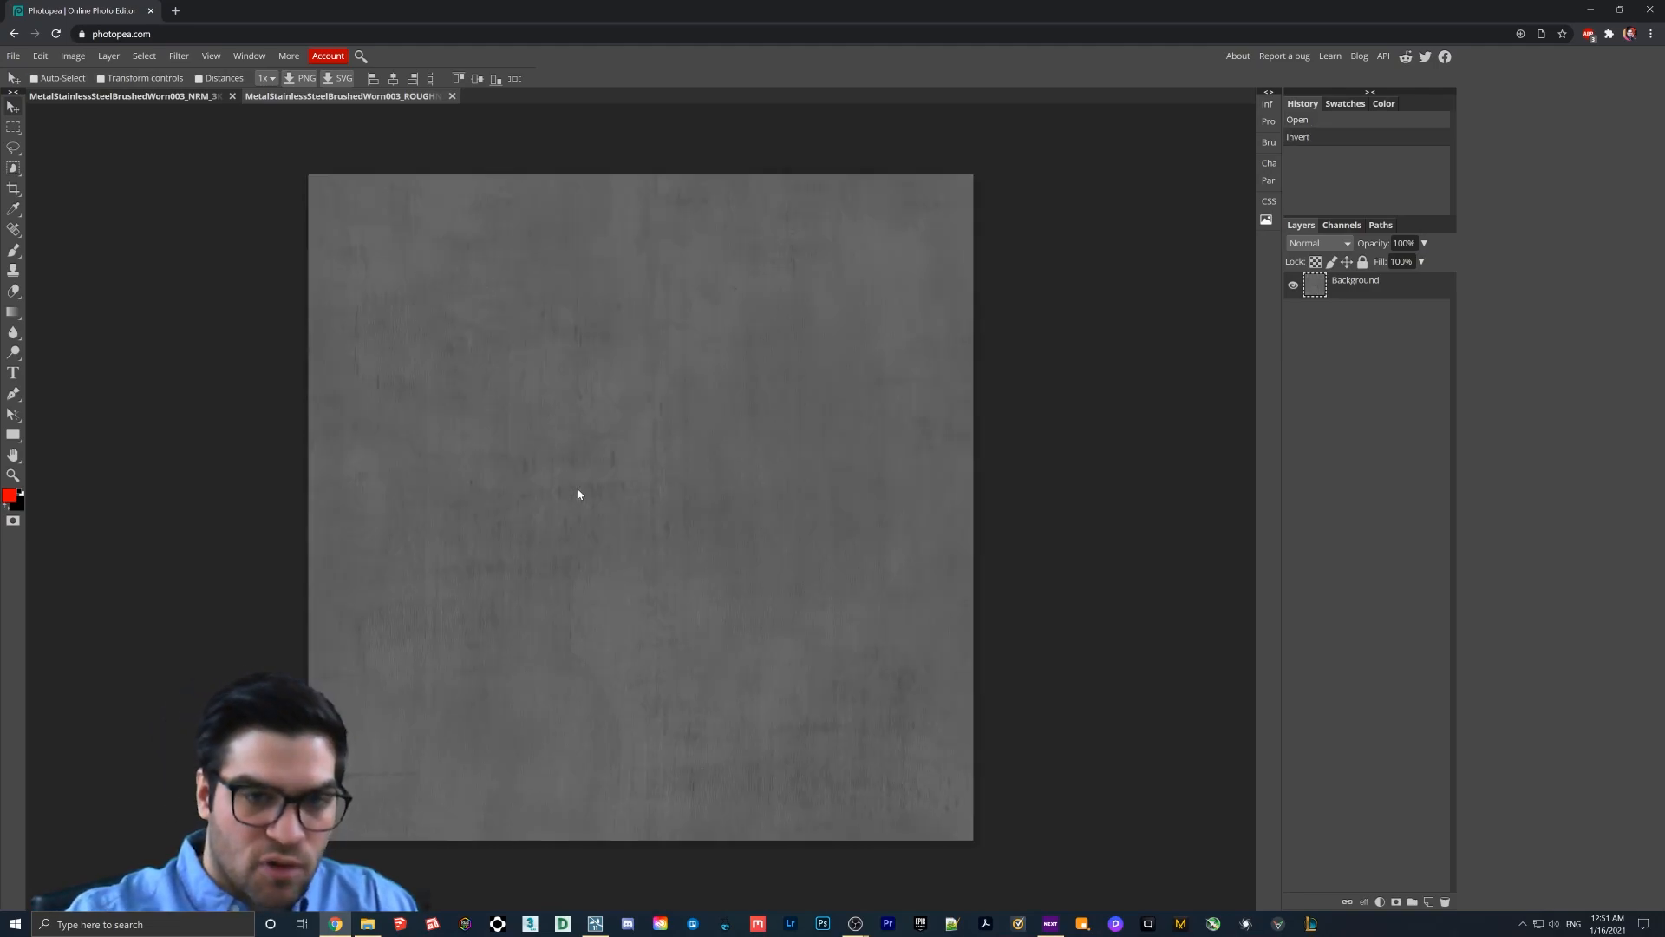
{"action": "mouse_move", "coordinate": [257, 154]}
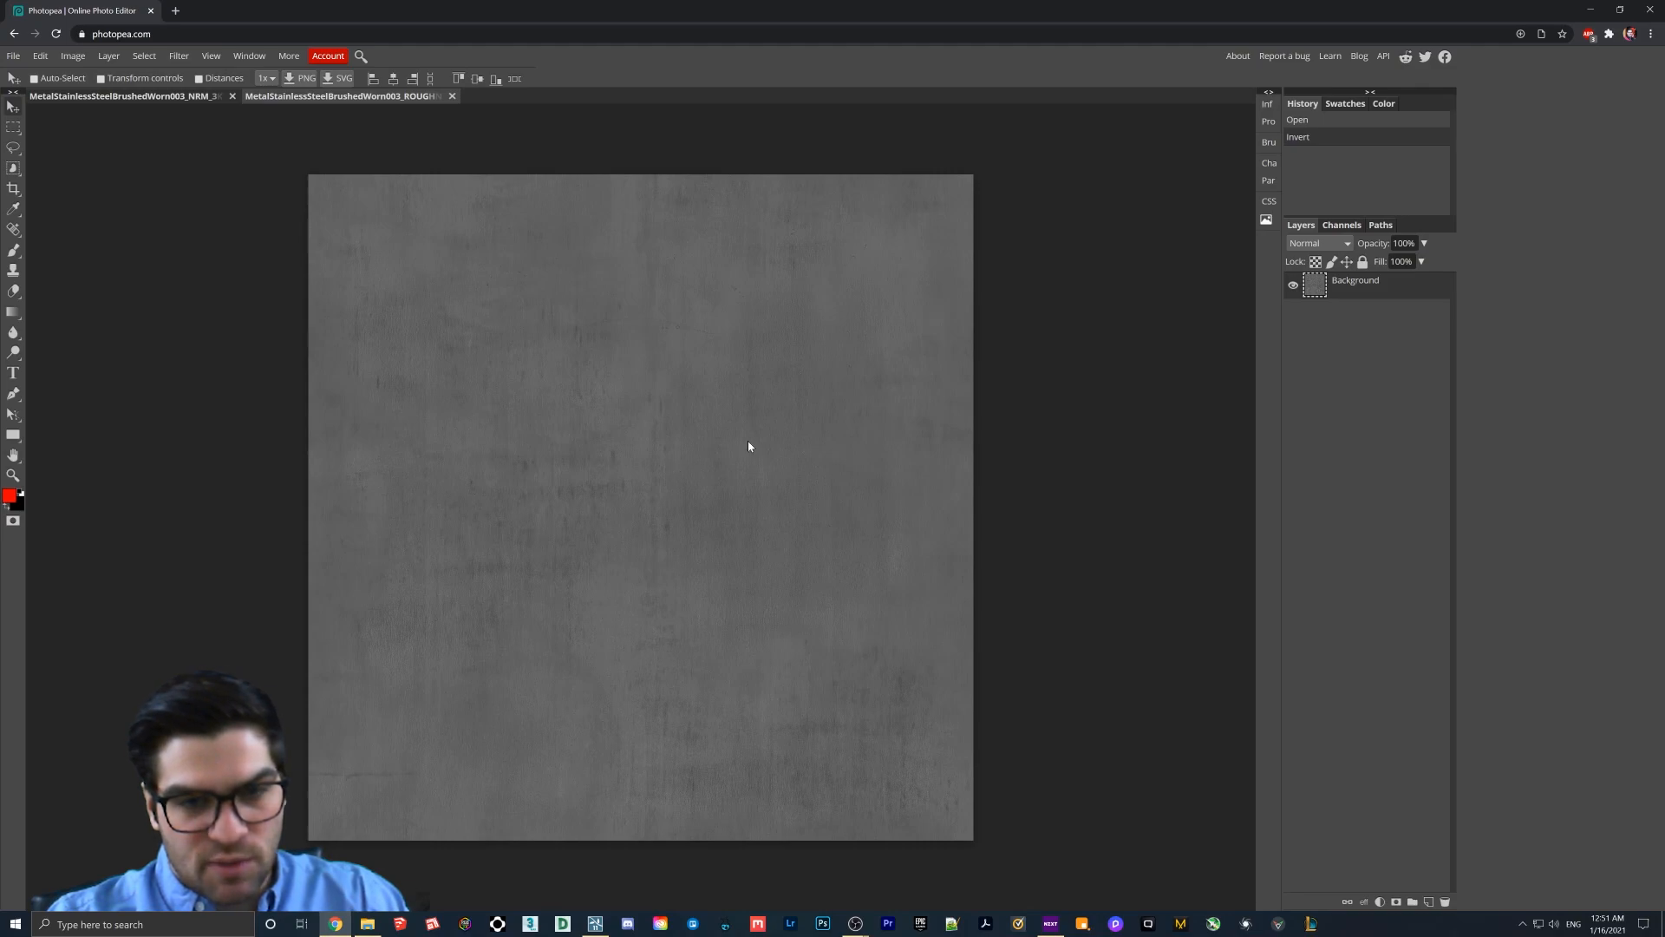
{"action": "mouse_move", "coordinate": [660, 414]}
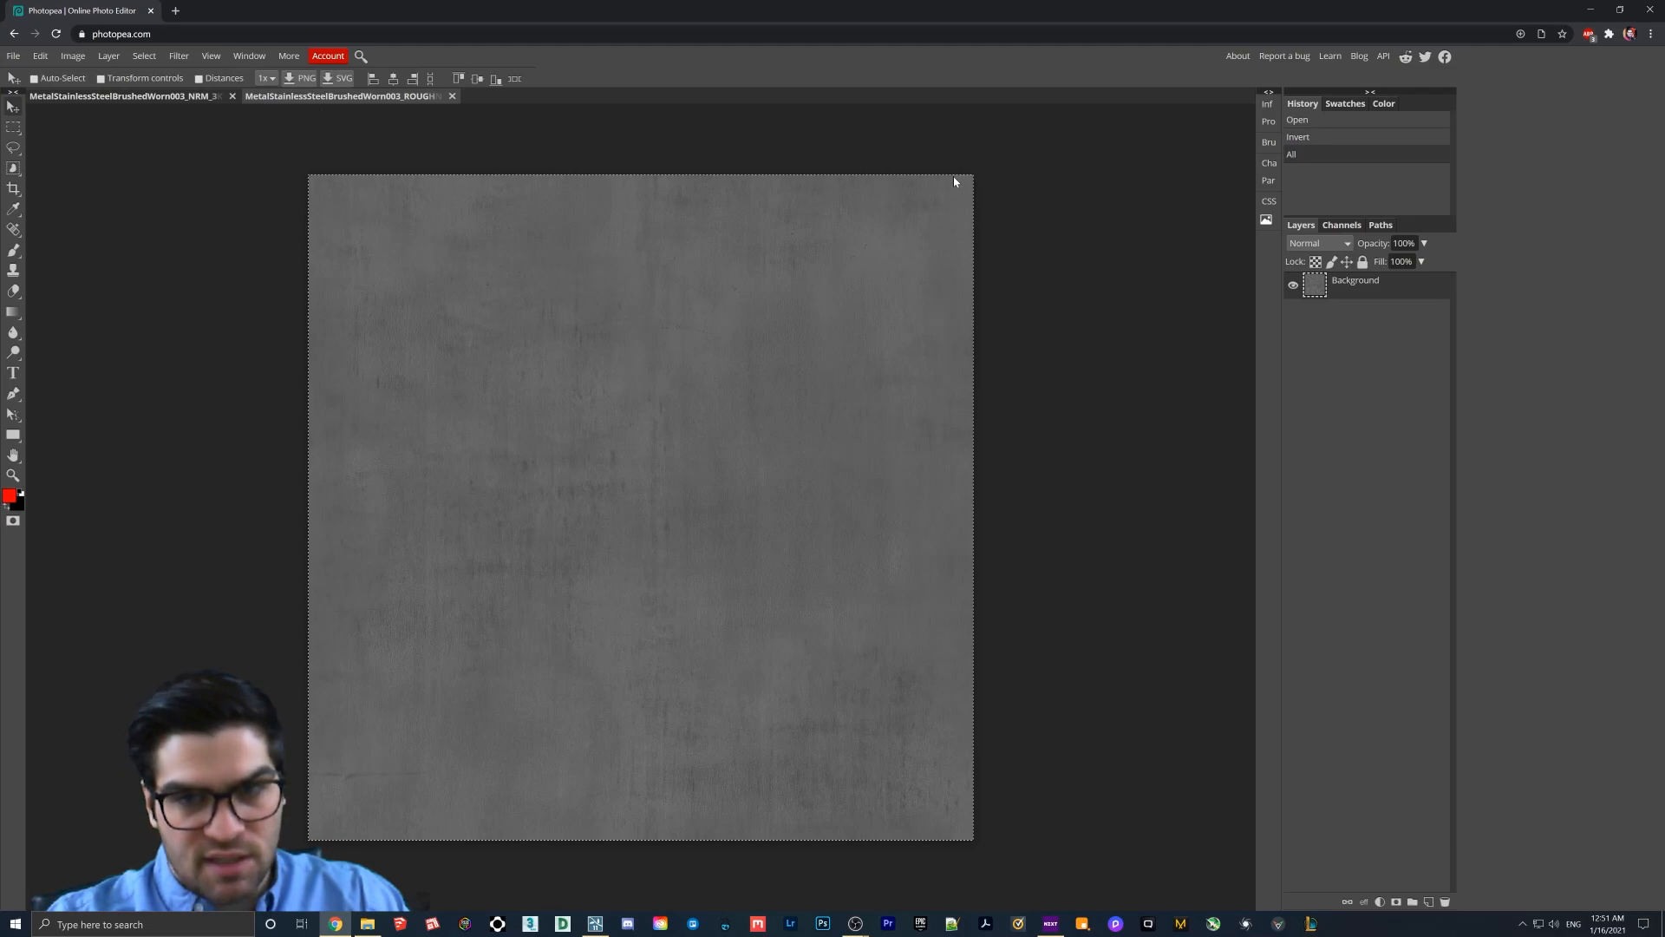
{"action": "mouse_move", "coordinate": [369, 302]}
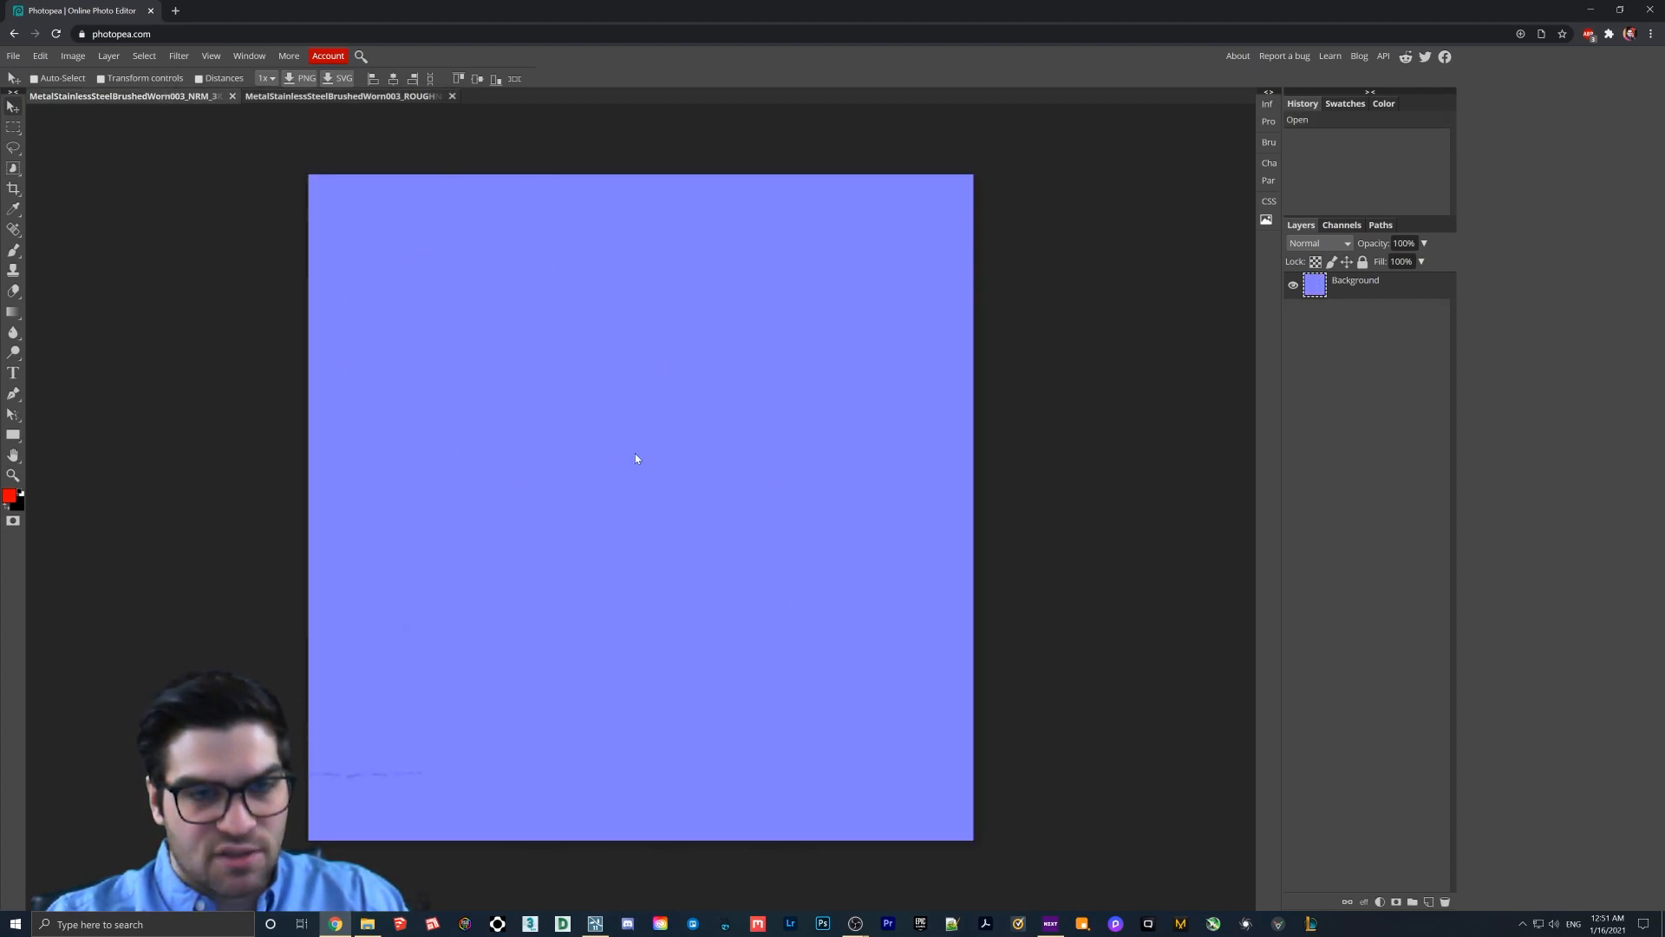
{"action": "mouse_move", "coordinate": [801, 458]}
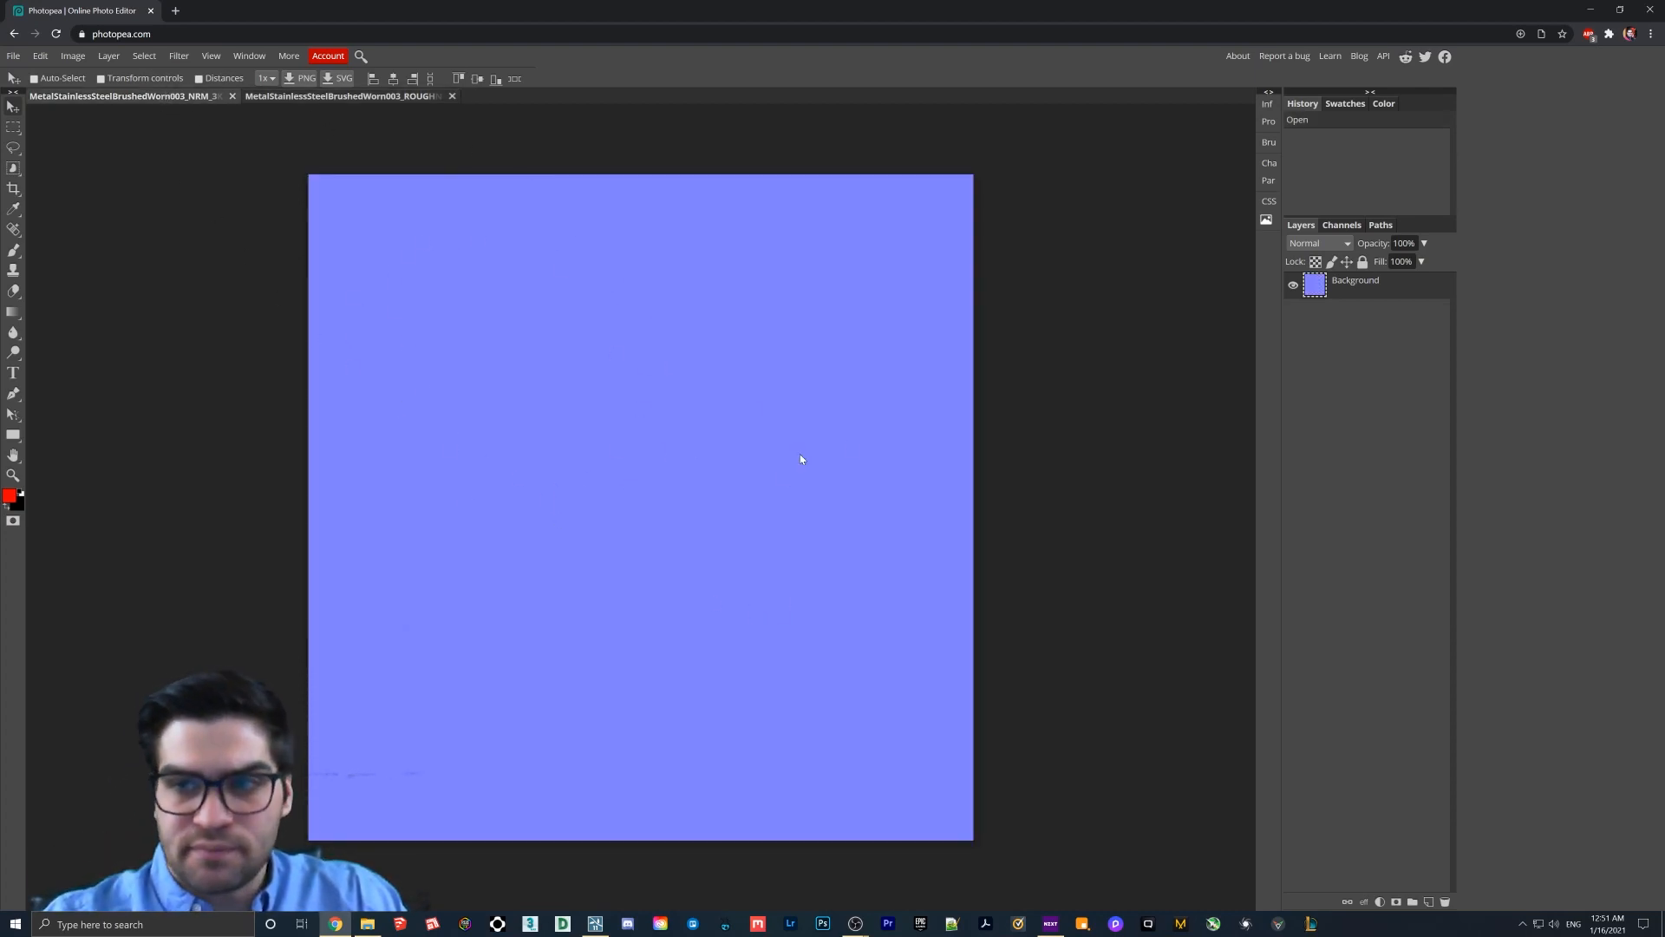
Add an Alpha 1 channel to the normal map holding the inverted roughness, tinting the preview pink.
{"action": "left_click", "coordinate": [1341, 224]}
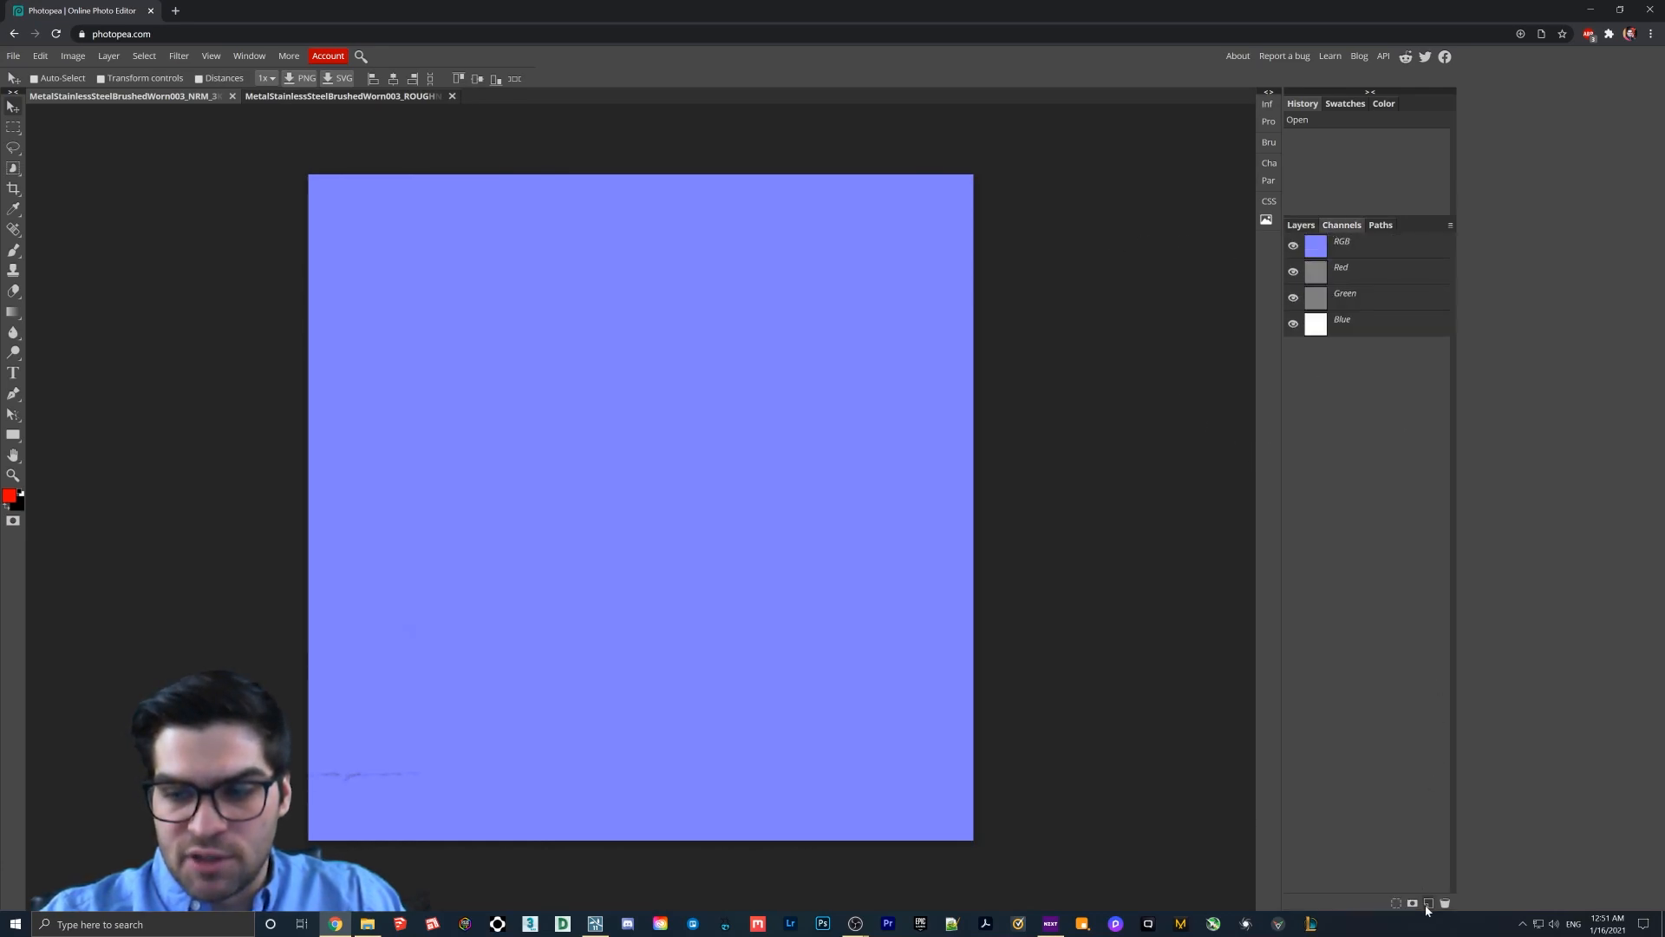
{"action": "left_click", "coordinate": [1427, 902]}
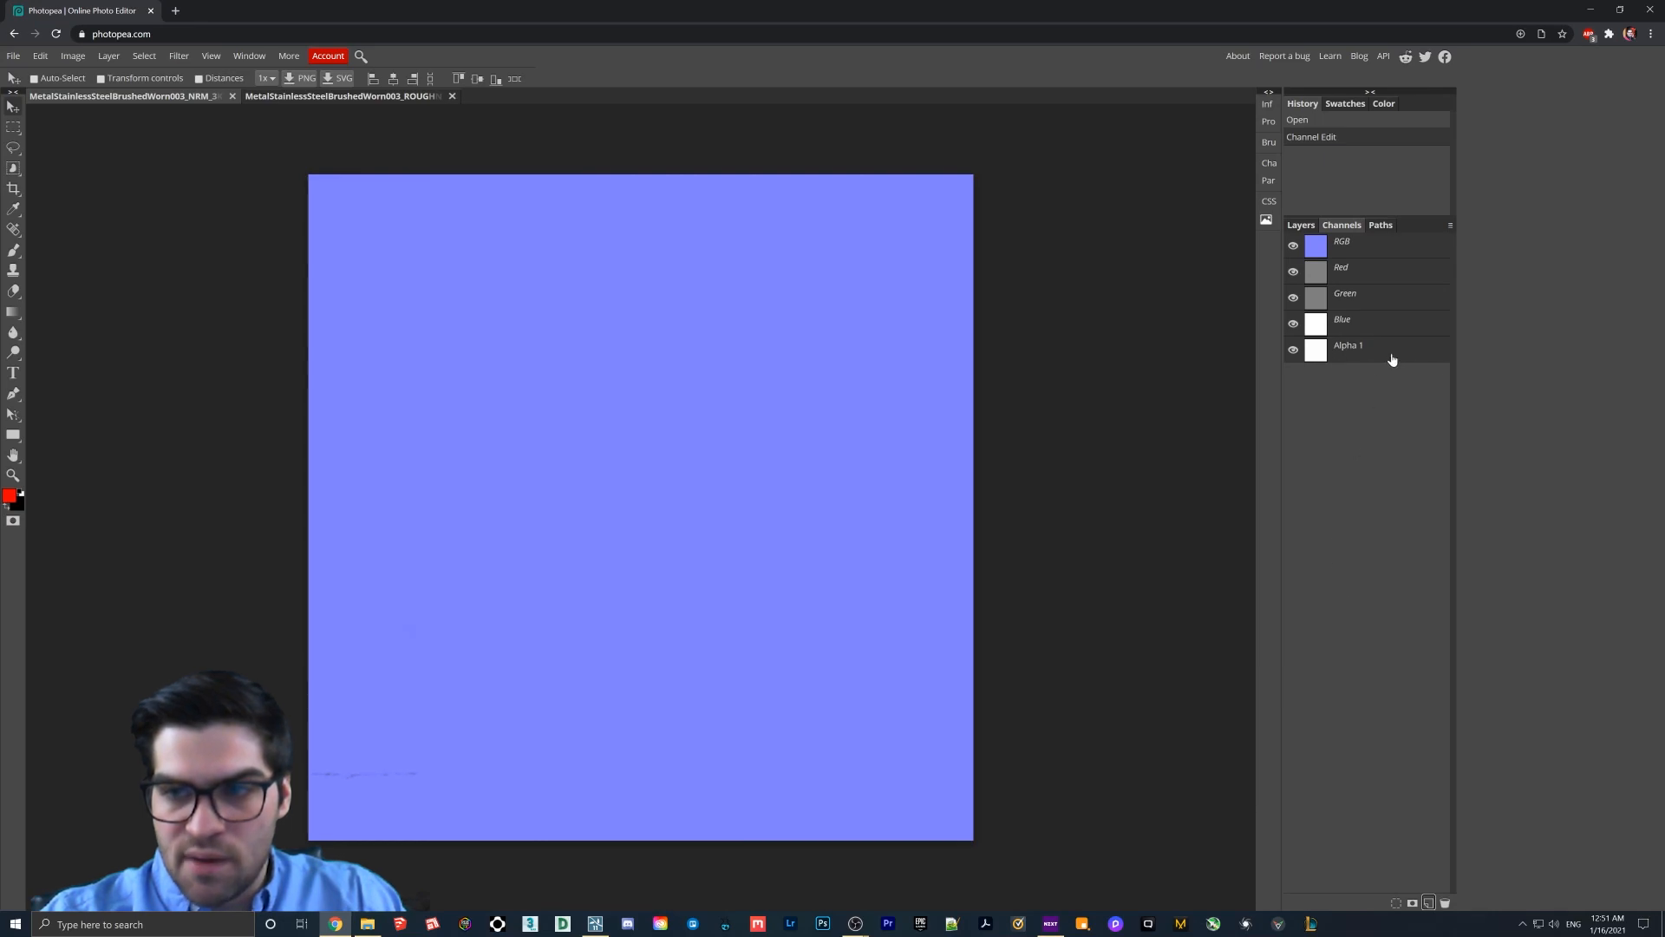
{"action": "mouse_move", "coordinate": [1357, 416]}
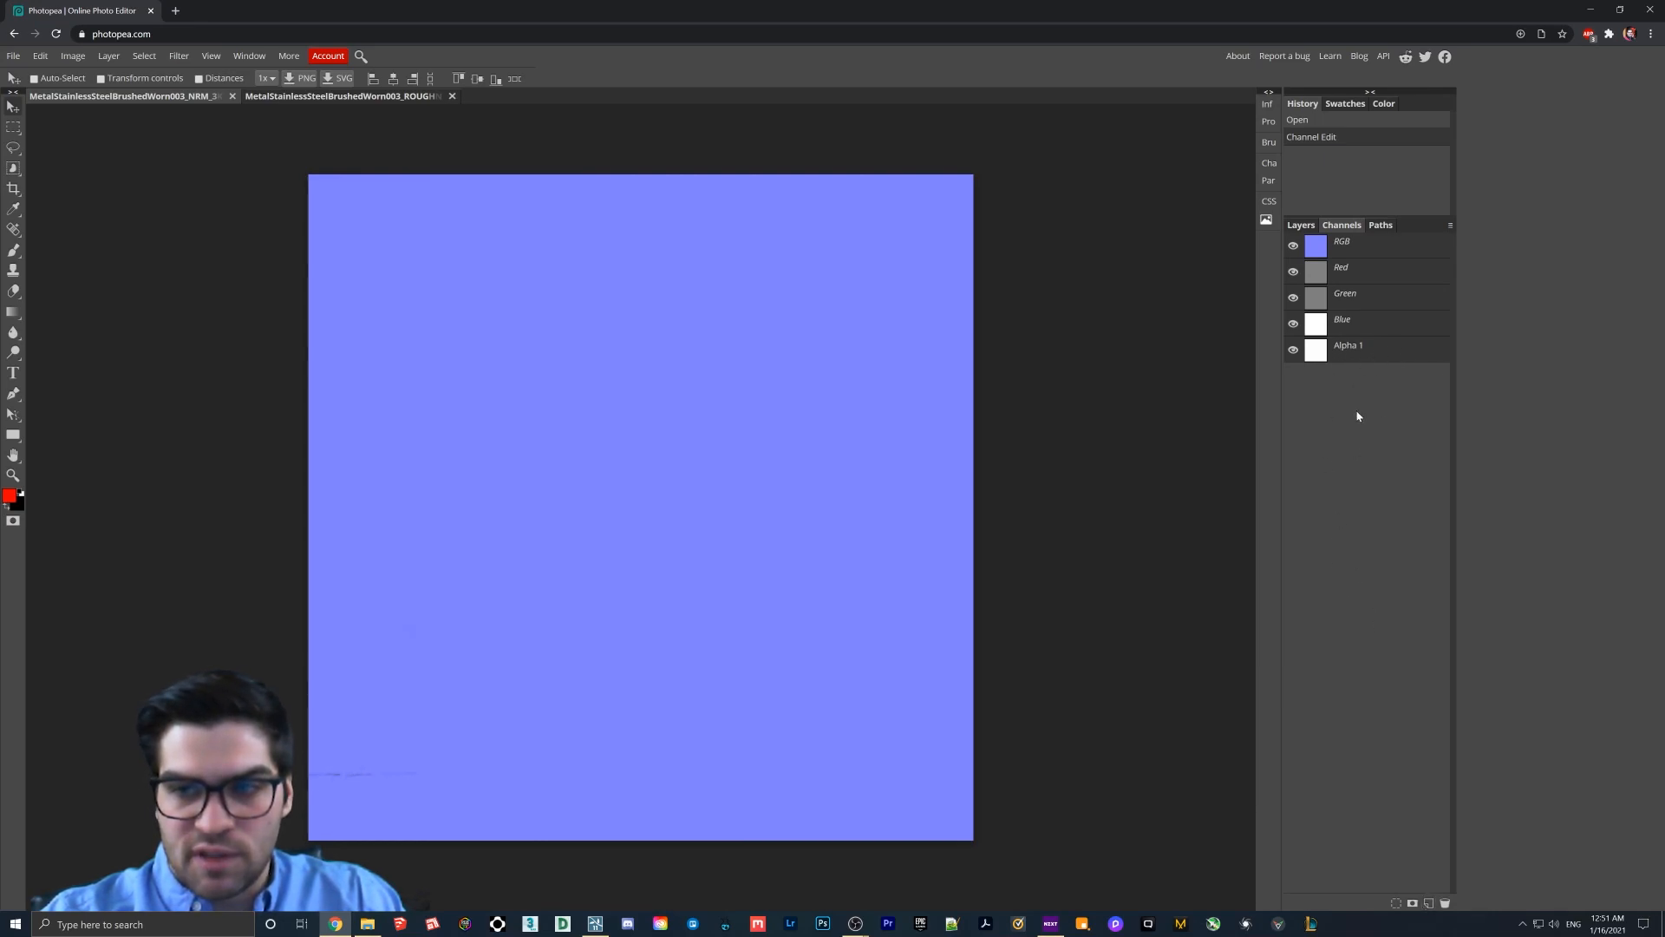
{"action": "mouse_move", "coordinate": [1433, 432]}
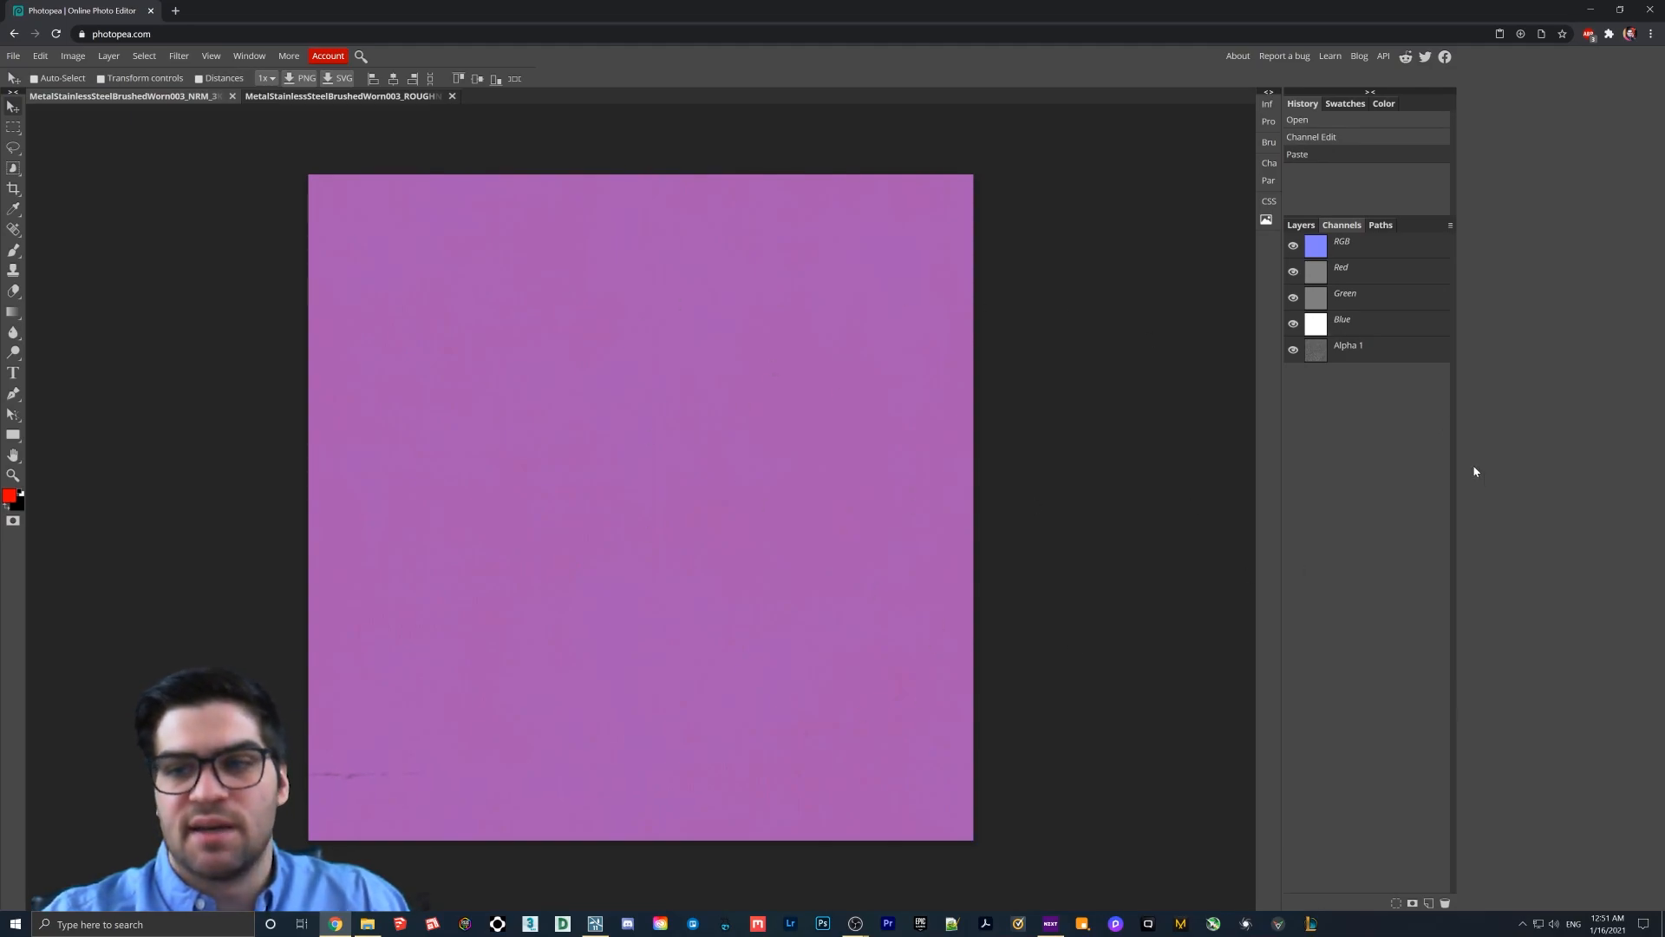
{"action": "left_click", "coordinate": [1292, 245]}
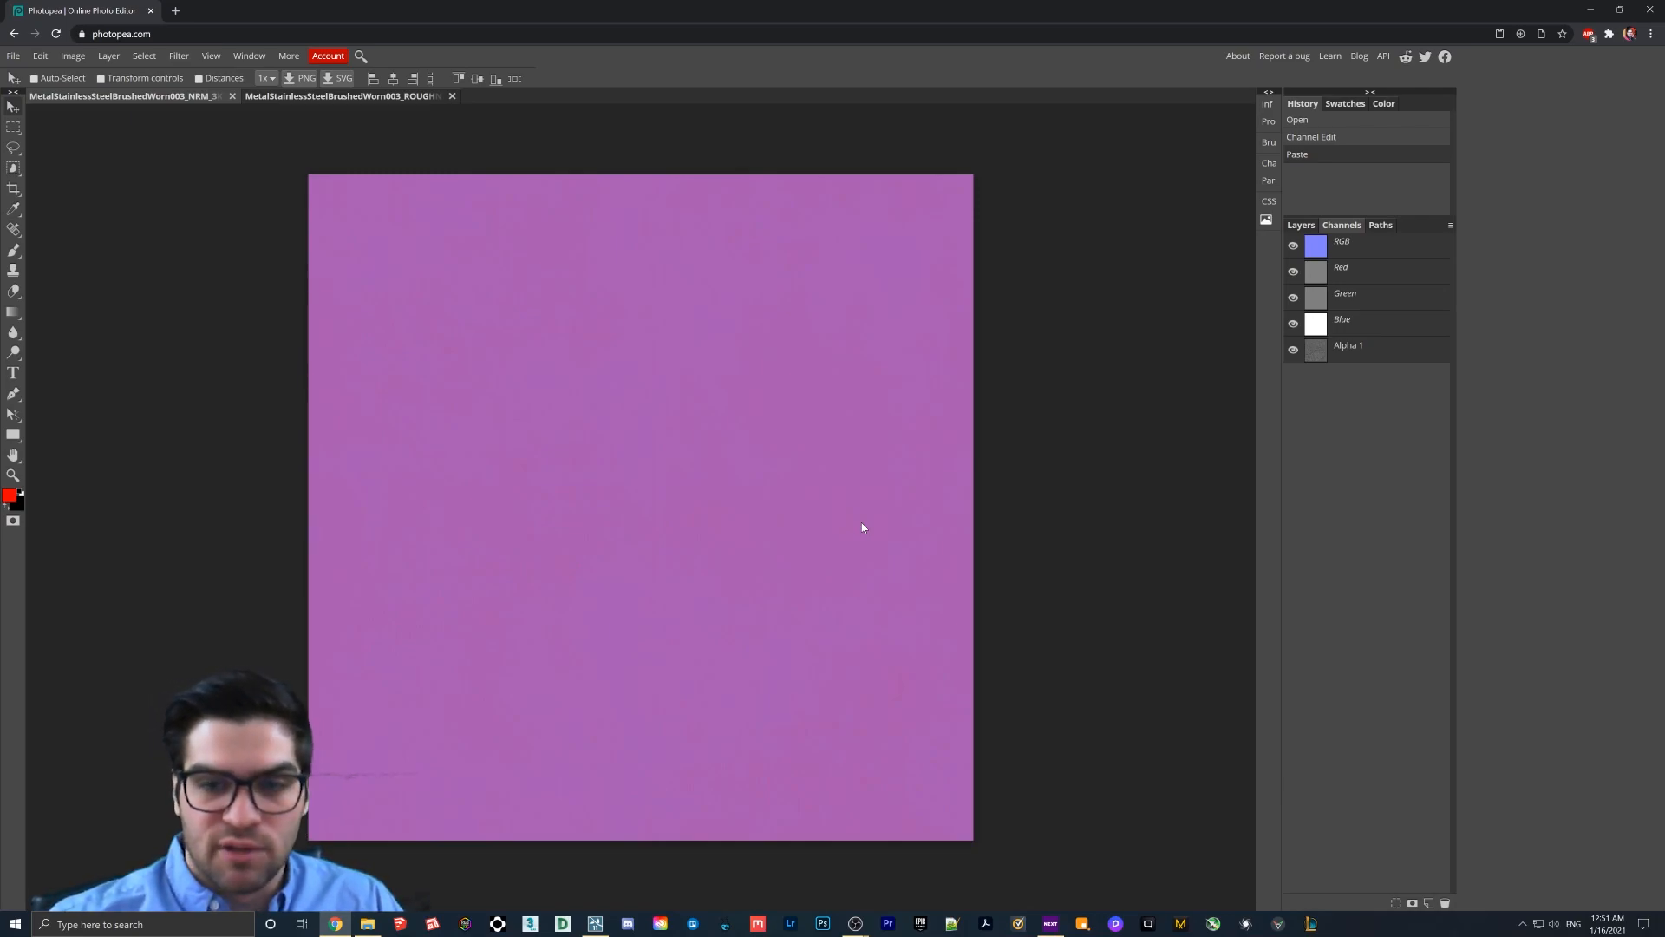
{"action": "mouse_move", "coordinate": [779, 493]}
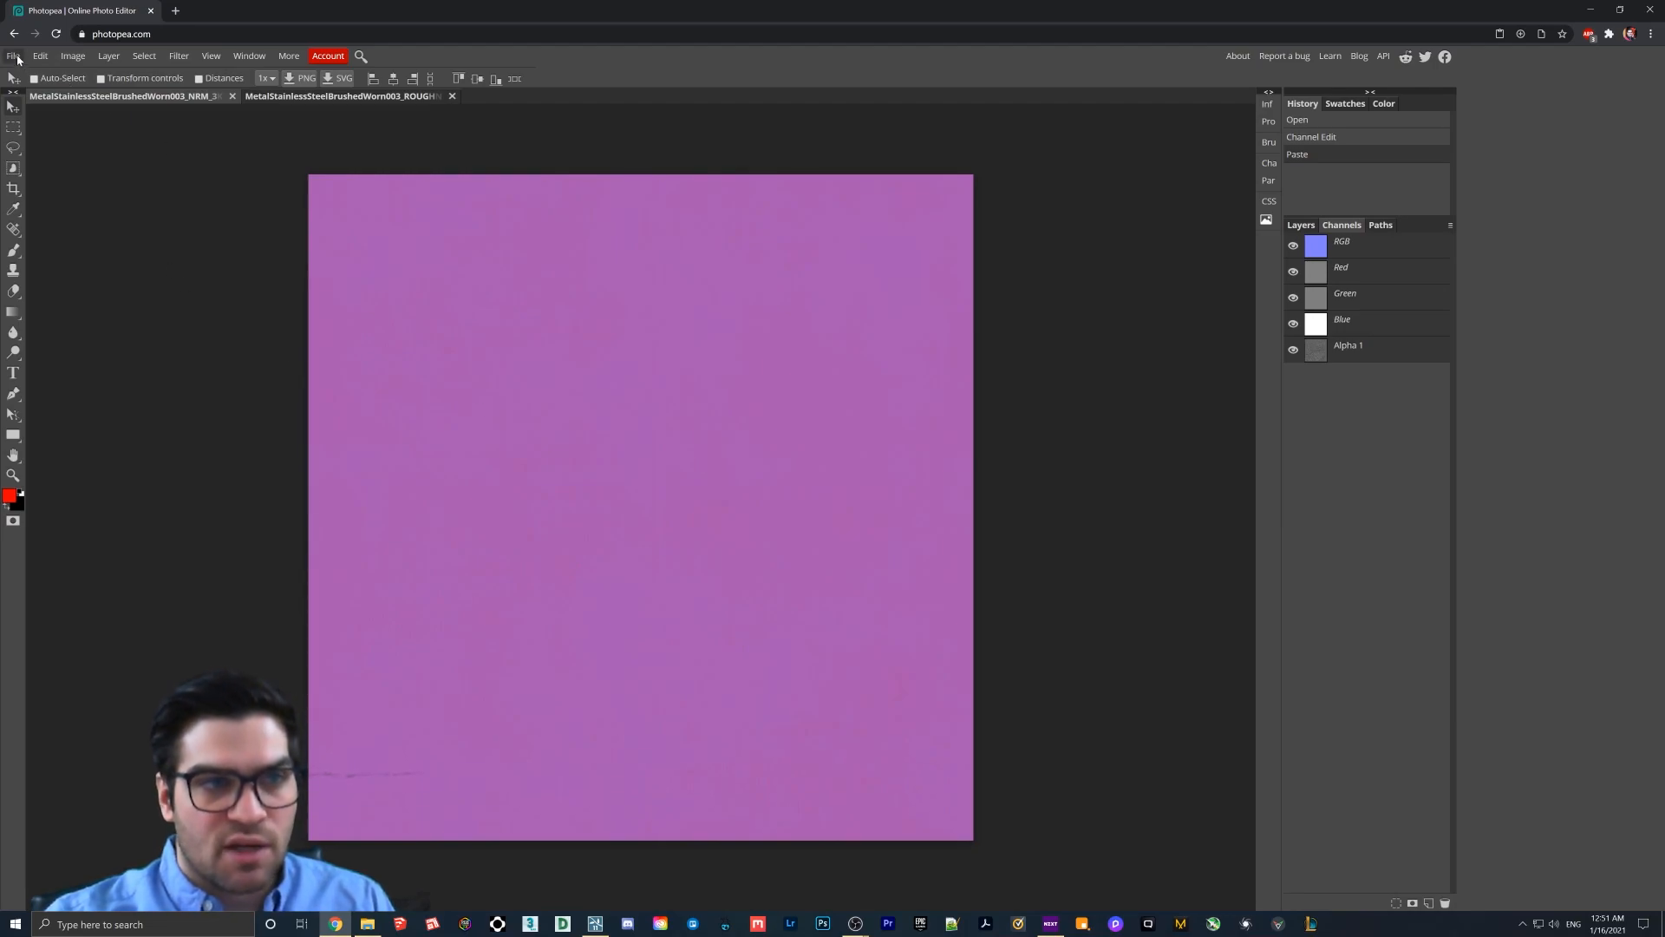
Export the normal map with gloss alpha as a TGA file and switch to the Lumion scene.
{"action": "left_click", "coordinate": [12, 55]}
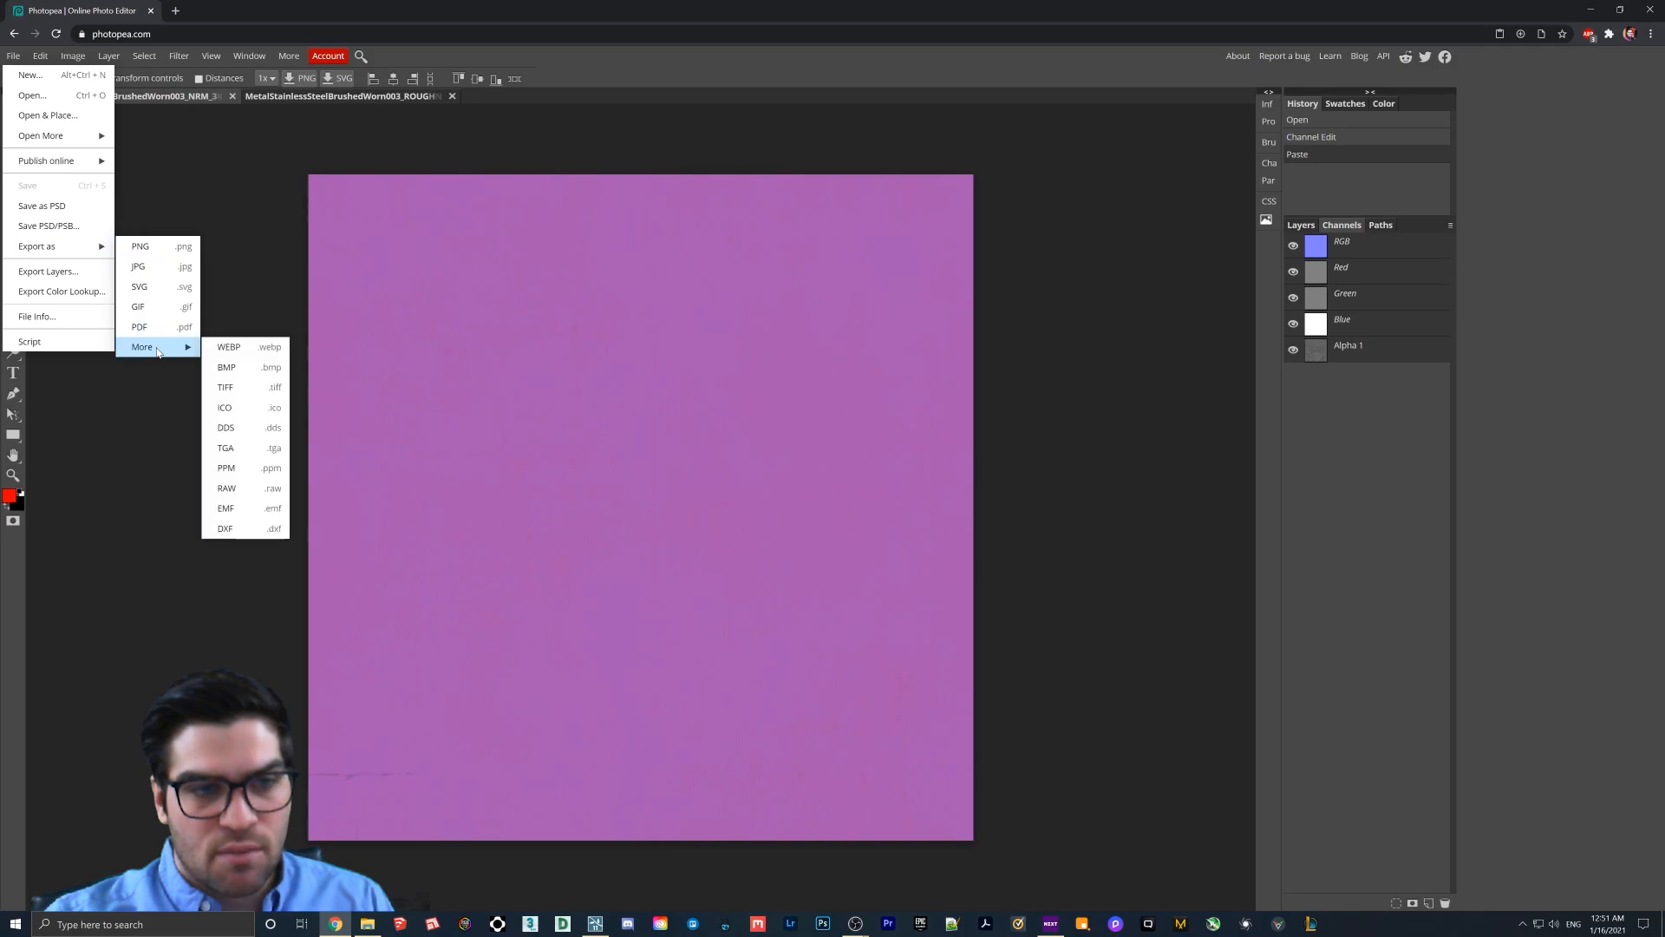
{"action": "mouse_move", "coordinate": [226, 427]}
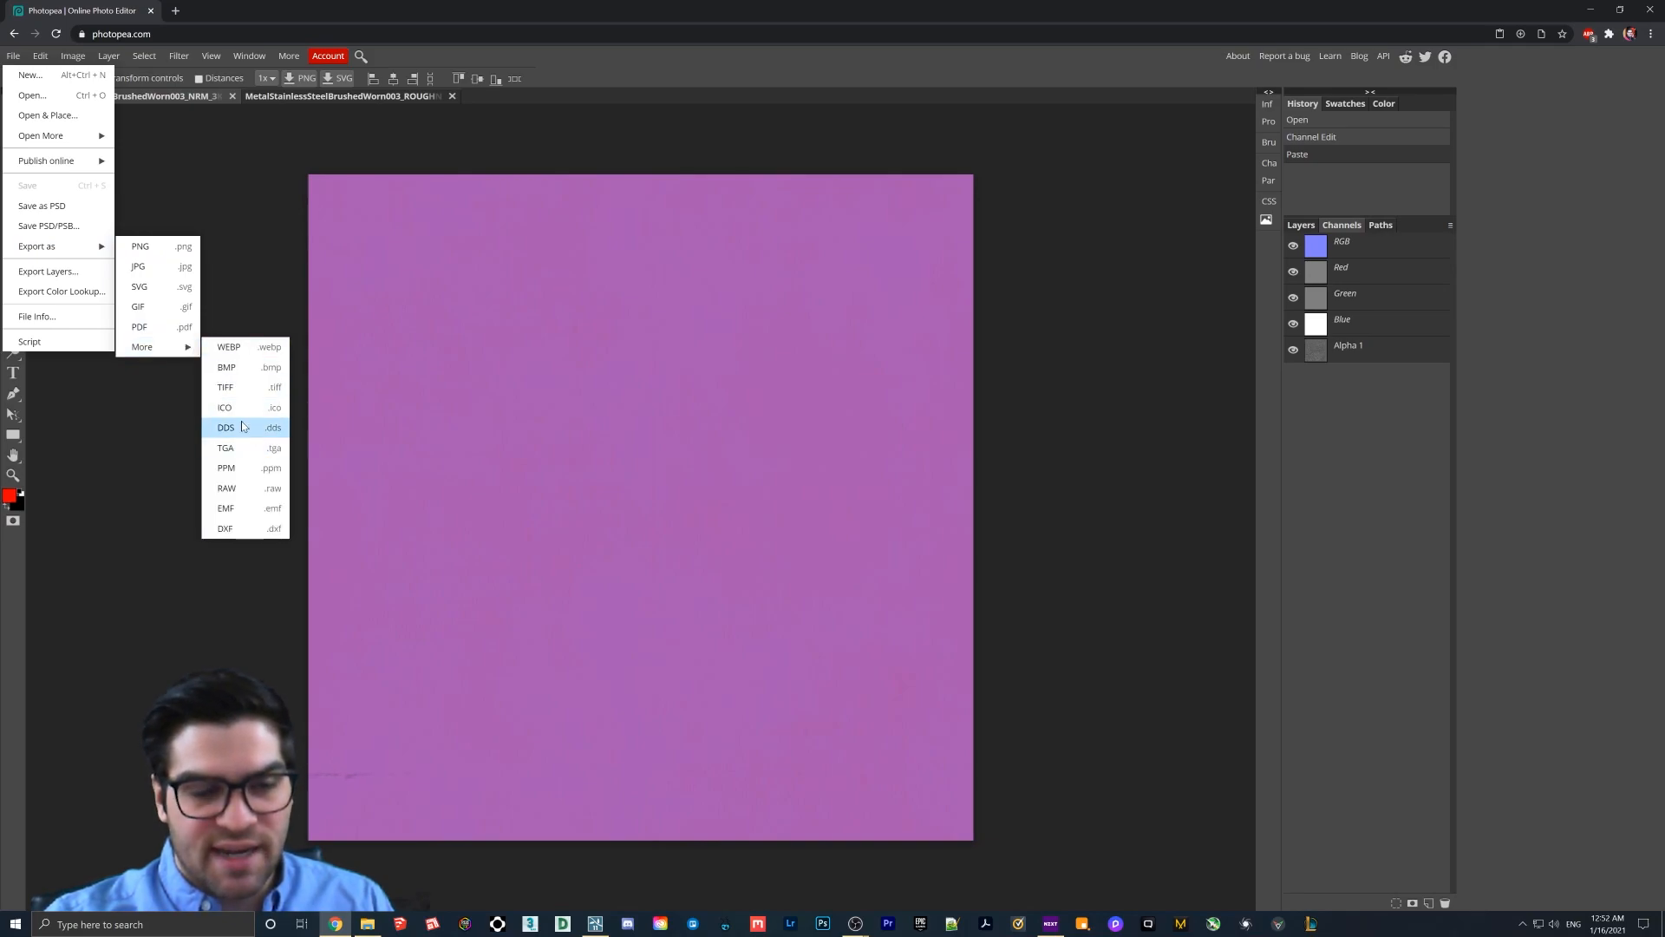
{"action": "mouse_move", "coordinate": [237, 432]}
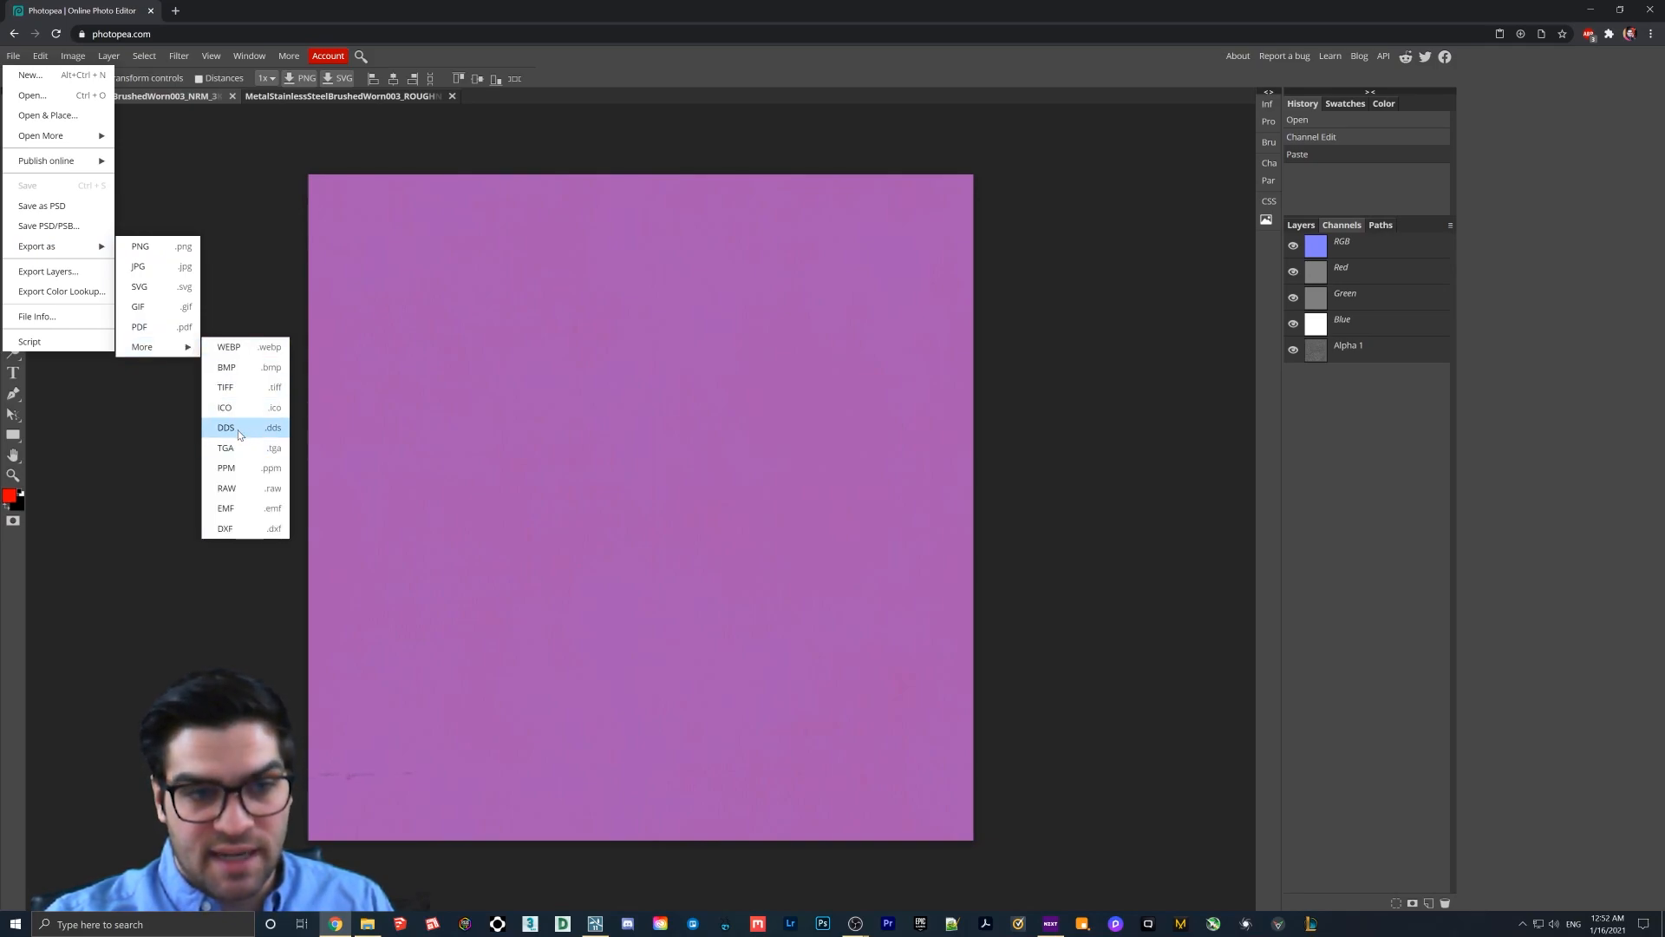
{"action": "mouse_move", "coordinate": [225, 447]}
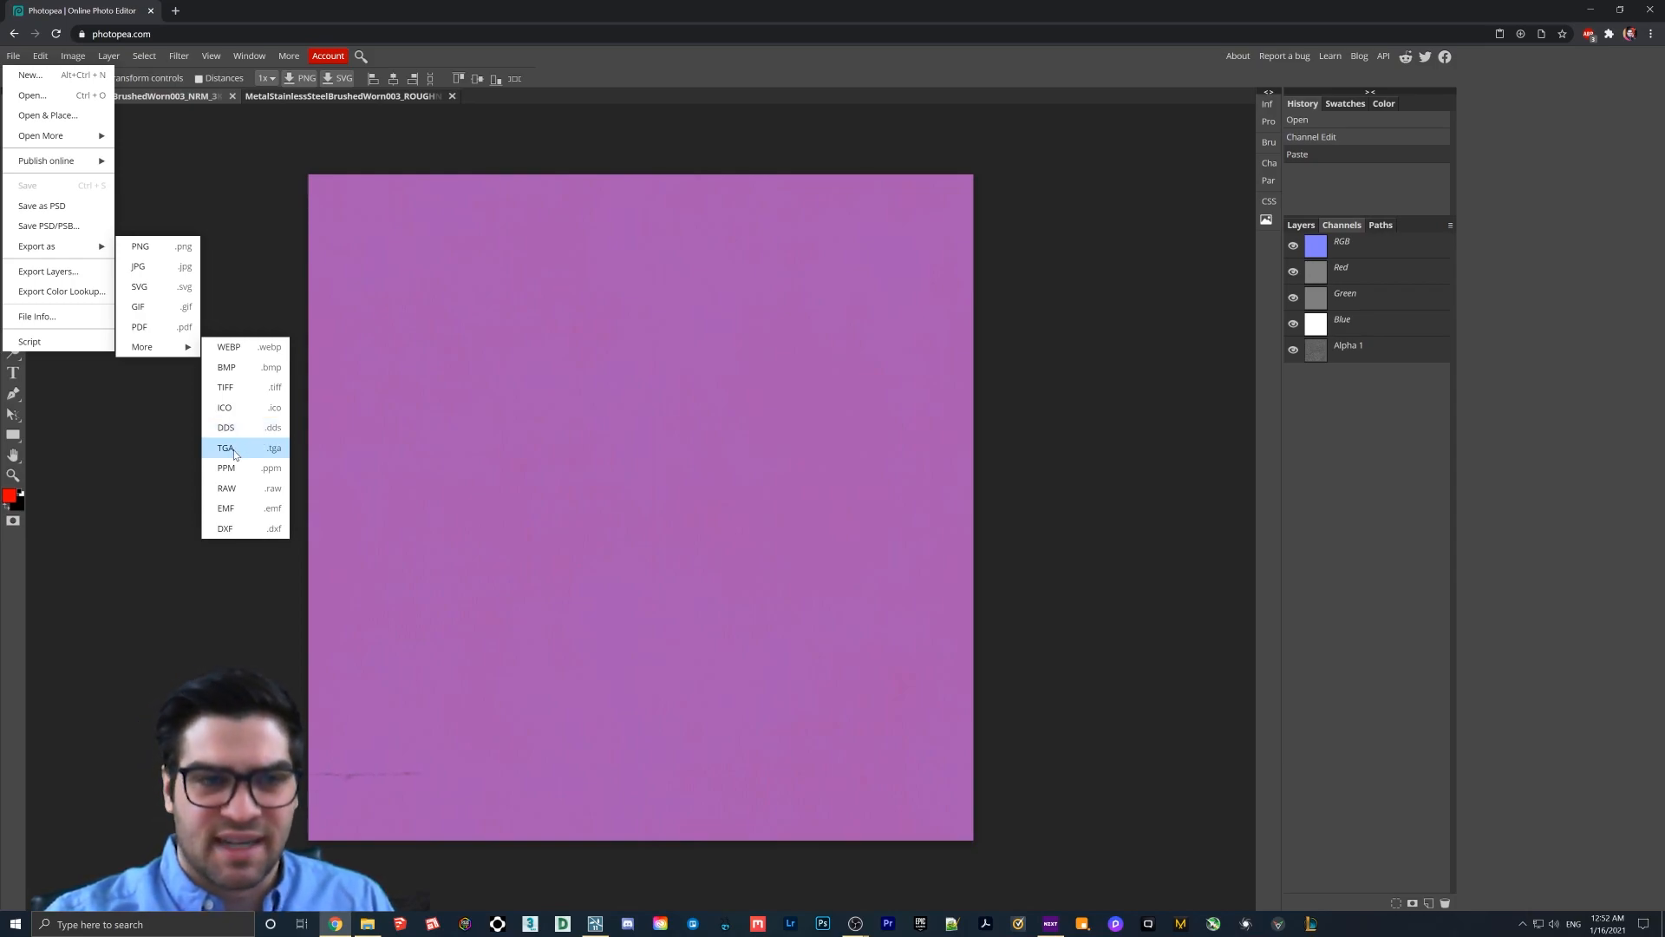
{"action": "left_click", "coordinate": [224, 448]}
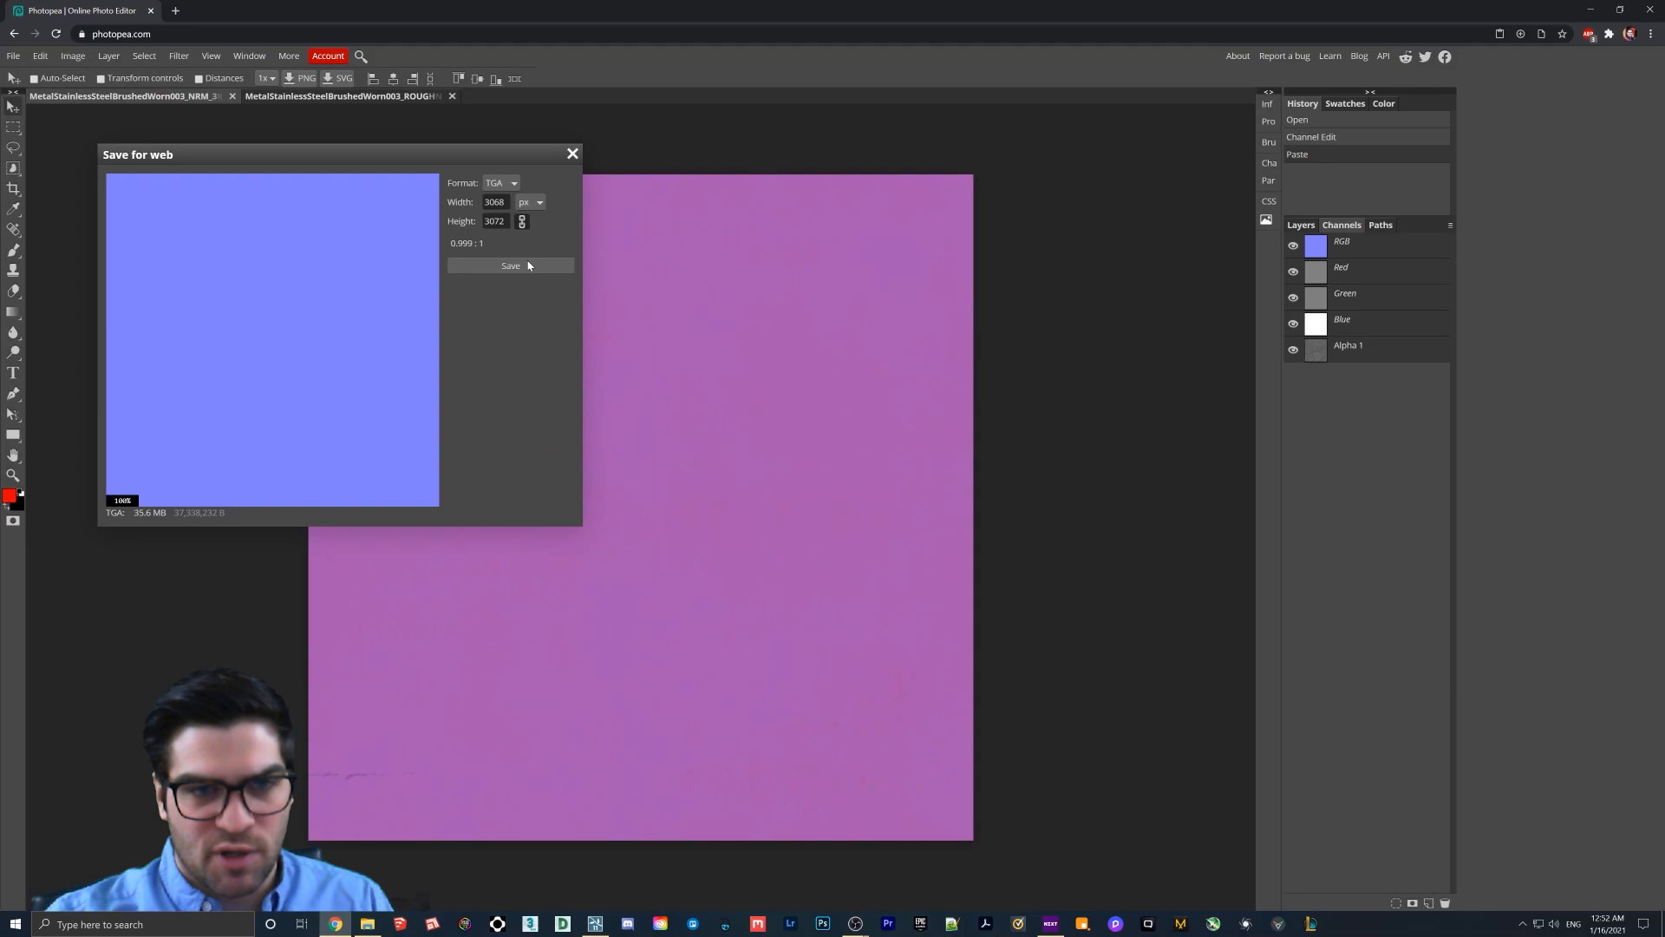
{"action": "left_click", "coordinate": [510, 266]}
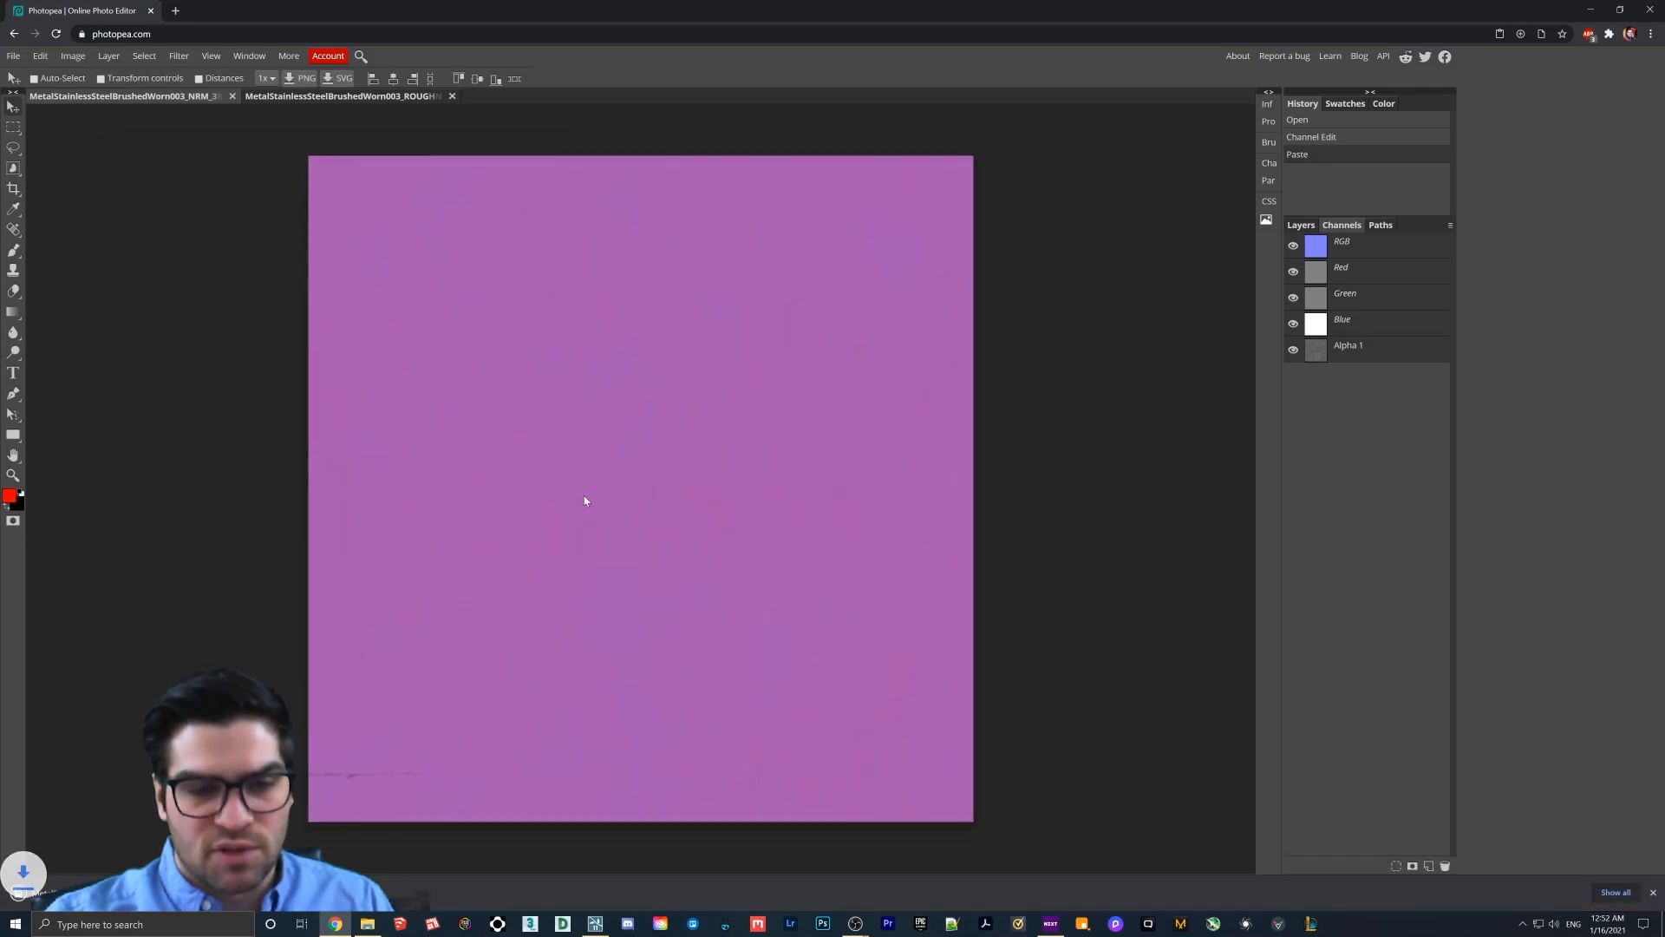
{"action": "left_click", "coordinate": [368, 923]}
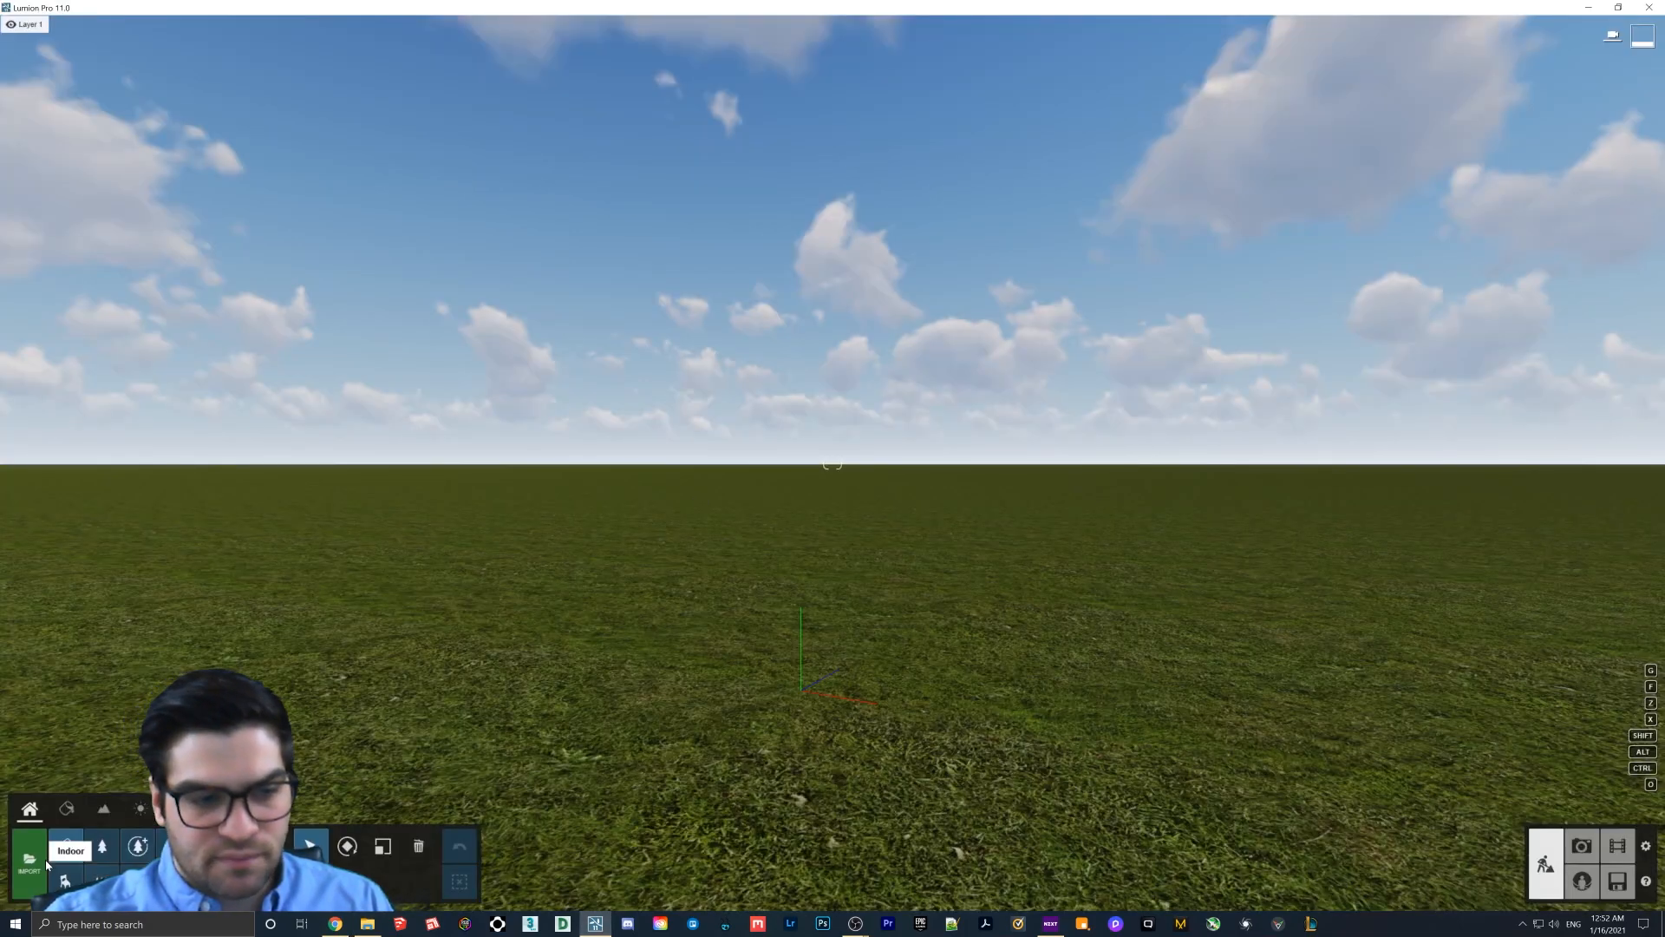
Place the imported plane and browse its Standard material to the MetalStainlessSteel texture maps.
{"action": "left_click", "coordinate": [29, 855]}
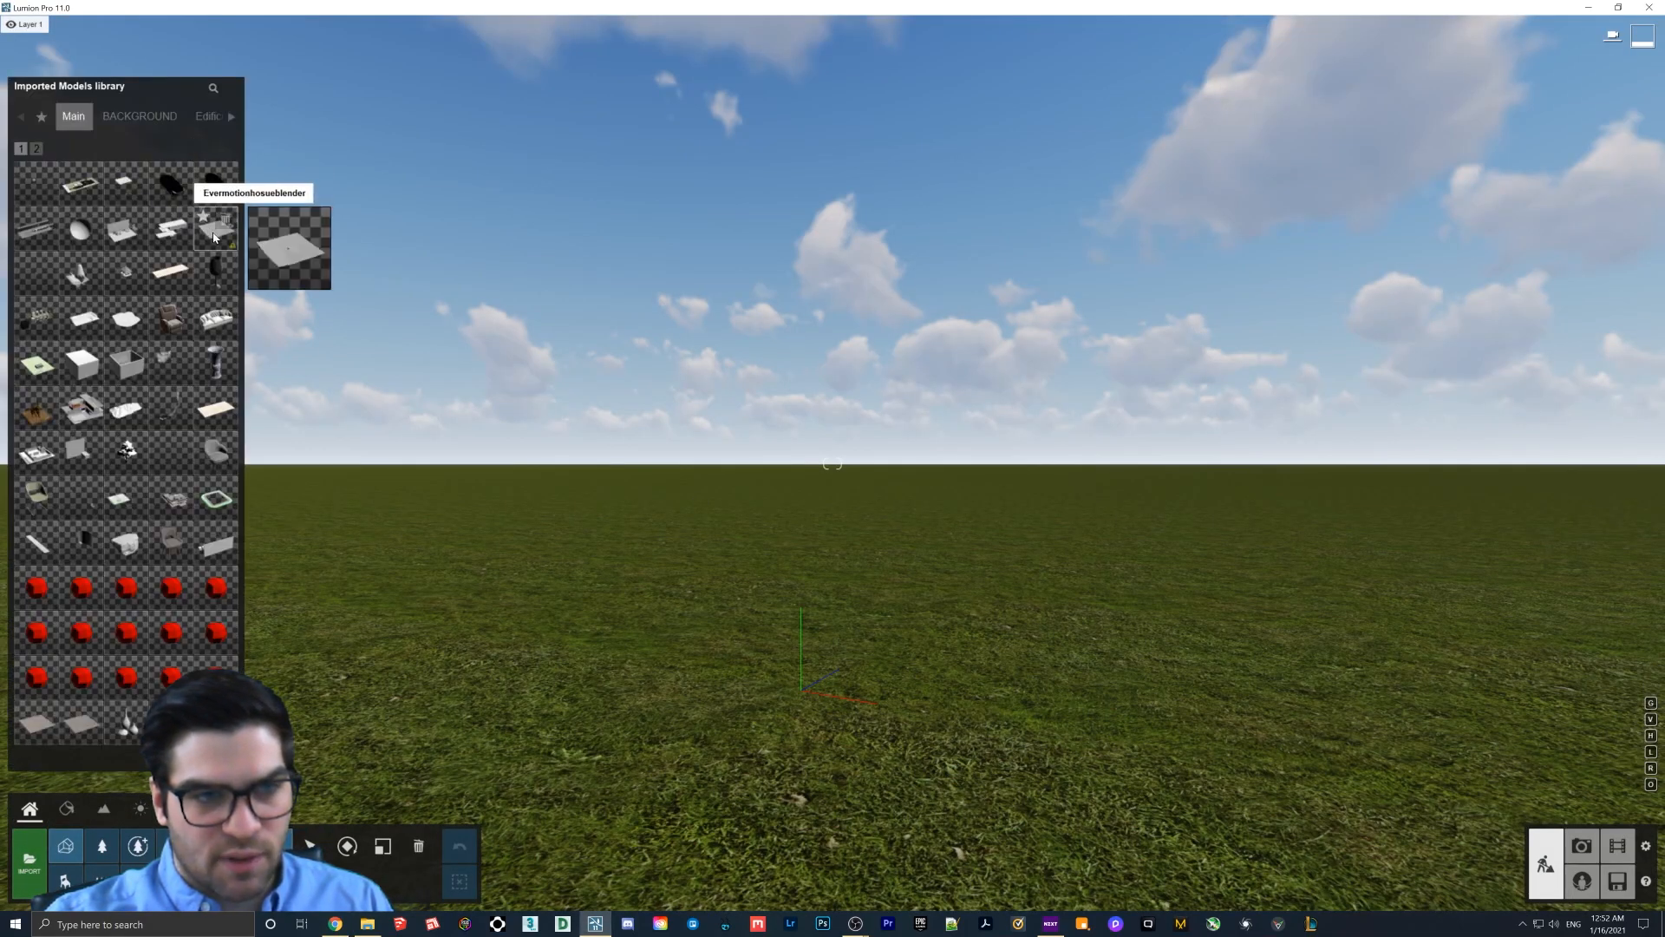
{"action": "mouse_move", "coordinate": [124, 175]}
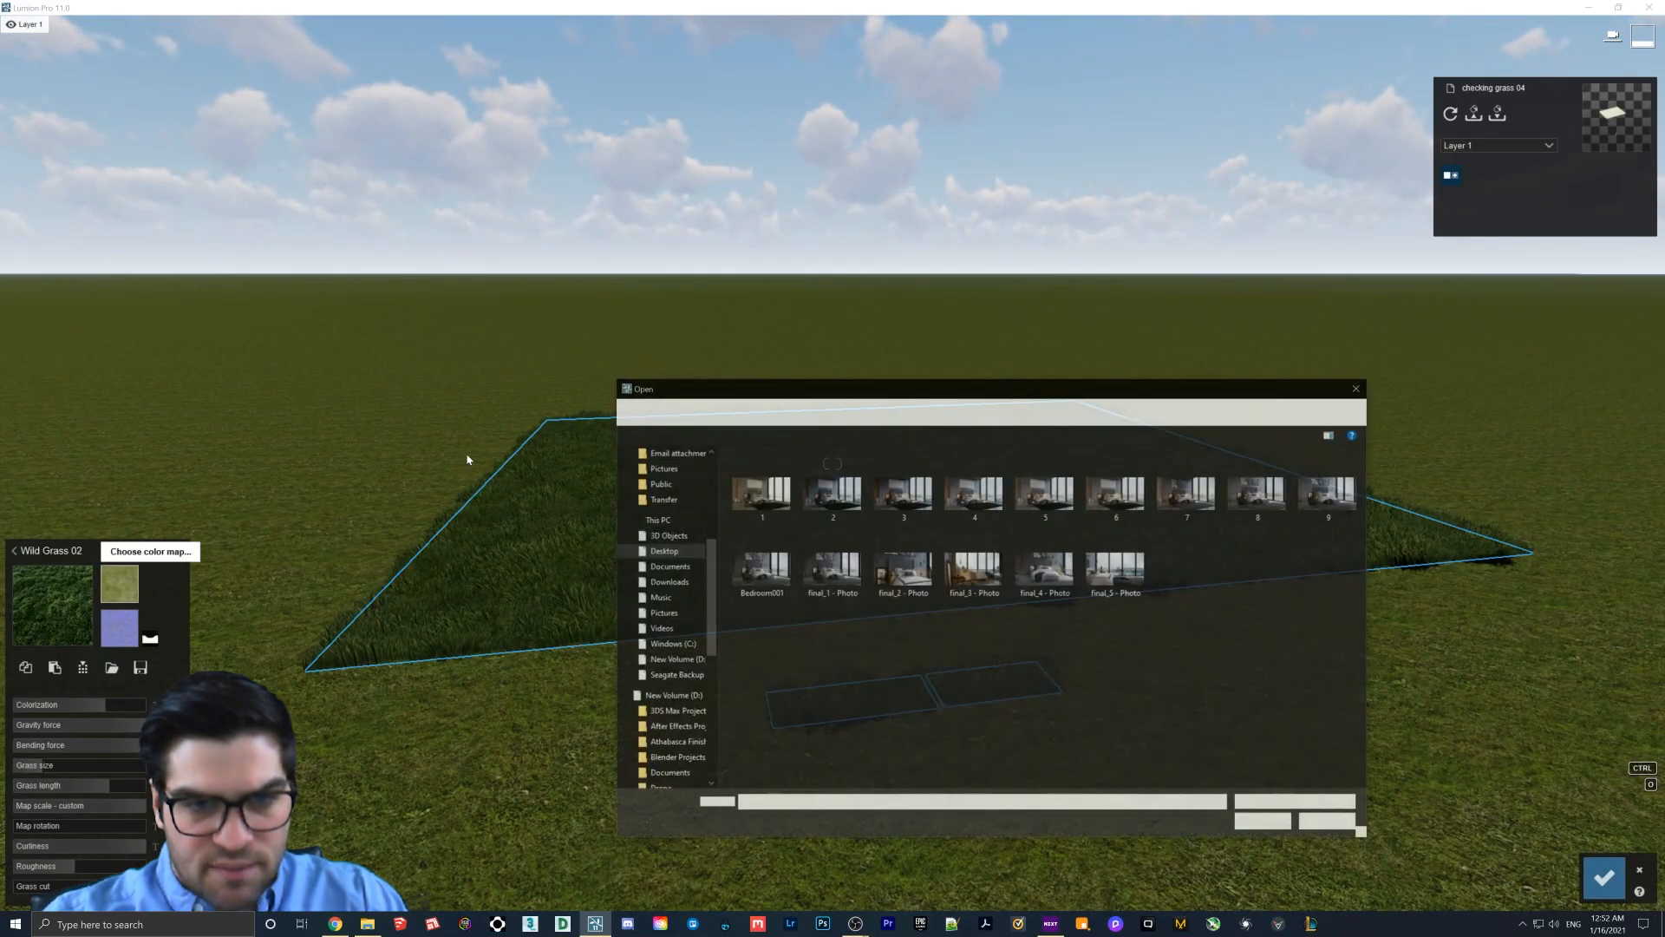
{"action": "left_click", "coordinate": [1355, 387]}
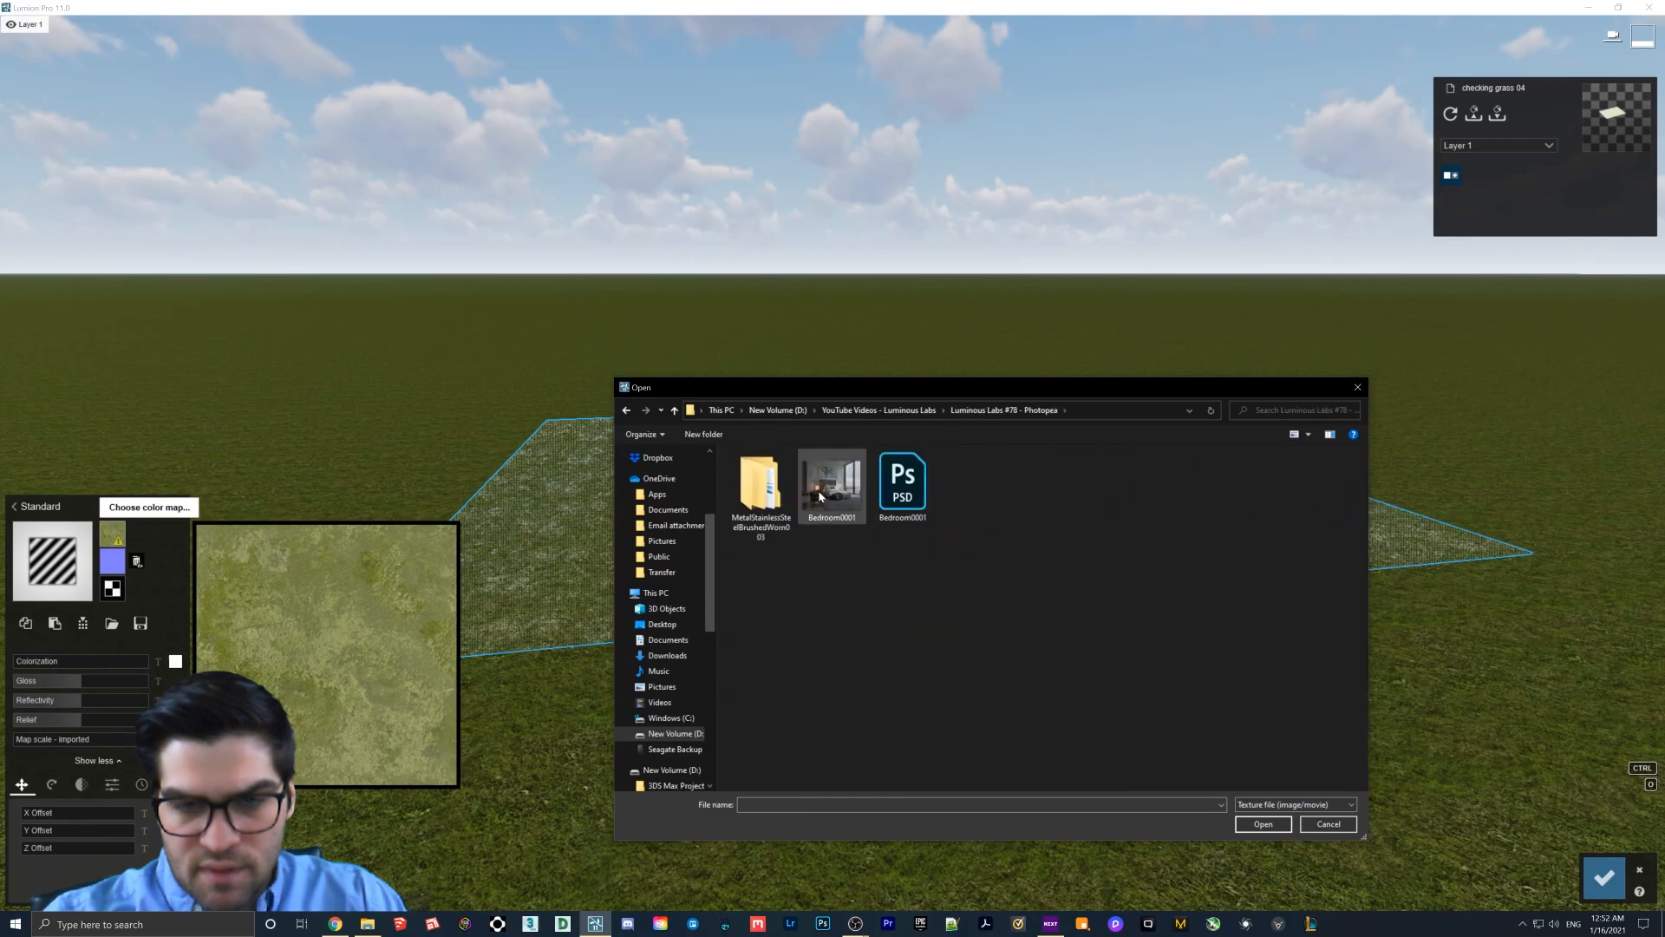
{"action": "double_click", "coordinate": [758, 479]}
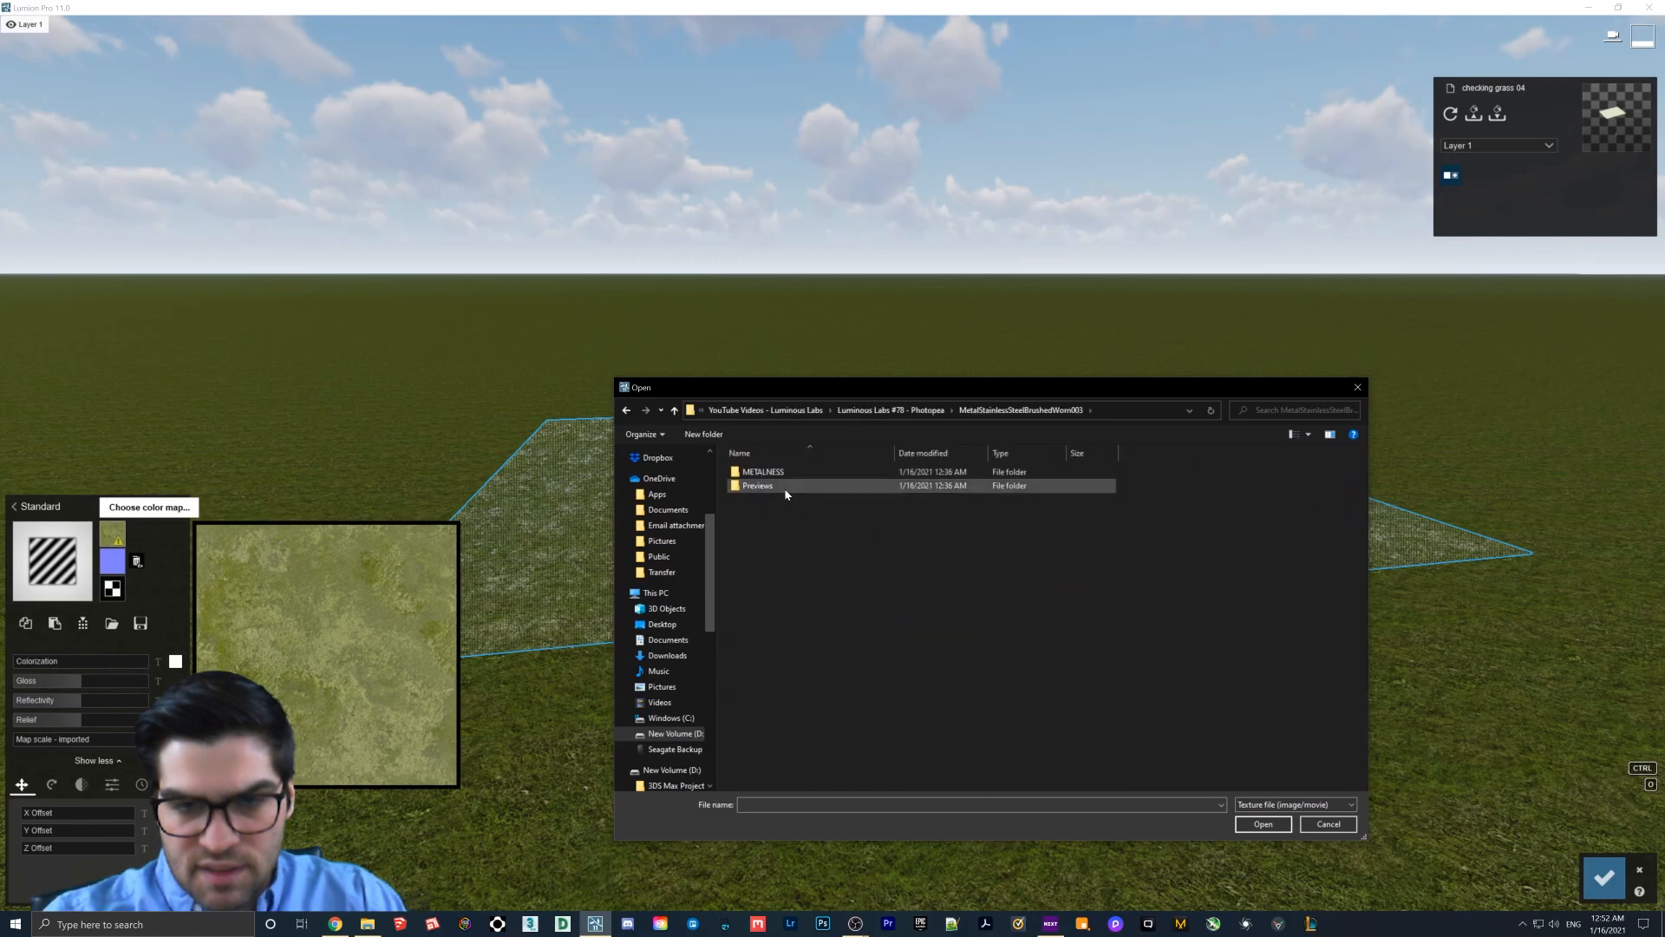
{"action": "double_click", "coordinate": [764, 470]}
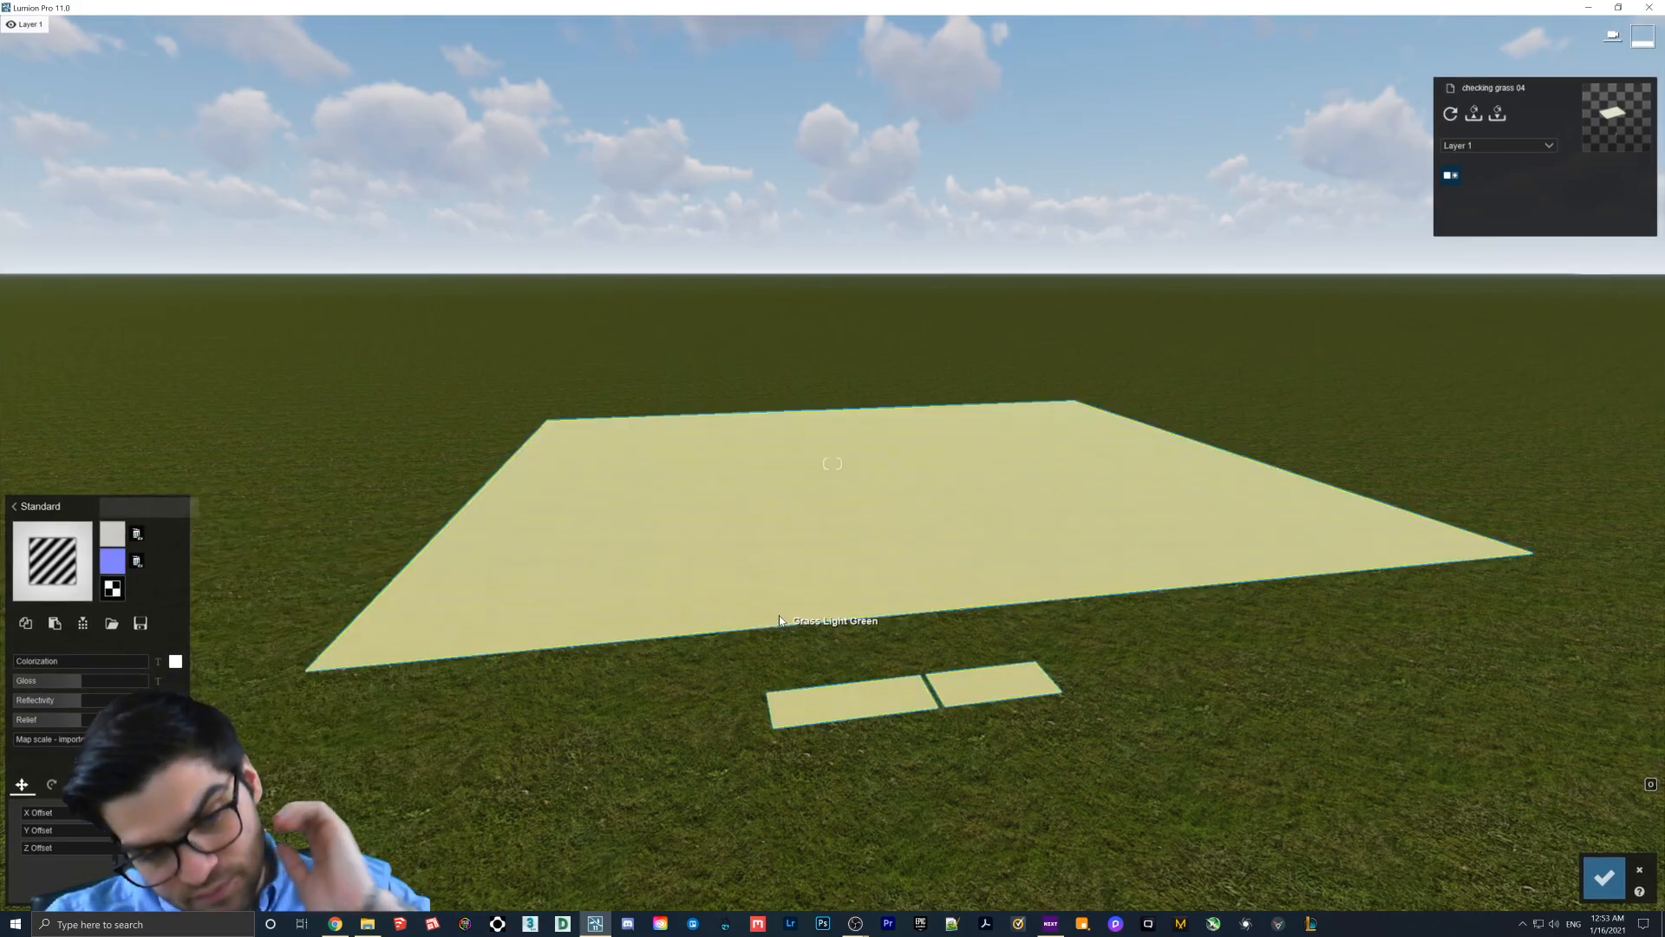
Preview the plane in Photo mode with the Realistic style and lower the Exposure effect.
{"action": "left_click", "coordinate": [137, 560]}
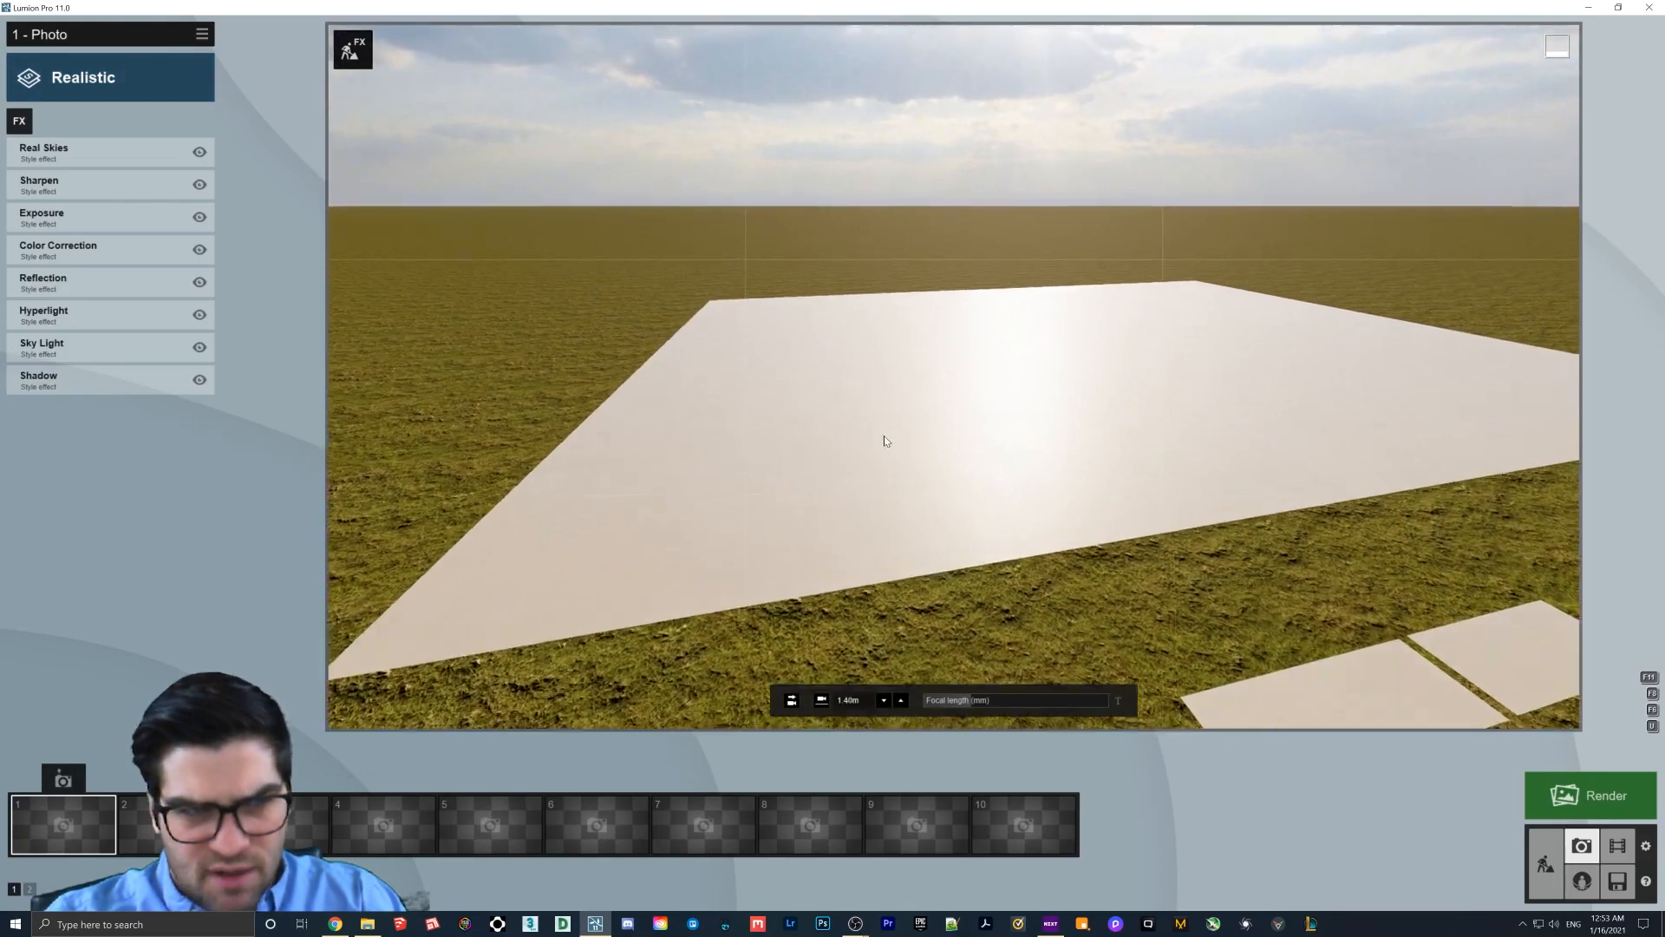
{"action": "left_click", "coordinate": [57, 217]}
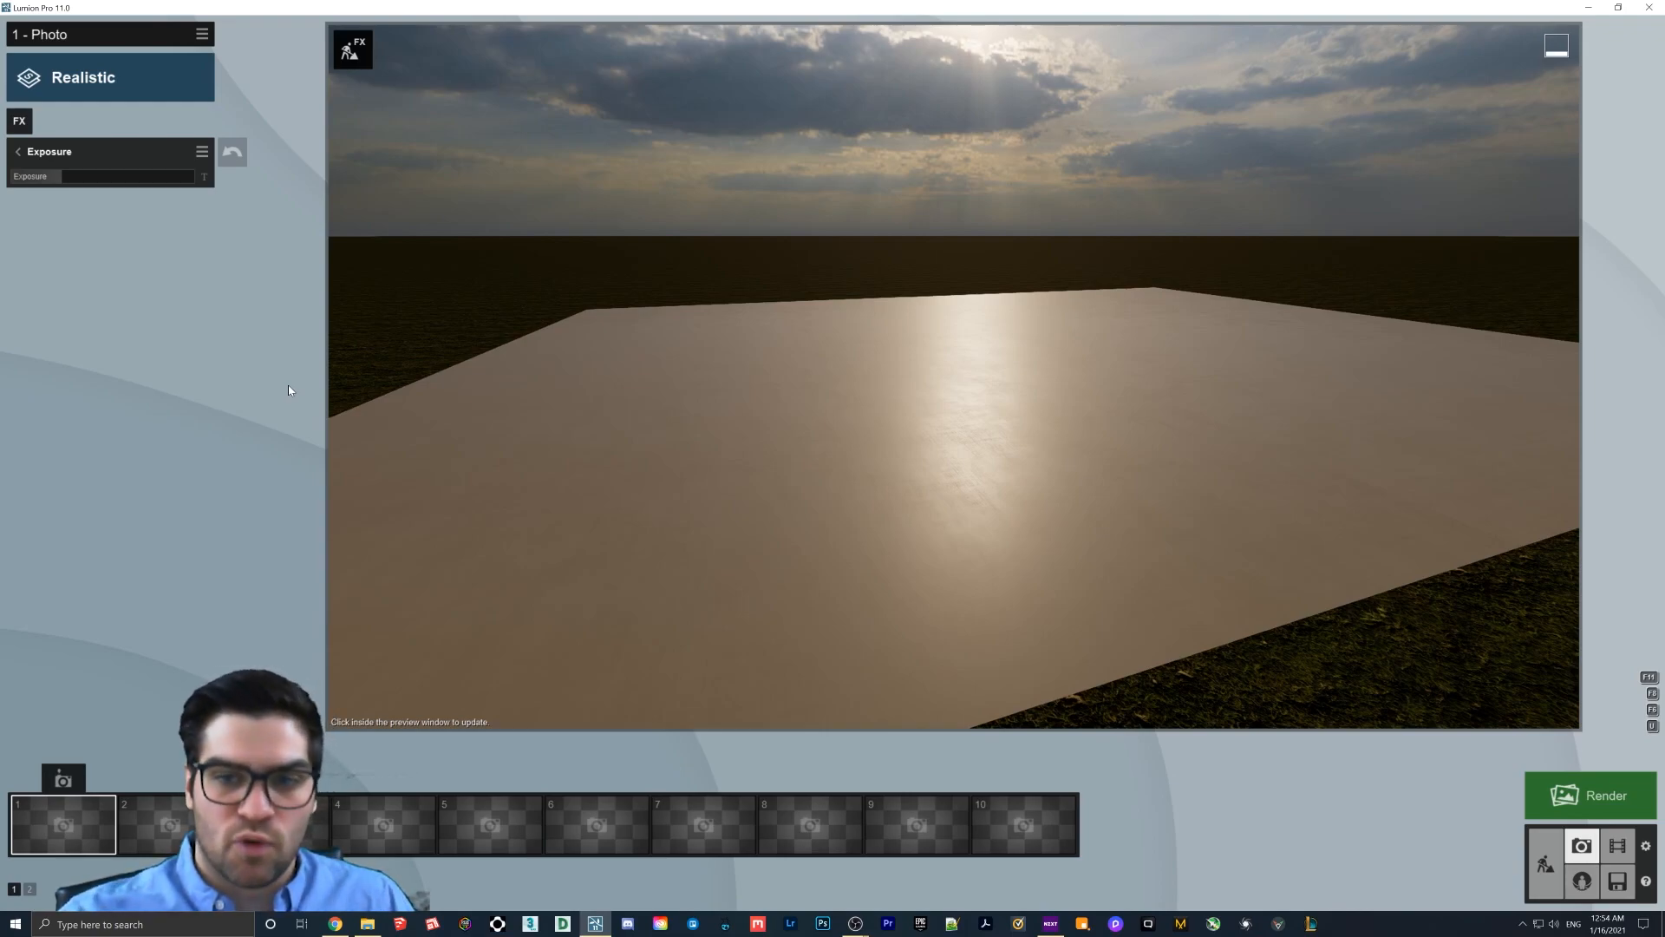
Return to the effects list, open Real Skies and refresh the photo preview of the metal plane.
{"action": "left_click", "coordinate": [1112, 543]}
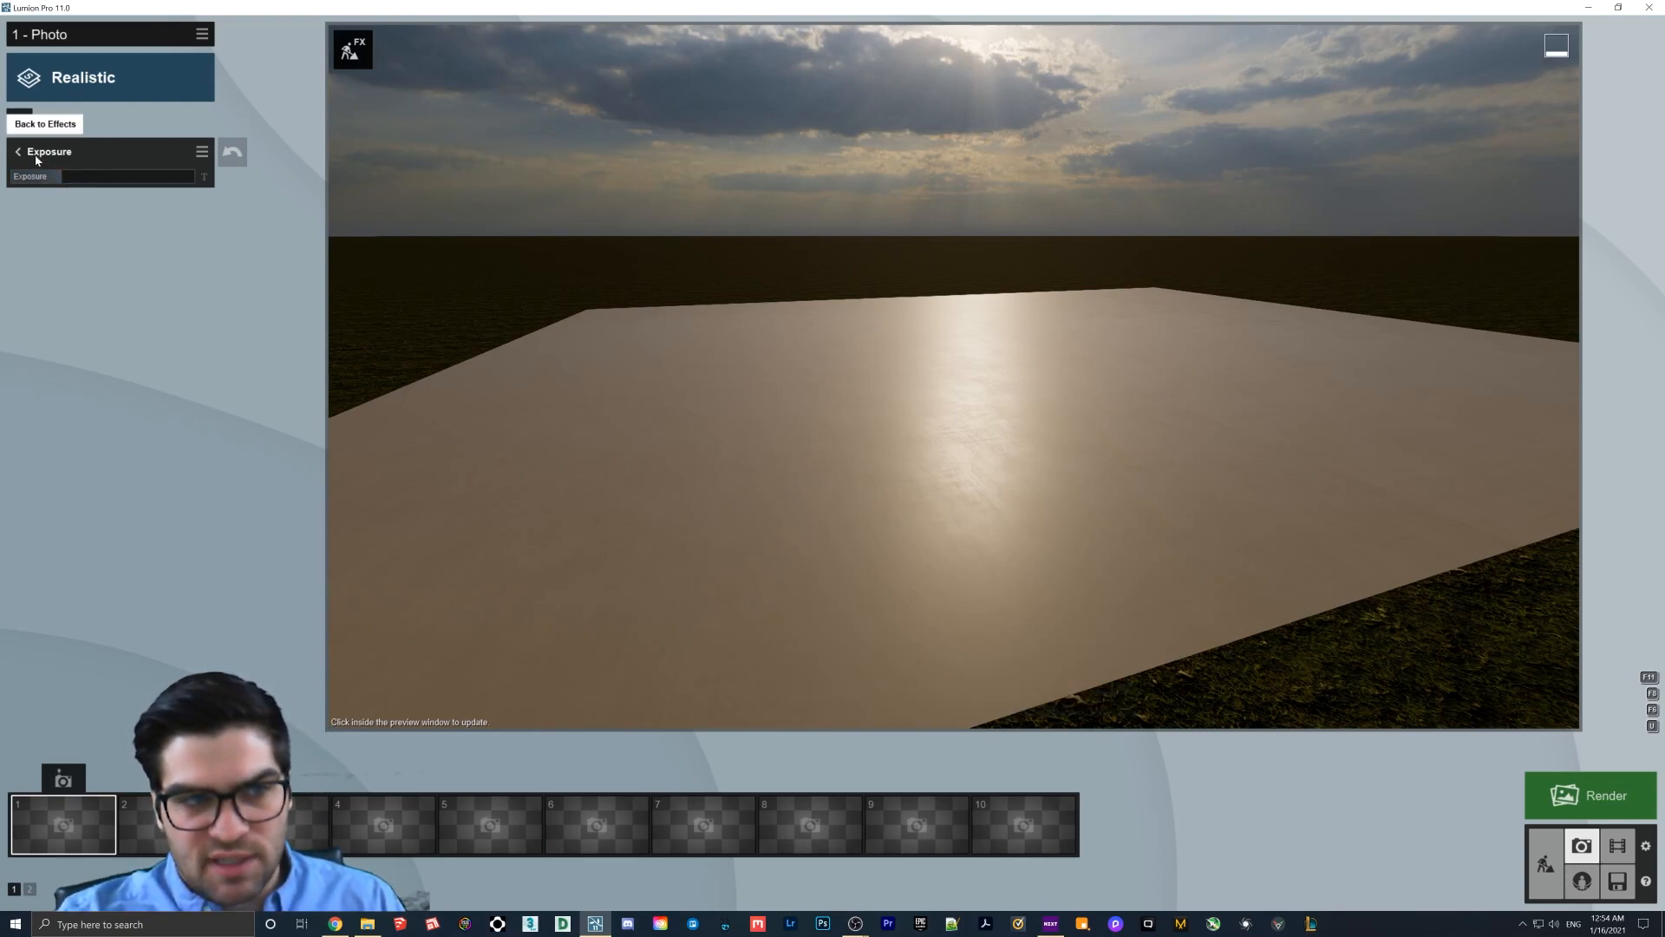
{"action": "left_click", "coordinate": [45, 123]}
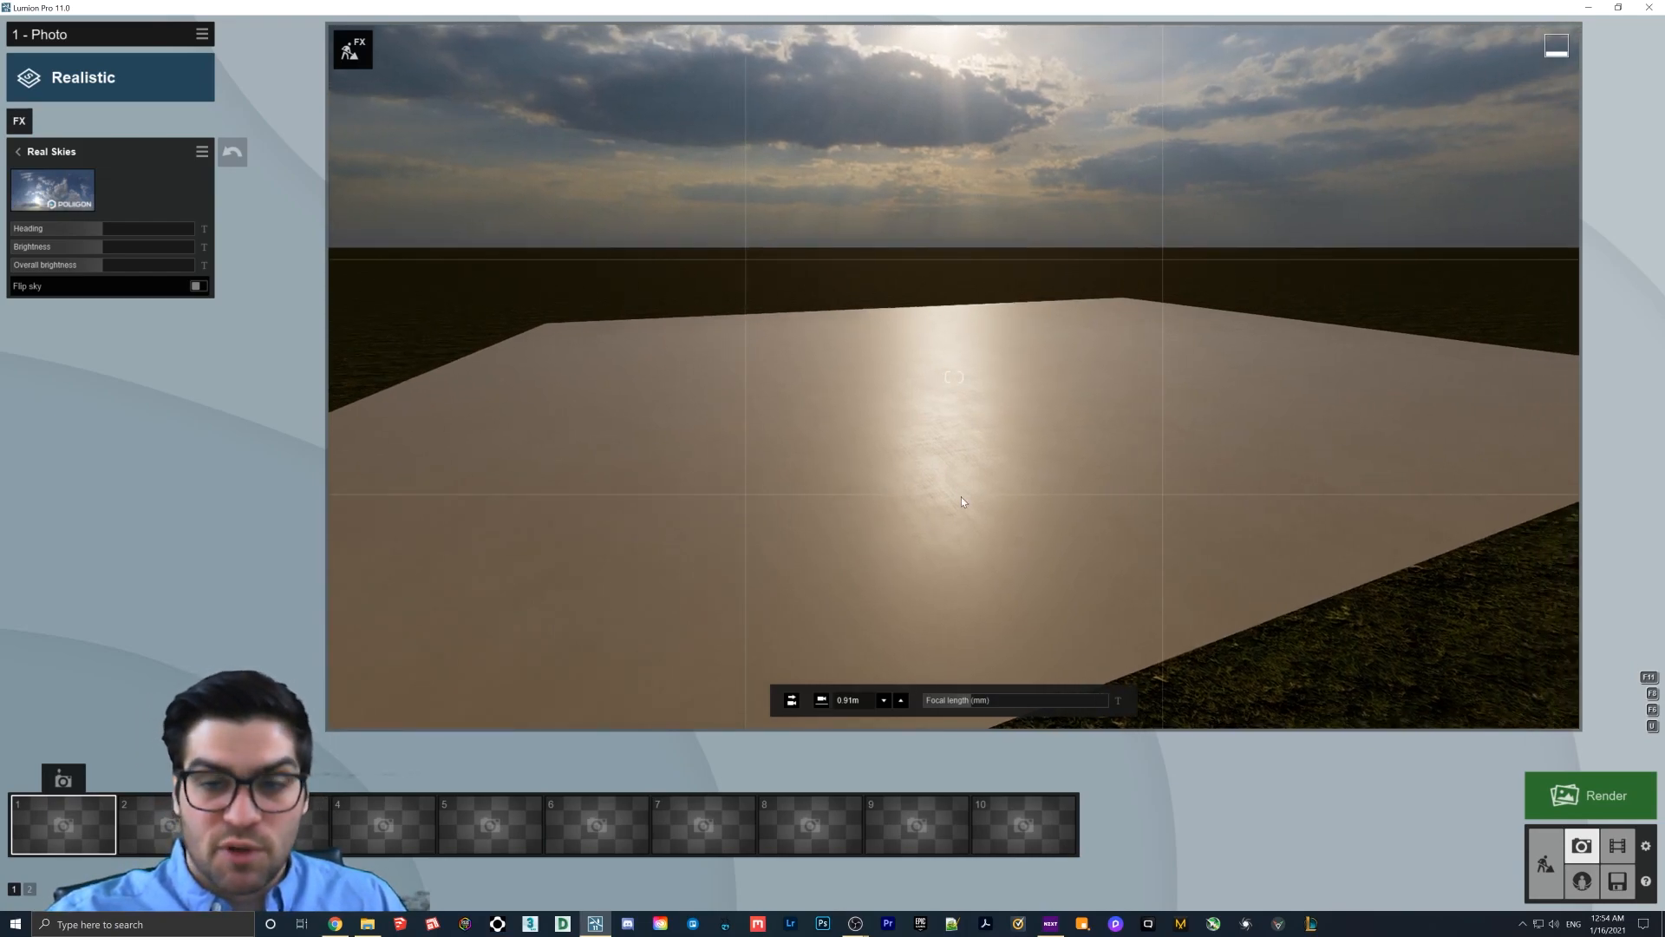
{"action": "left_click", "coordinate": [961, 503]}
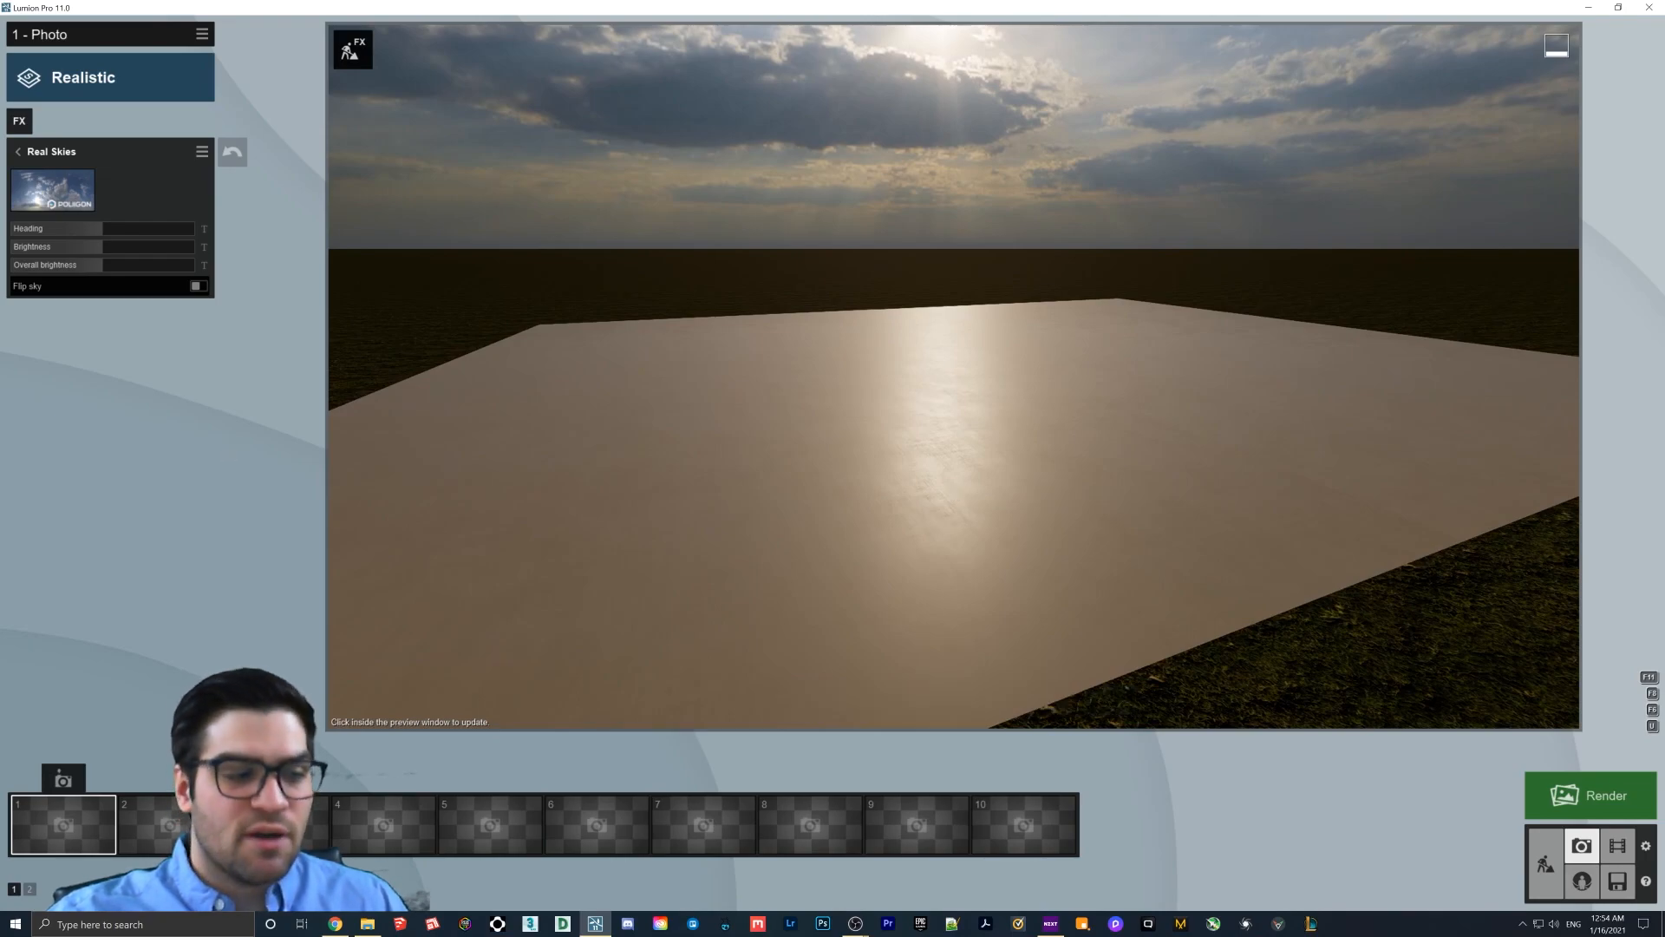